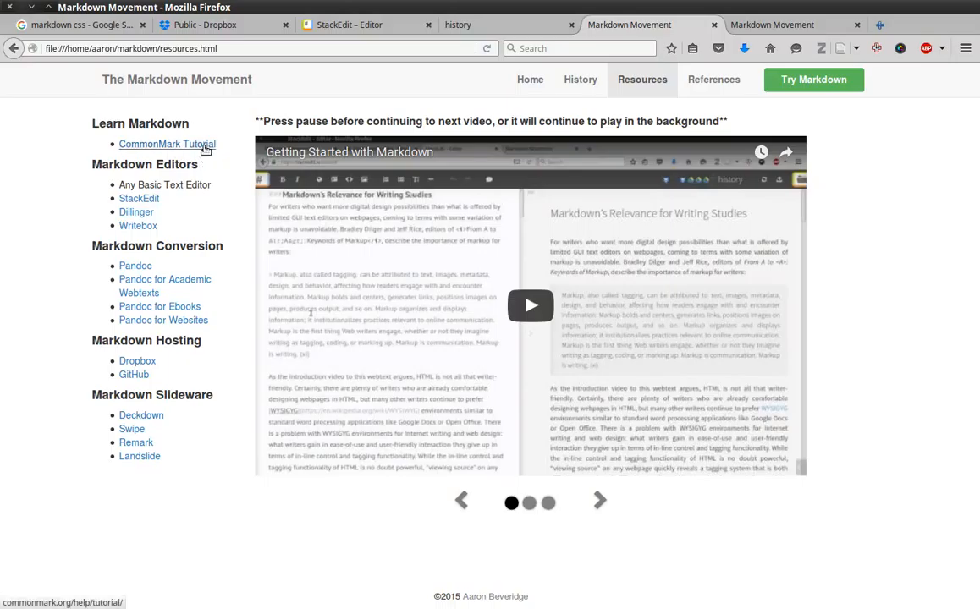
pyautogui.moveTo(182, 214)
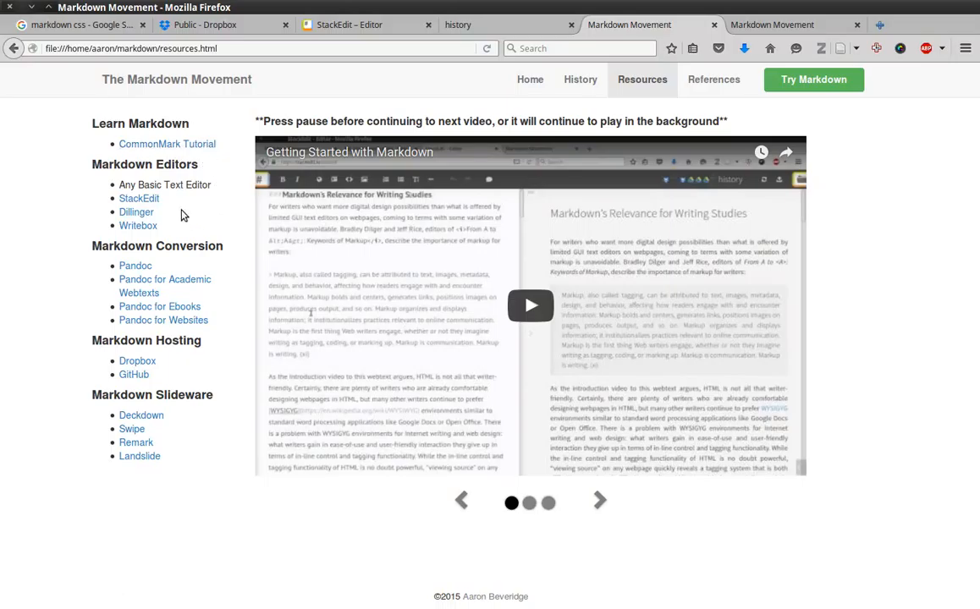
pyautogui.moveTo(138, 198)
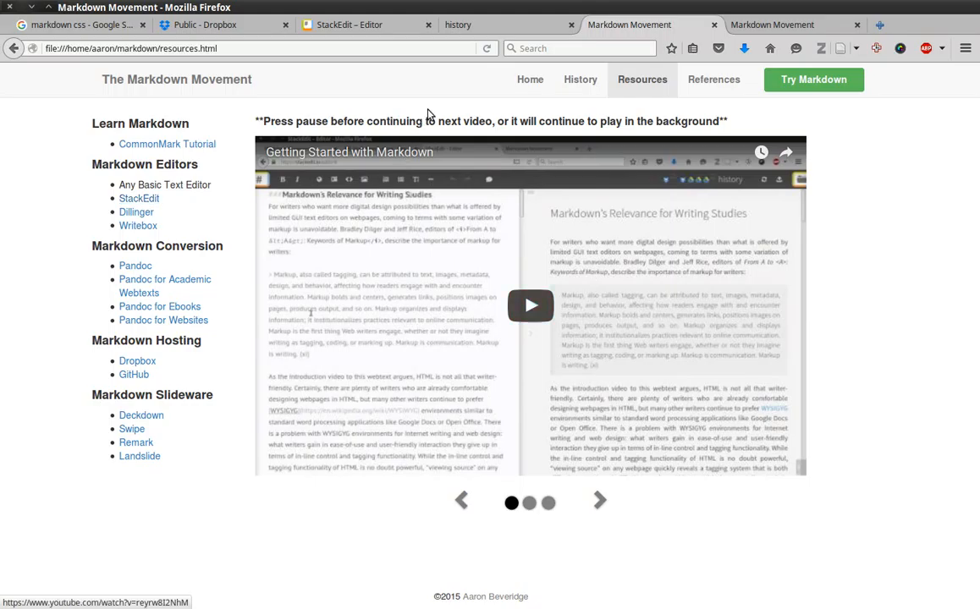
pyautogui.moveTo(517, 71)
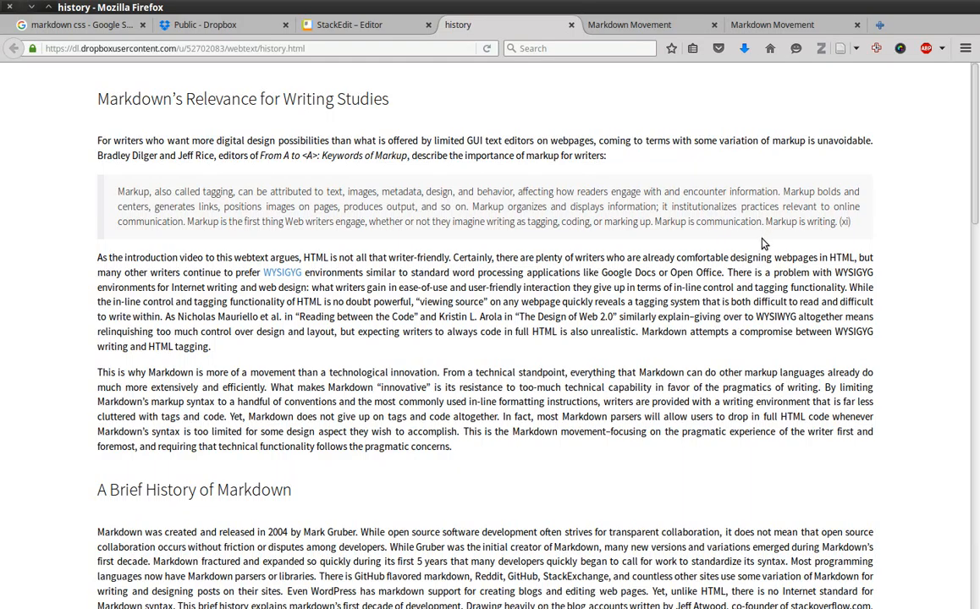
pyautogui.moveTo(486, 248)
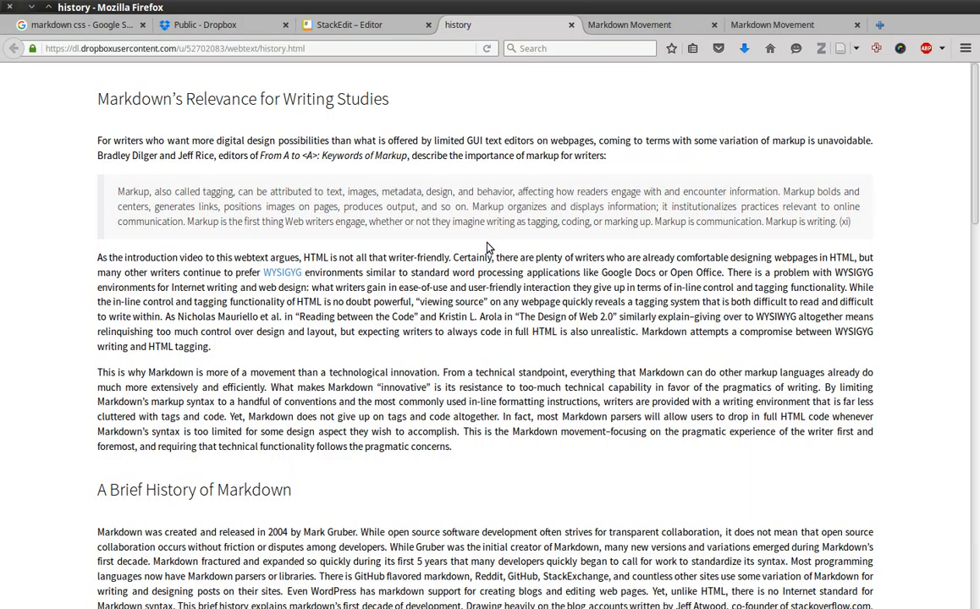
pyautogui.moveTo(360, 61)
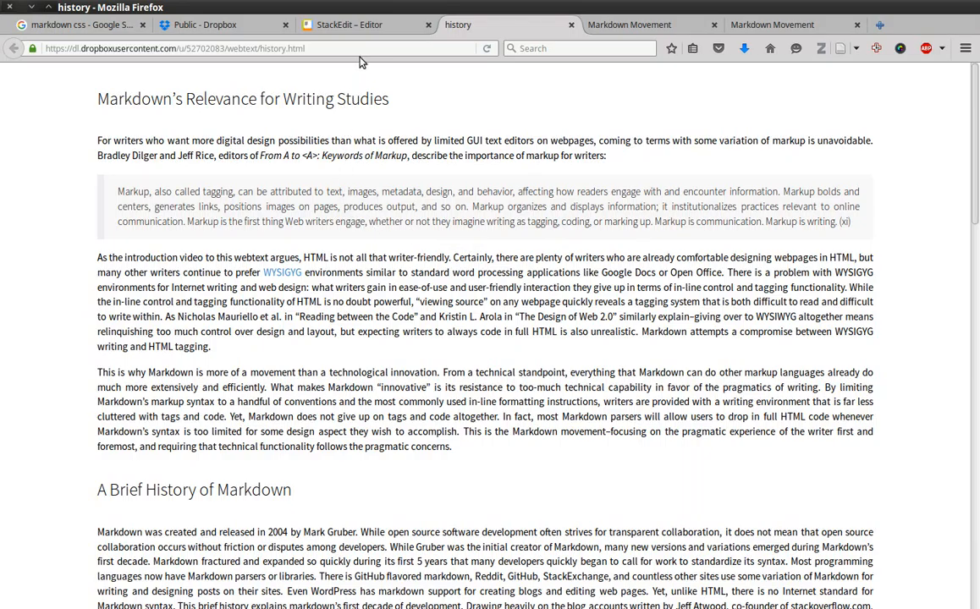
# Switch to the StackEdit editor tab showing the 'Markdown's Relevance for Writing Studies' source
pyautogui.click(364, 24)
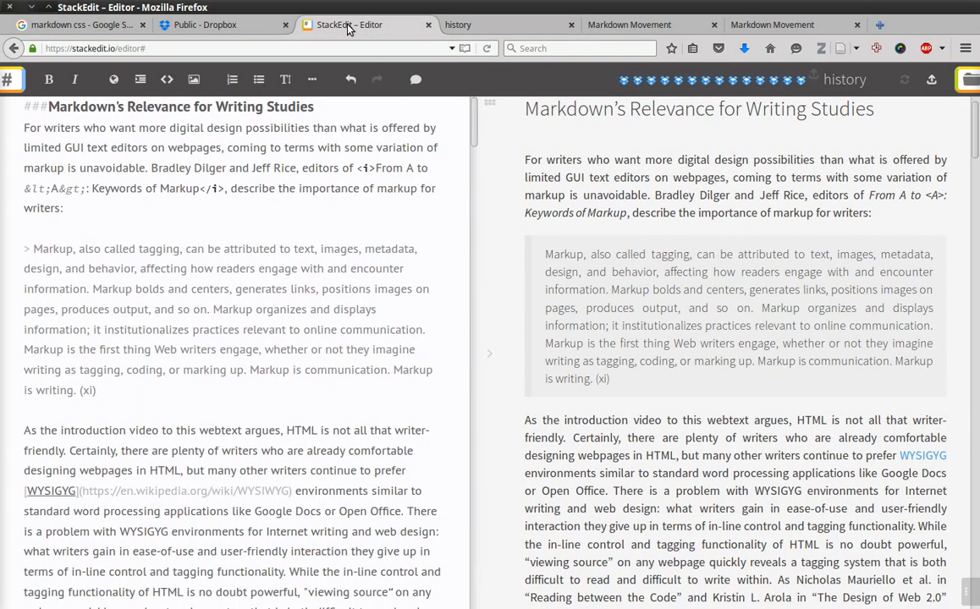
# Make a folder named 'webtext' inside Dropbox Public and open it
pyautogui.click(205, 25)
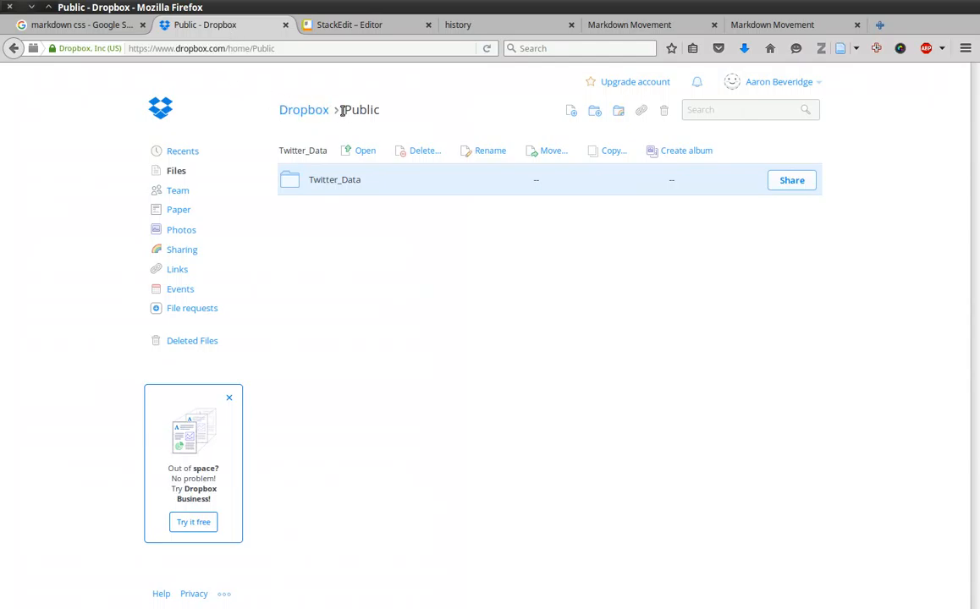
pyautogui.moveTo(430, 111)
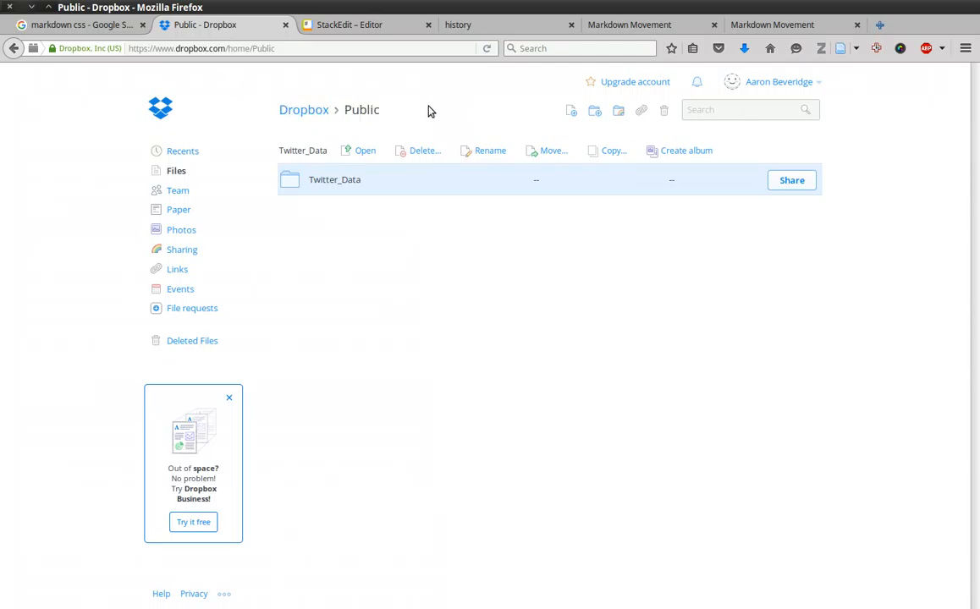
pyautogui.click(594, 110)
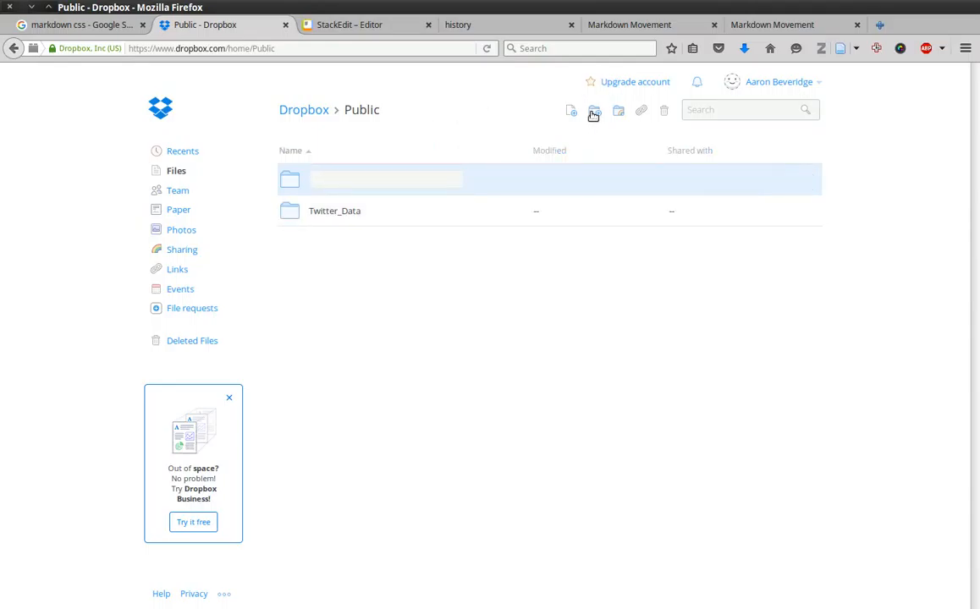
pyautogui.write('webtext')
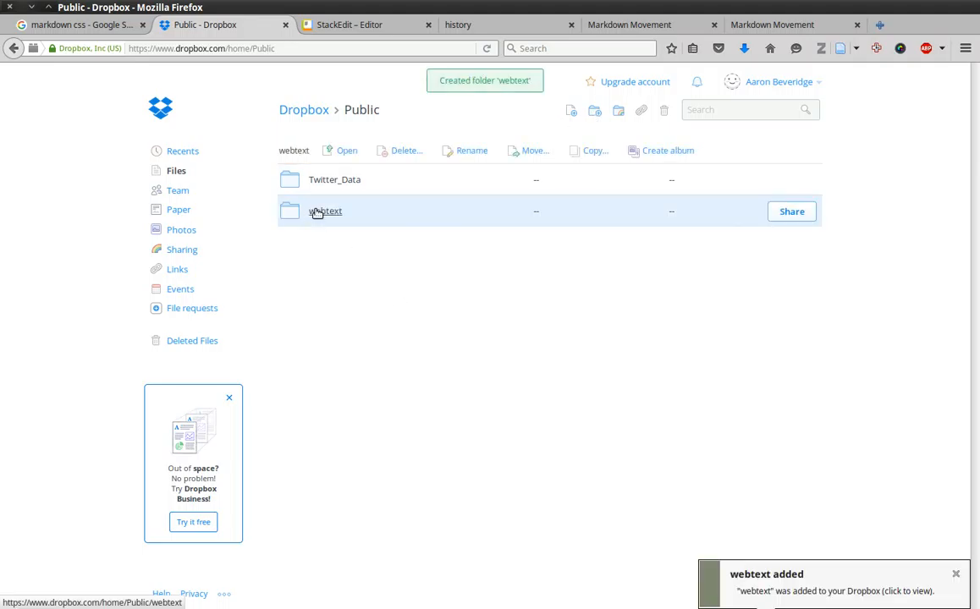
pyautogui.doubleClick(325, 210)
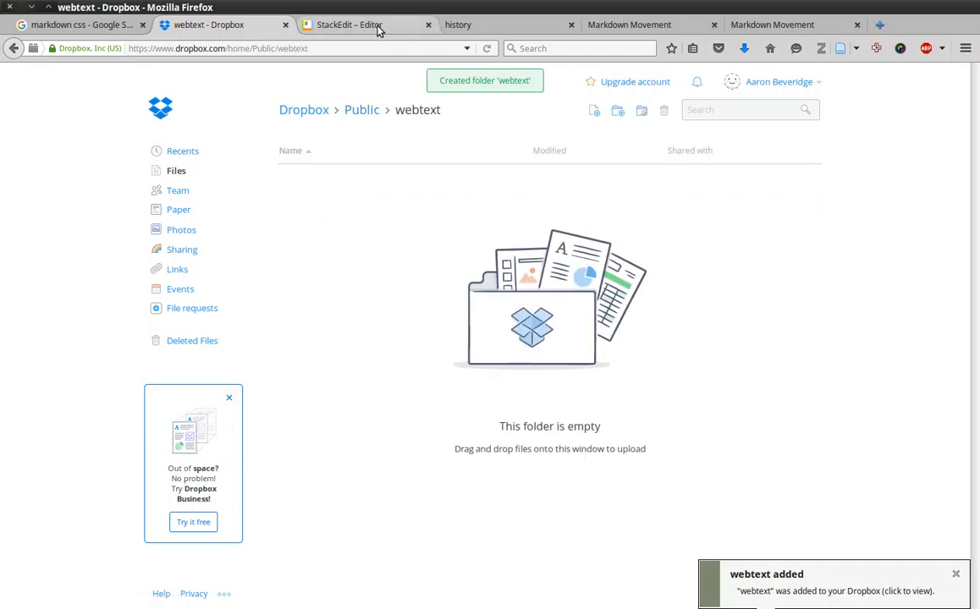
pyautogui.click(349, 24)
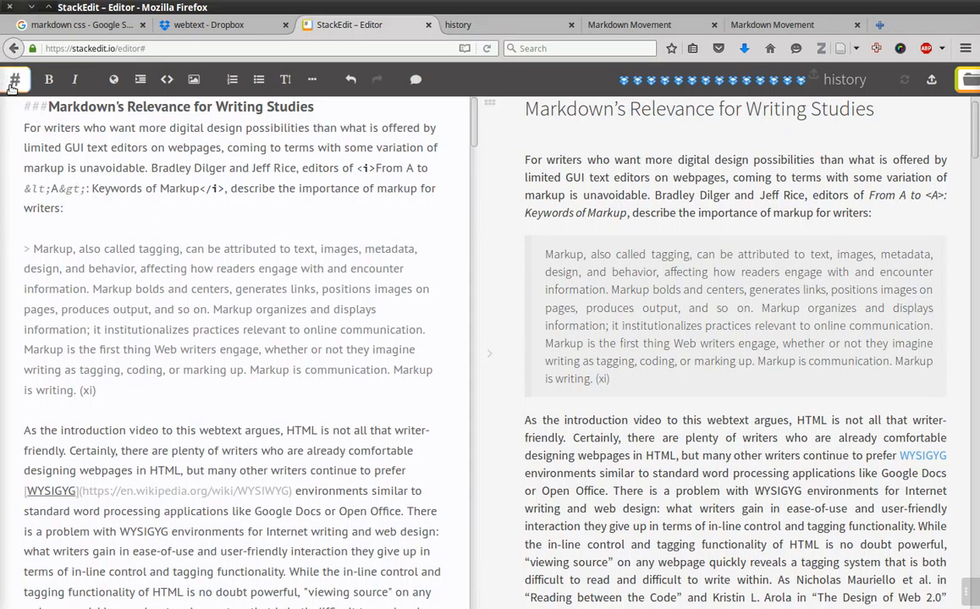
pyautogui.click(14, 79)
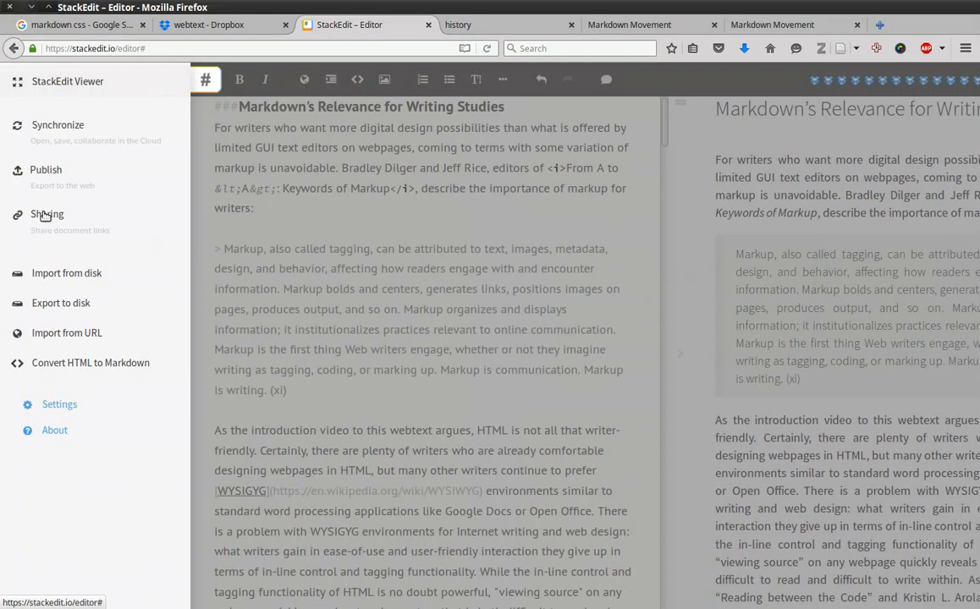
pyautogui.click(66, 272)
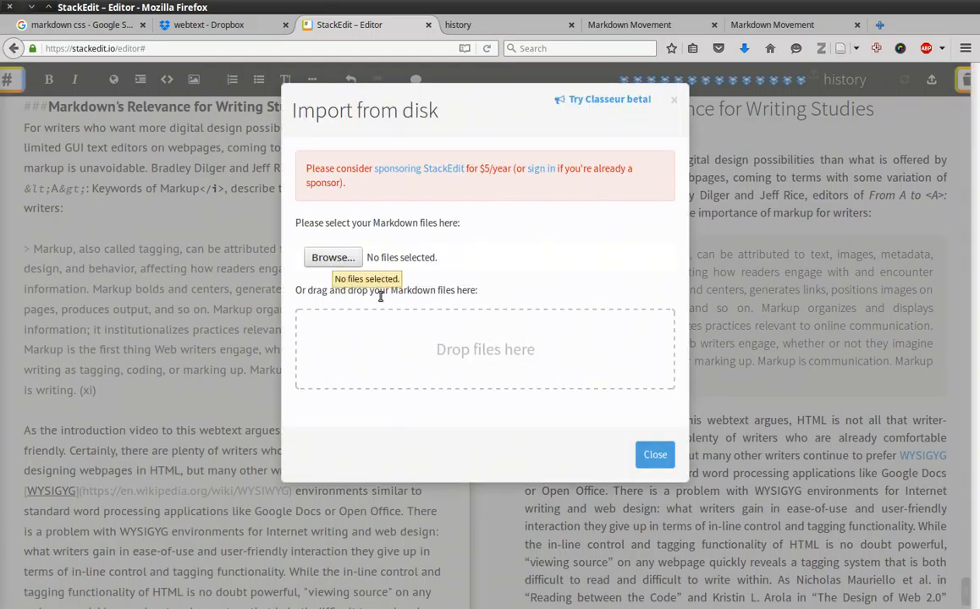
pyautogui.click(654, 455)
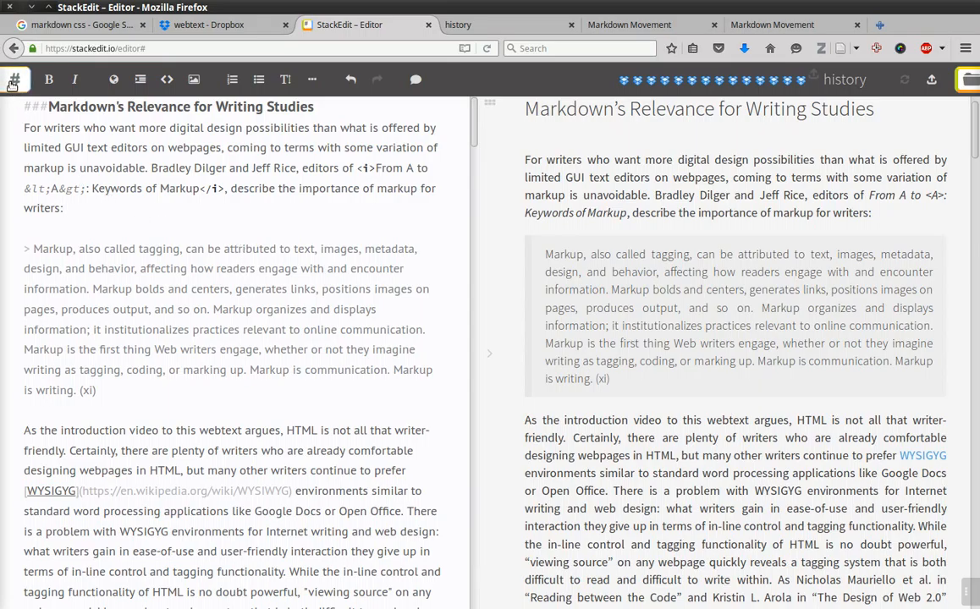
# Choose Dropbox as the publishing target for the history document from the # menu
pyautogui.click(14, 79)
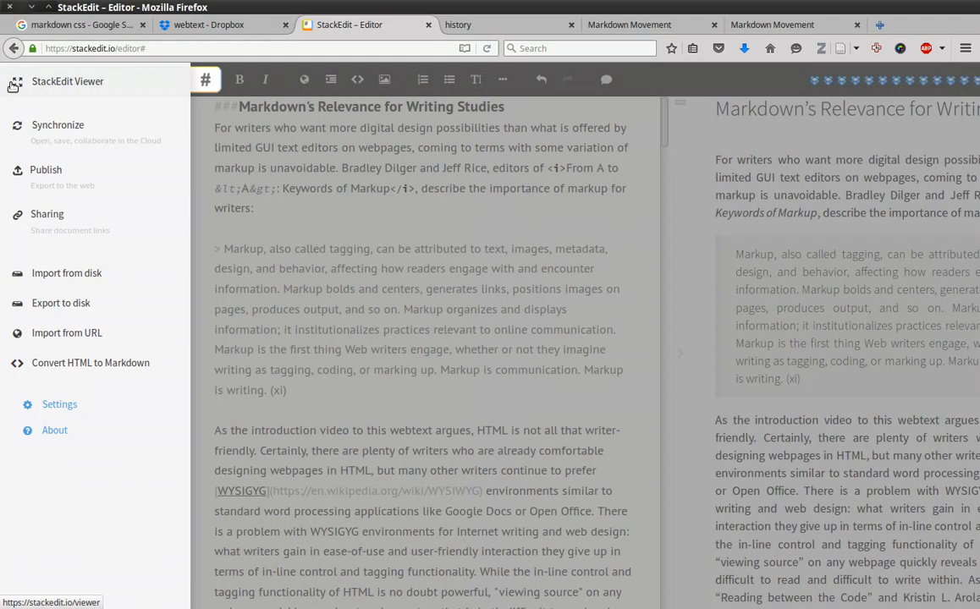
pyautogui.click(45, 170)
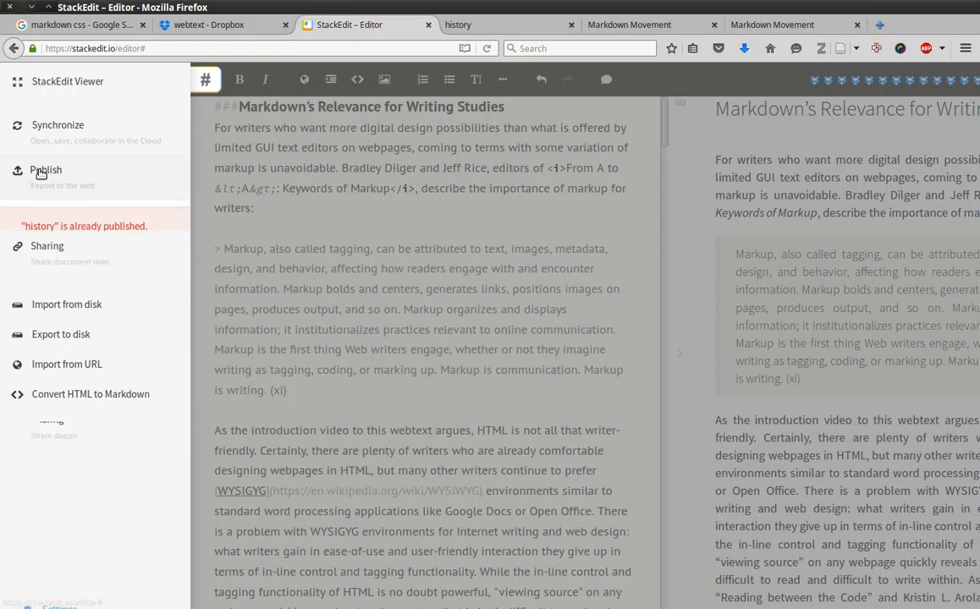
pyautogui.click(46, 170)
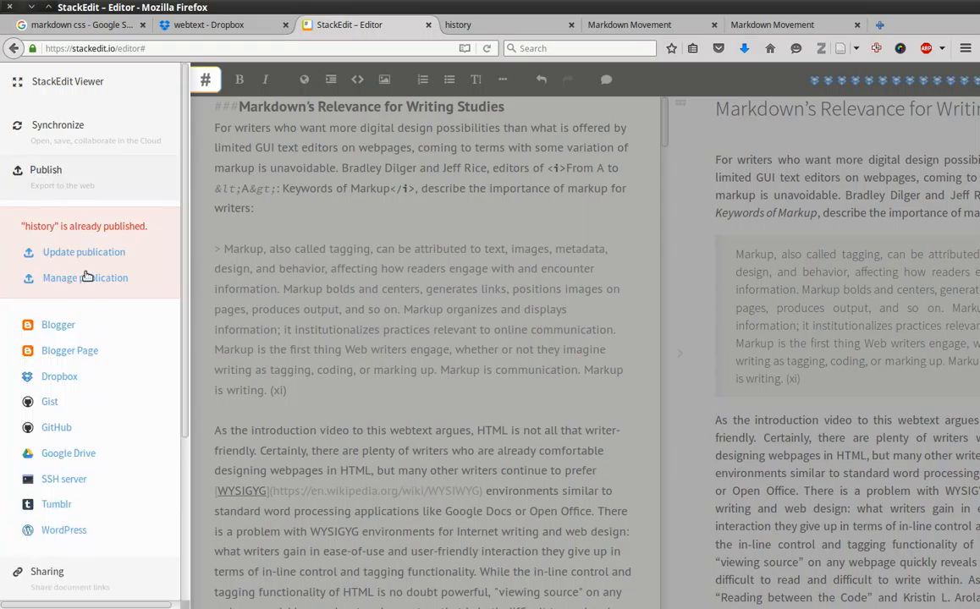
pyautogui.moveTo(59, 376)
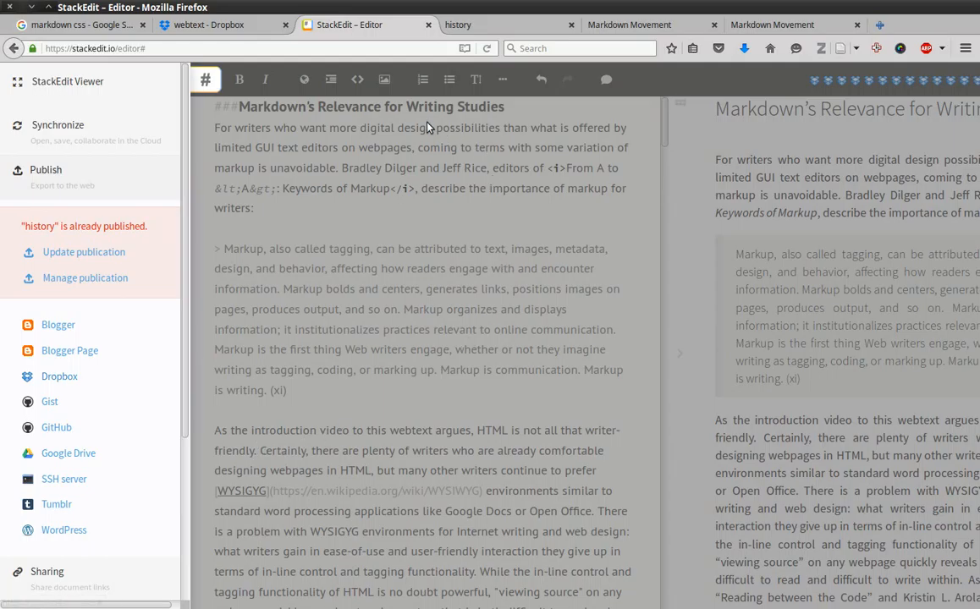
pyautogui.moveTo(398, 423)
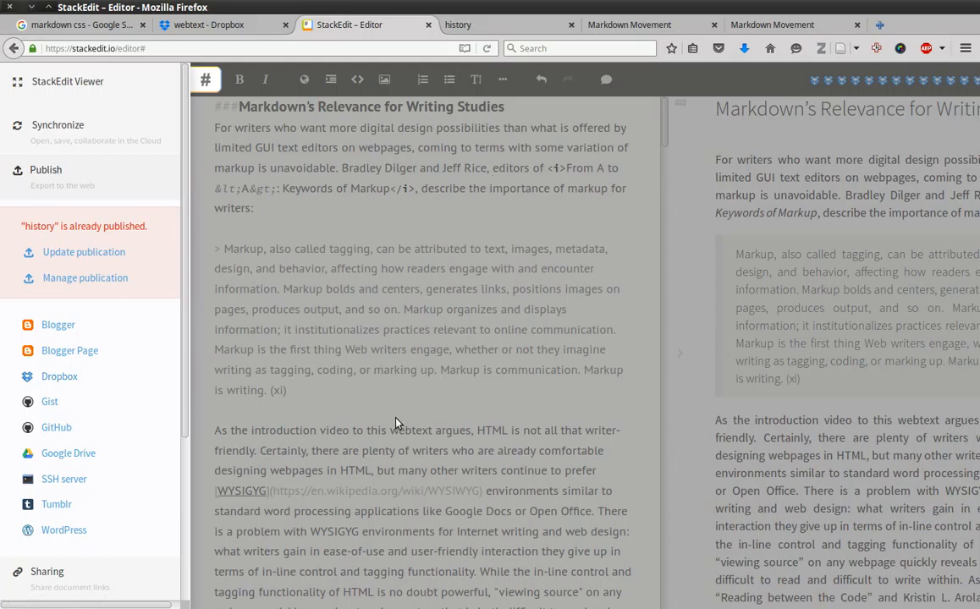
pyautogui.moveTo(183, 406)
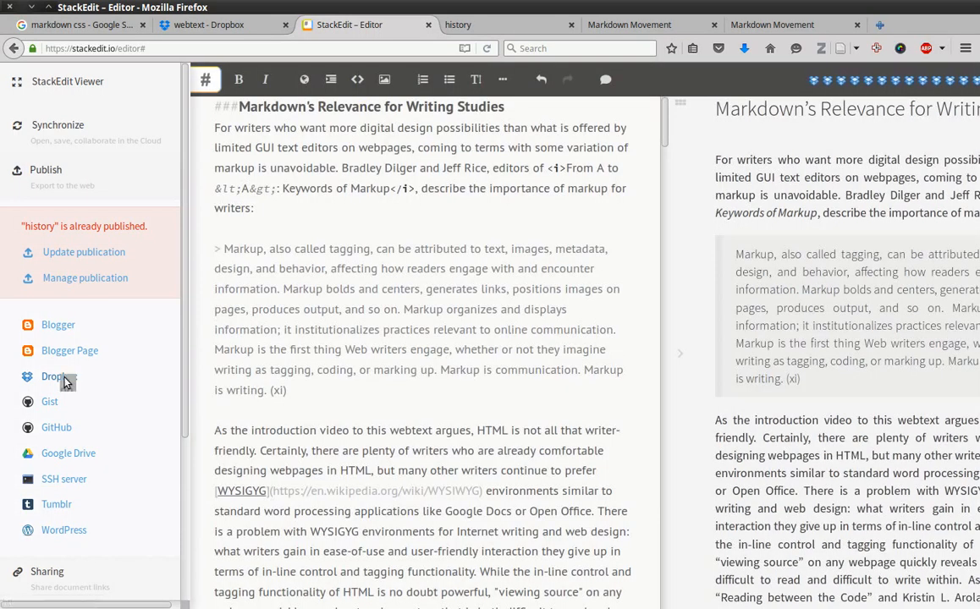
pyautogui.click(54, 376)
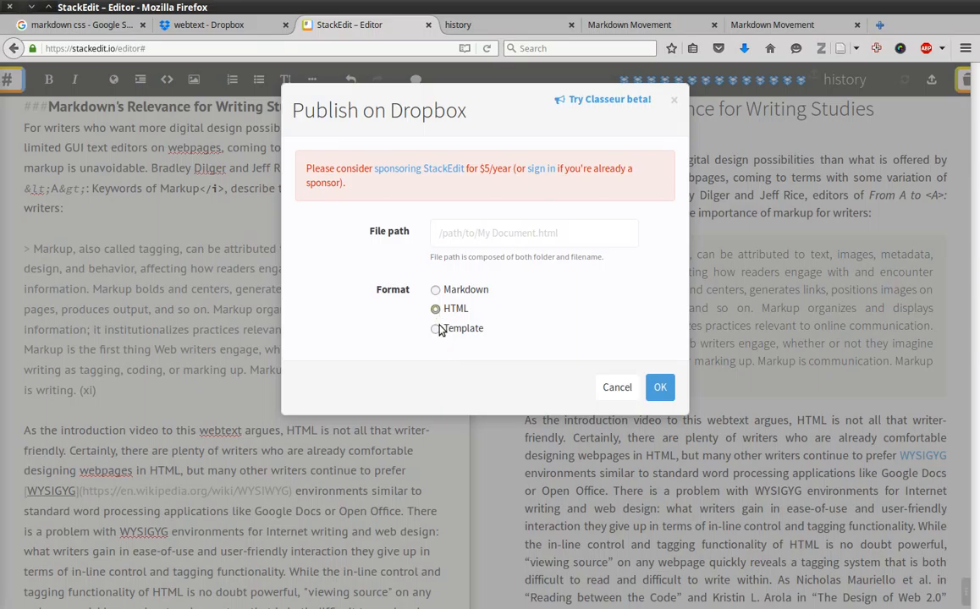
# Select the Template format in Publish on Dropbox and check the empty webtext folder
pyautogui.click(436, 329)
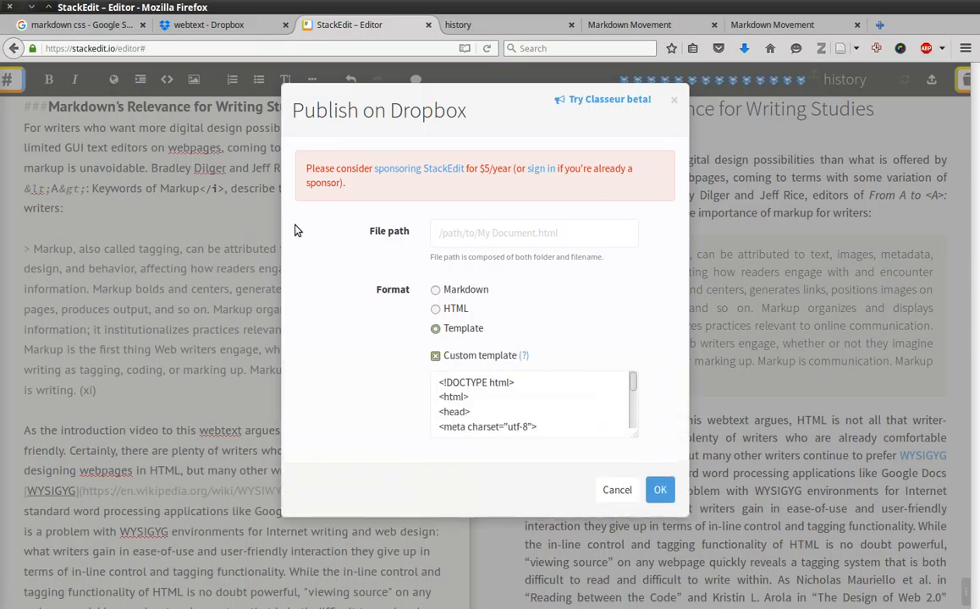
pyautogui.click(533, 233)
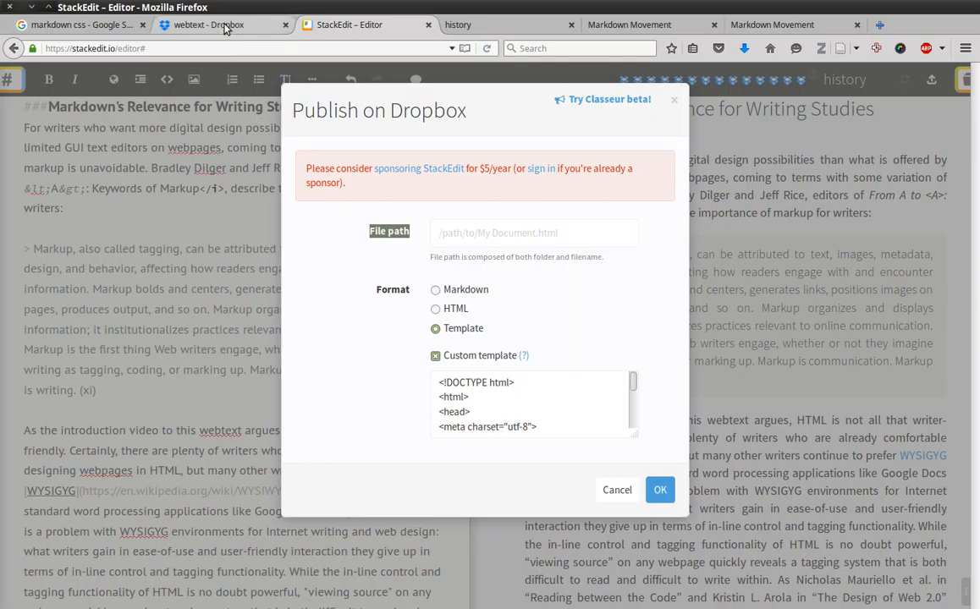
pyautogui.click(207, 23)
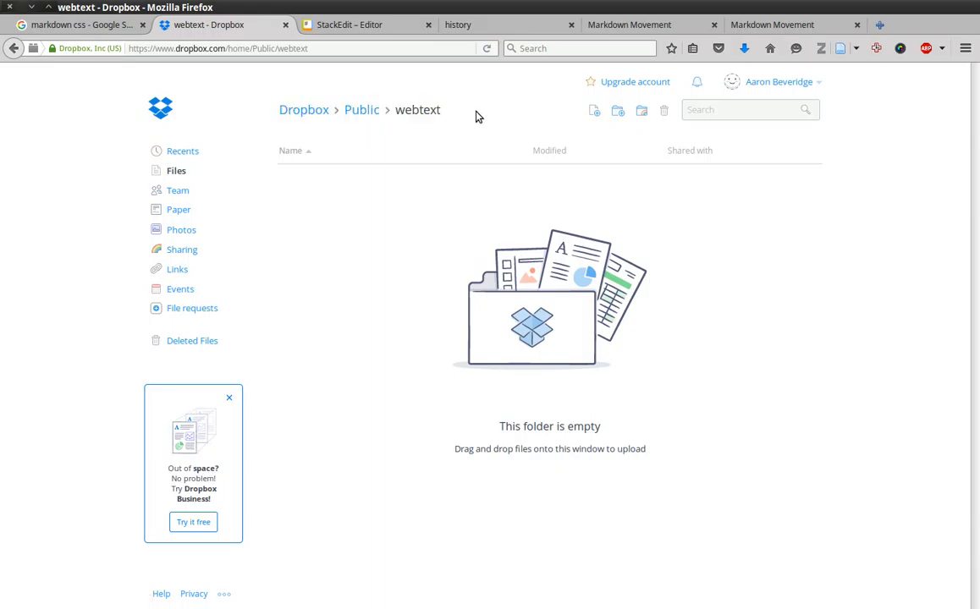
pyautogui.moveTo(302, 109)
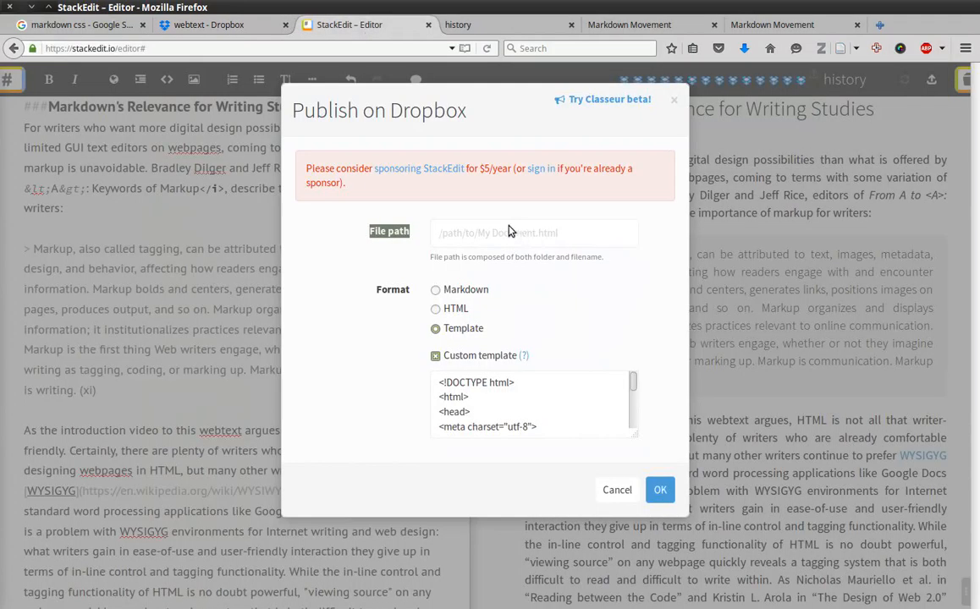
# Publish to Dropbox at Public/webtext/history.html with Template format, then view the Dropbox folder
pyautogui.click(534, 233)
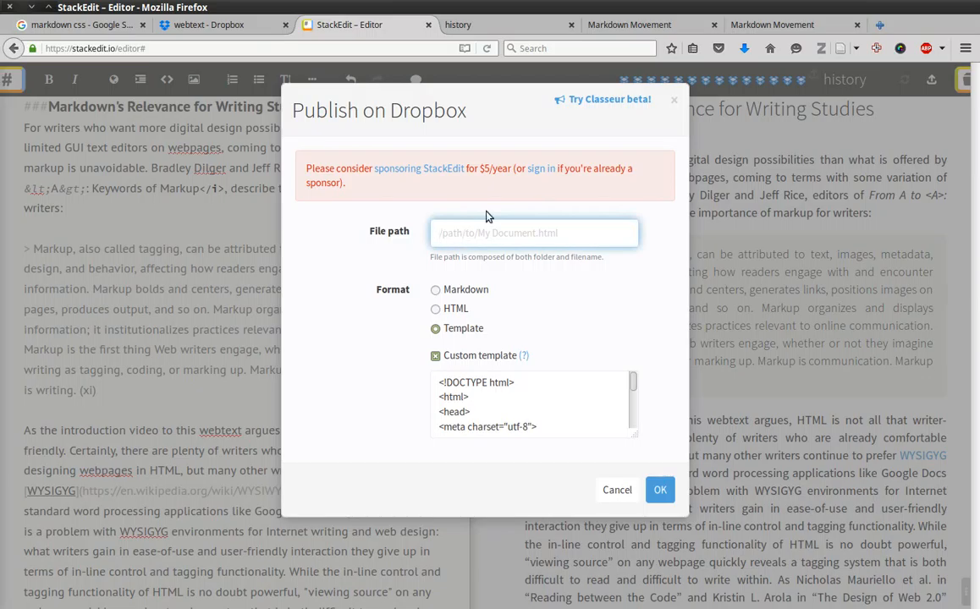
pyautogui.write('Public')
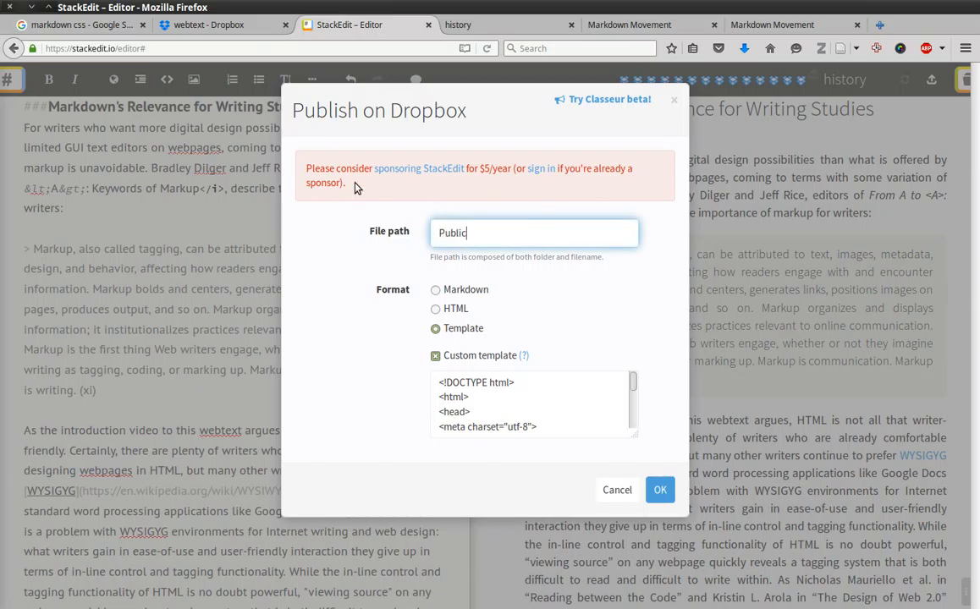
pyautogui.click(208, 24)
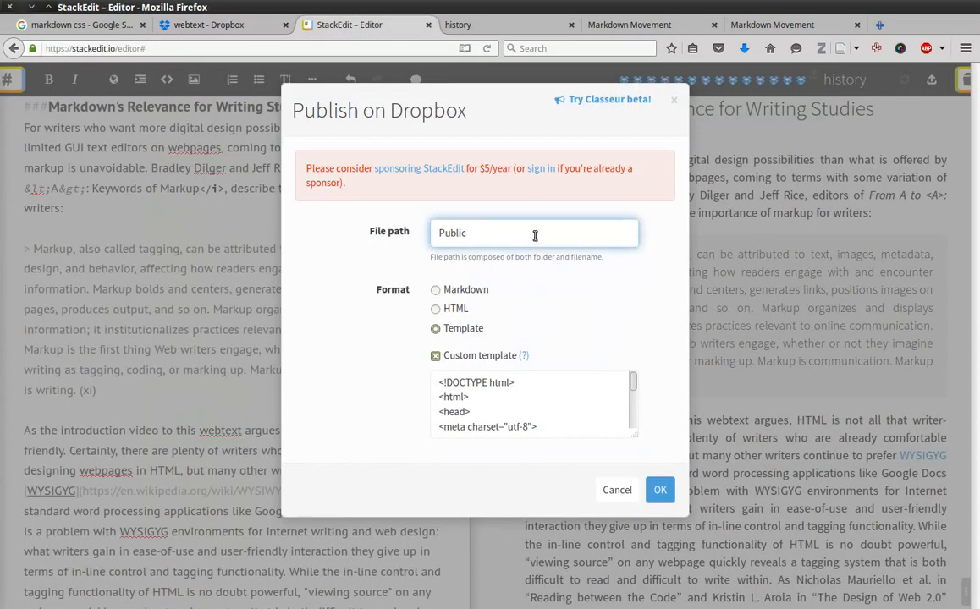
pyautogui.write('/webte')
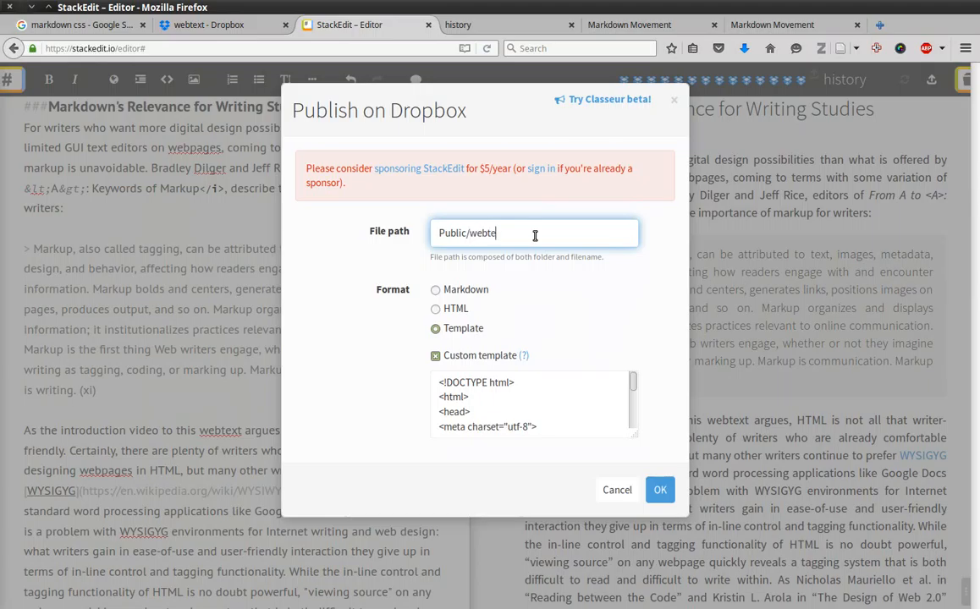
pyautogui.write('xt')
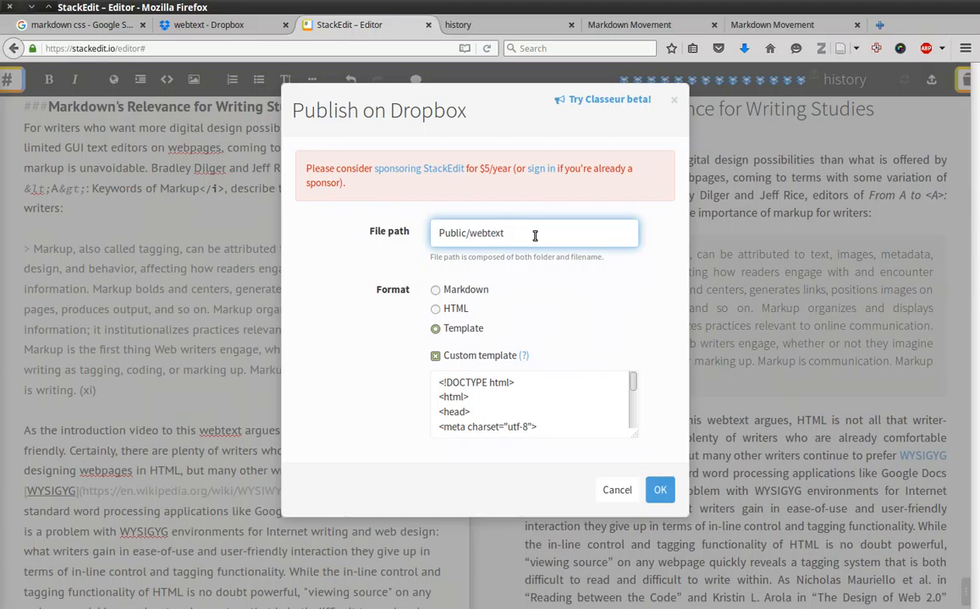
pyautogui.write('history.html')
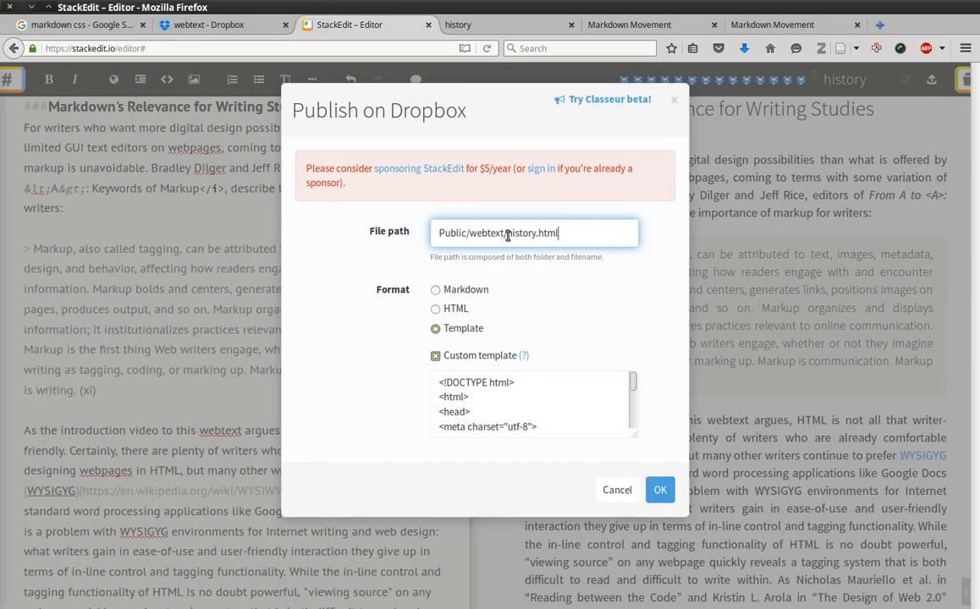
pyautogui.doubleClick(520, 233)
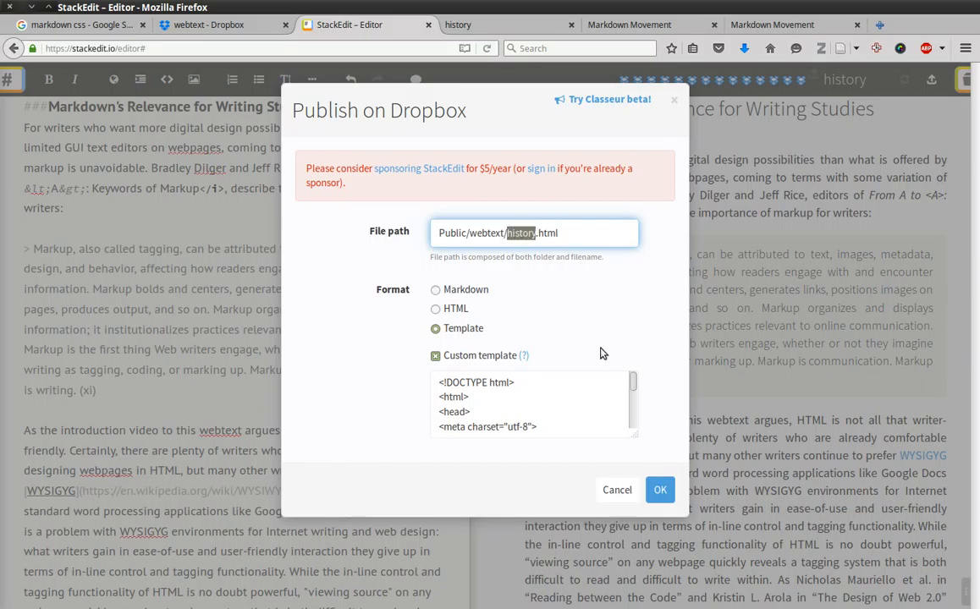
pyautogui.moveTo(193, 316)
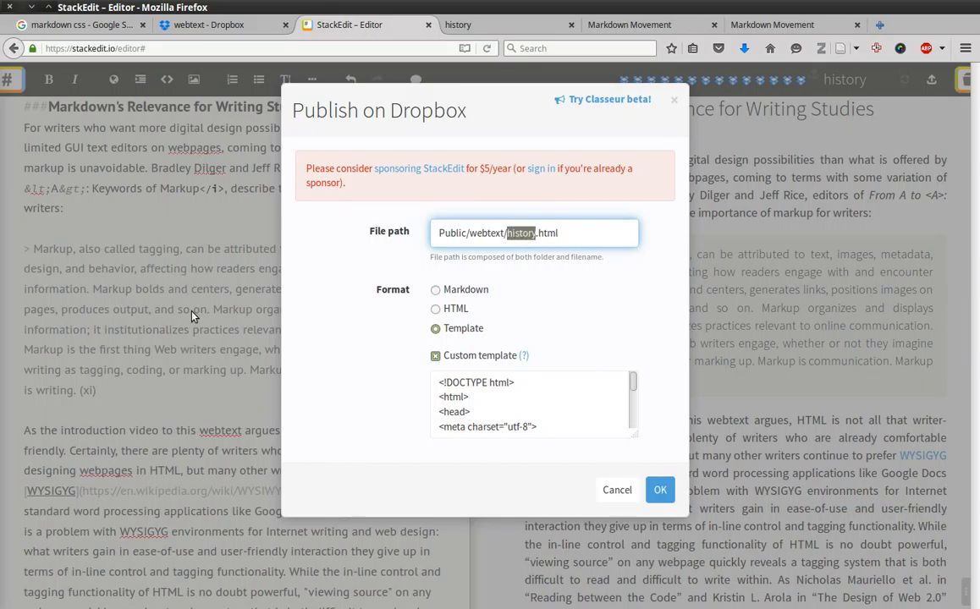
pyautogui.click(579, 231)
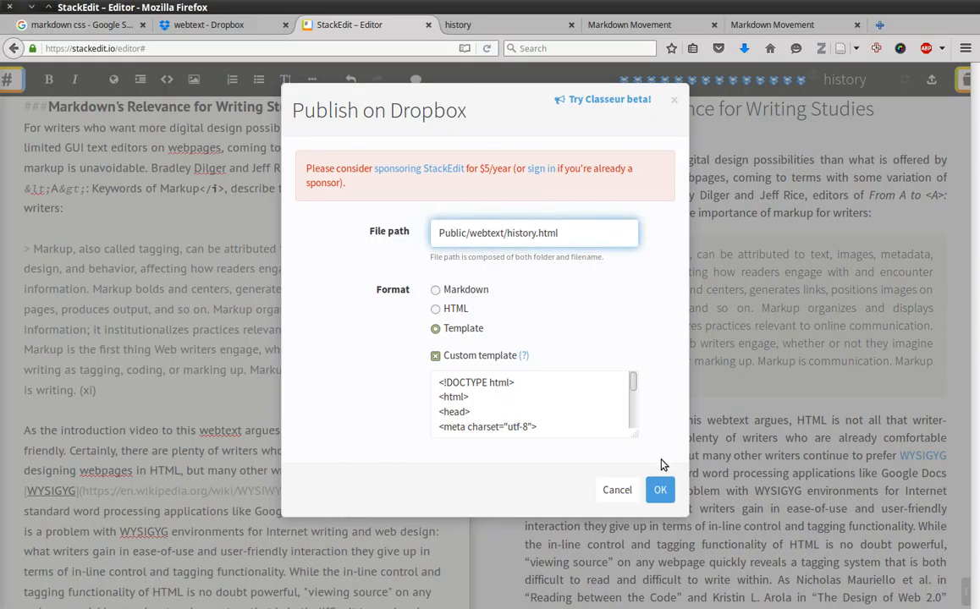
pyautogui.click(617, 489)
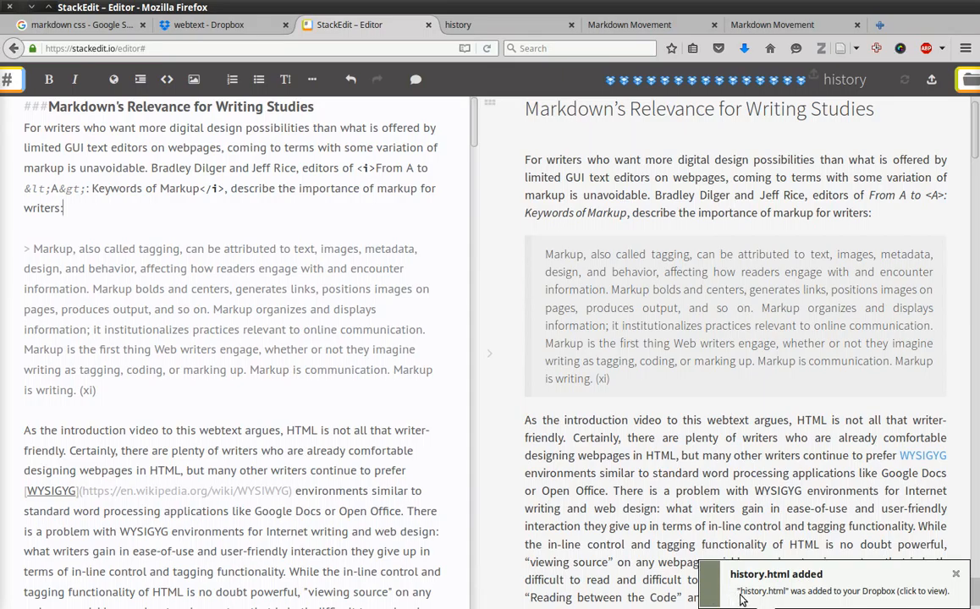
pyautogui.moveTo(202, 25)
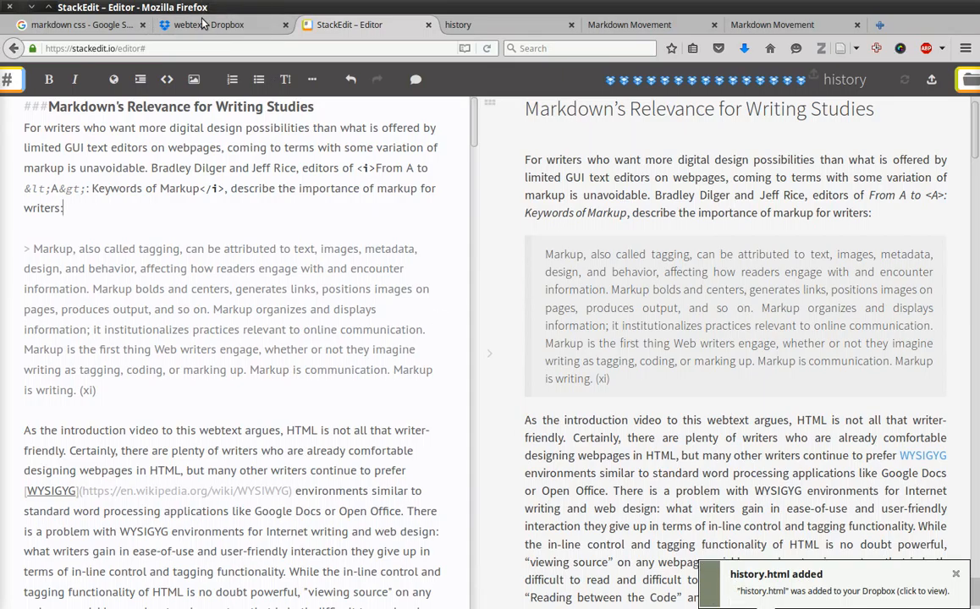
pyautogui.click(209, 23)
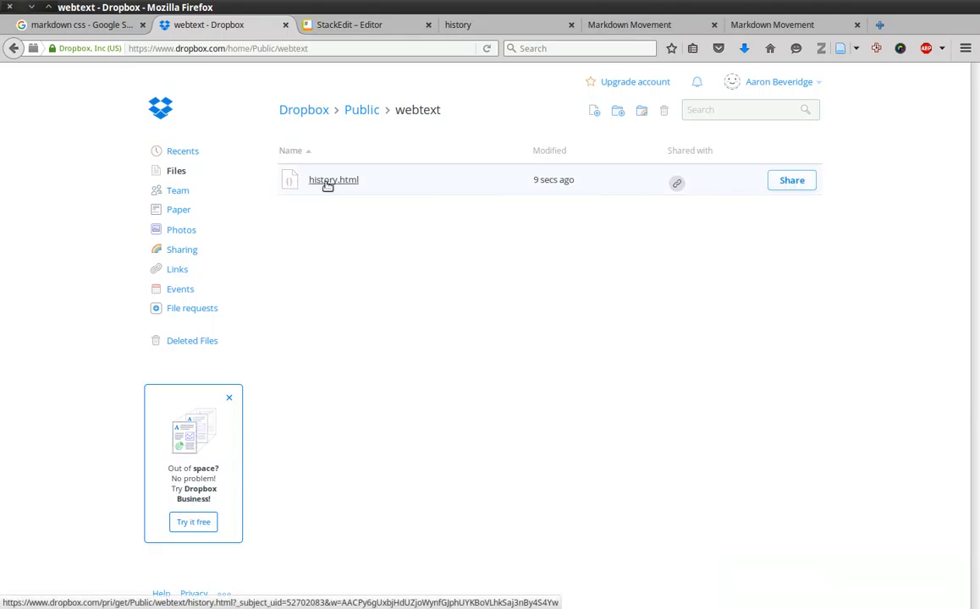
# Copy the Dropbox public link of history.html to the clipboard
pyautogui.rightClick(332, 179)
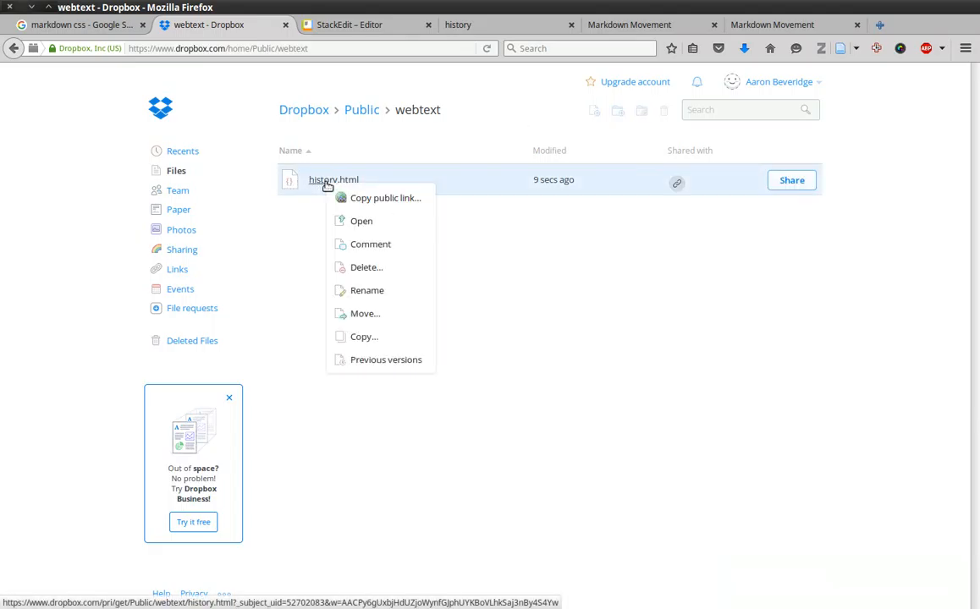
pyautogui.click(385, 197)
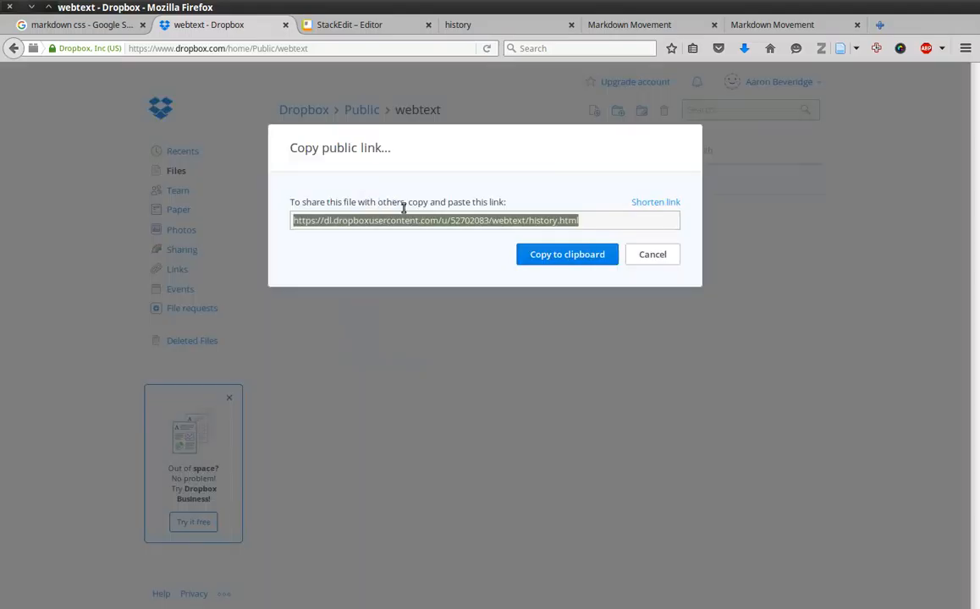
pyautogui.moveTo(567, 254)
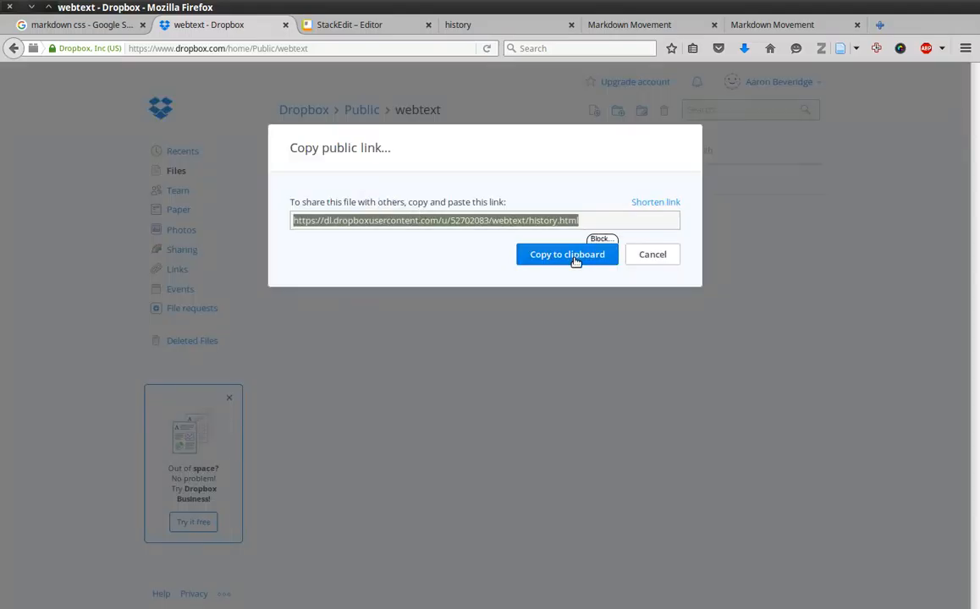
pyautogui.click(566, 254)
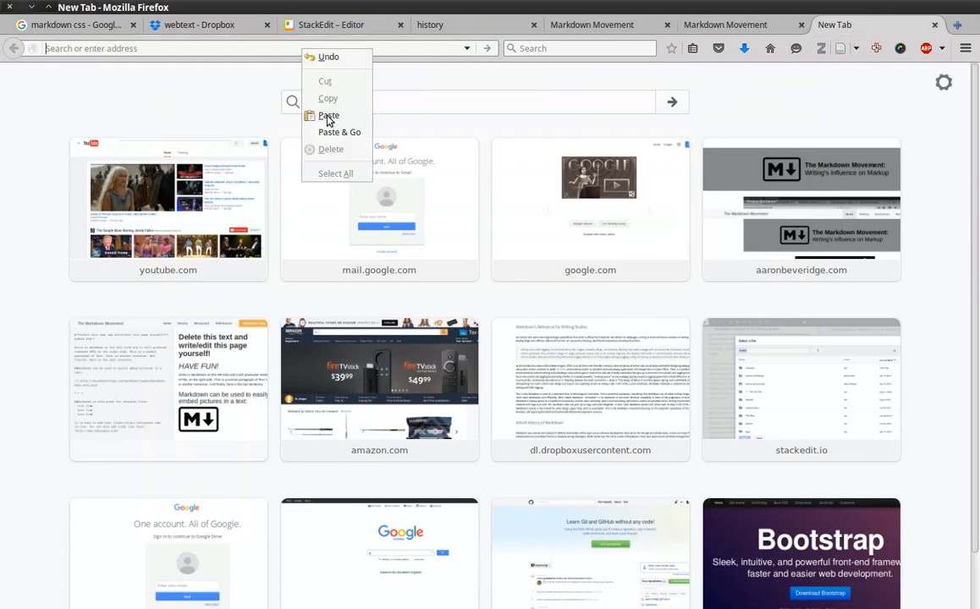
# Paste the history.html public link into the address bar and load the page
pyautogui.click(328, 115)
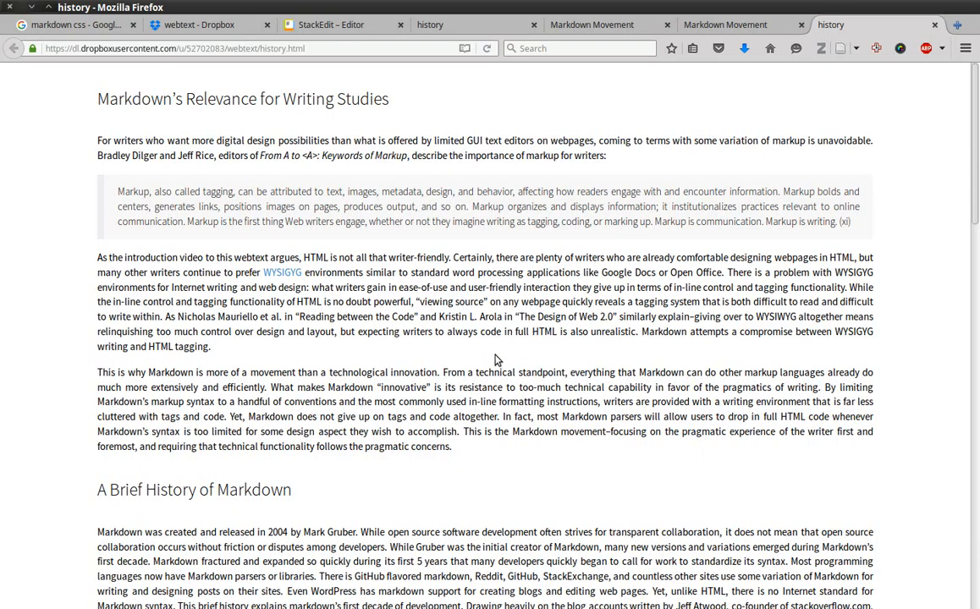
pyautogui.moveTo(495, 361)
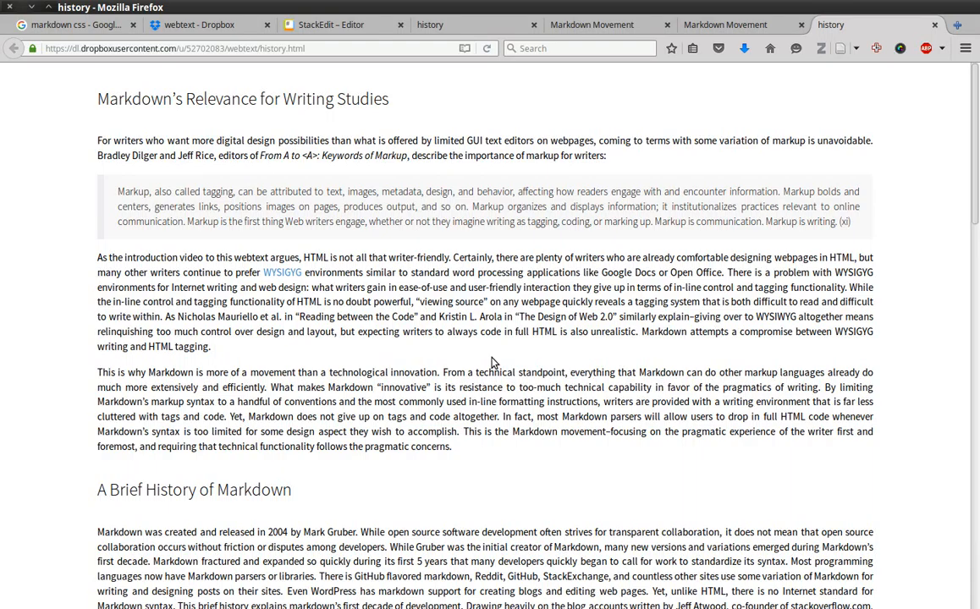
pyautogui.moveTo(473, 368)
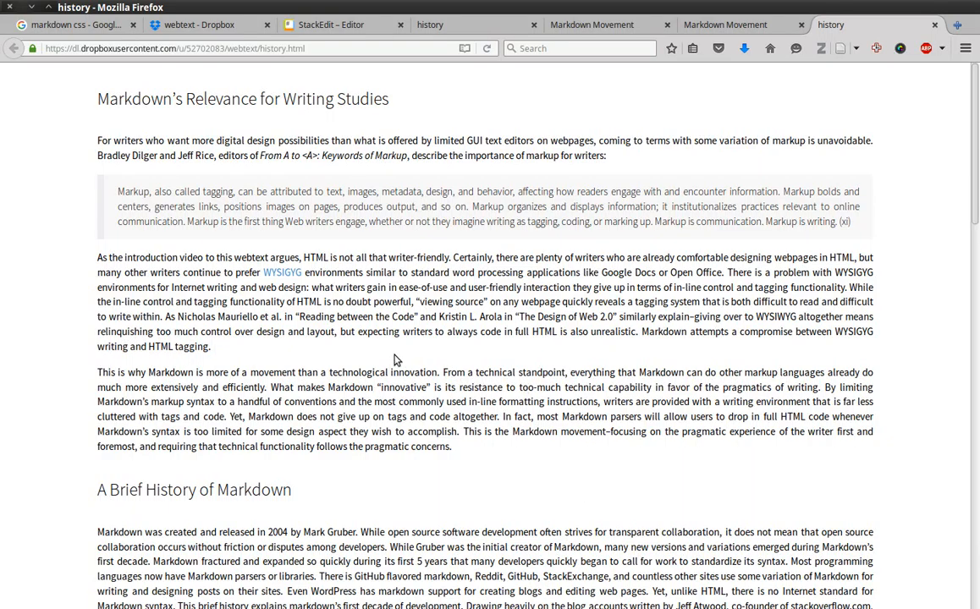
pyautogui.moveTo(549, 370)
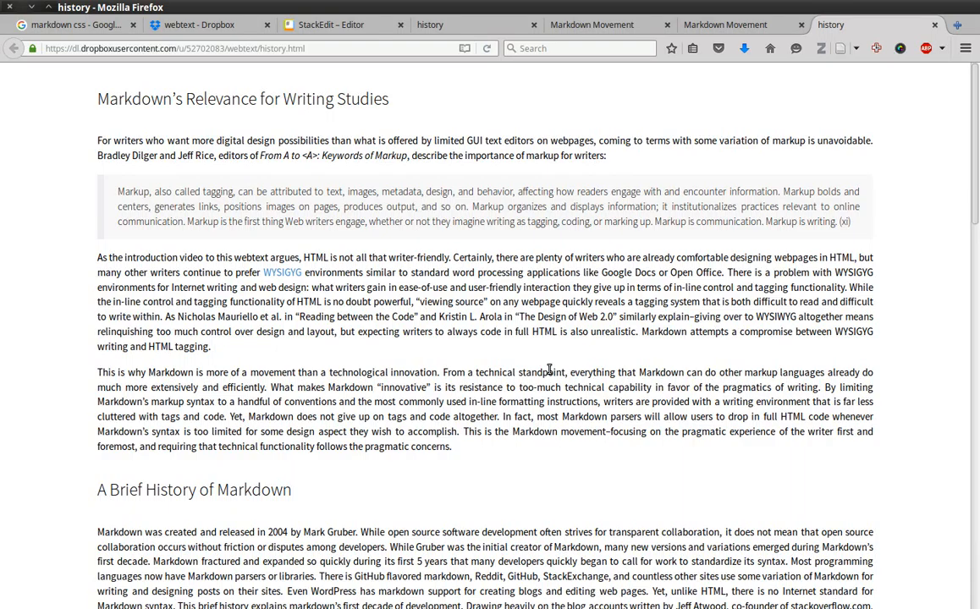
pyautogui.moveTo(584, 360)
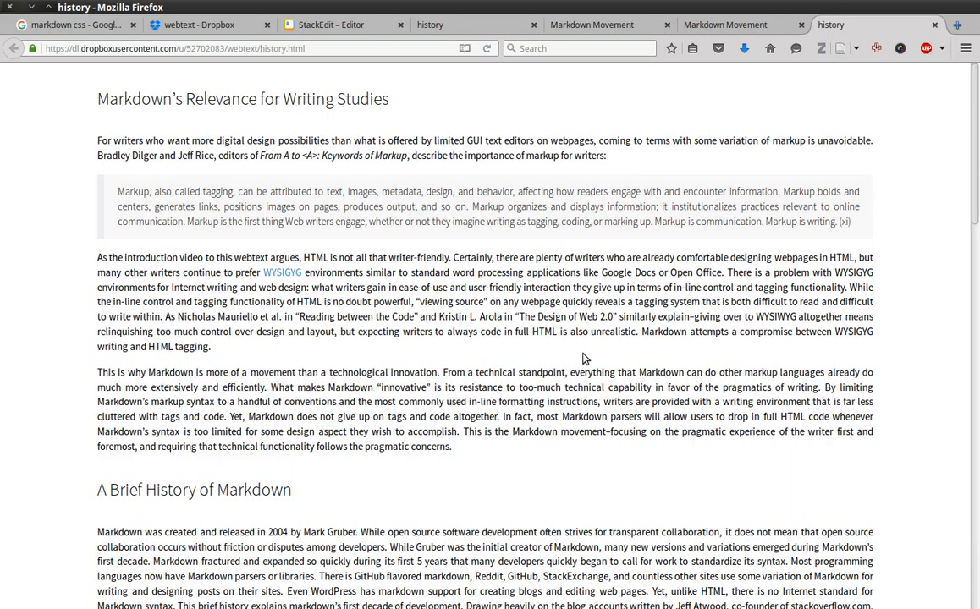
pyautogui.moveTo(427, 384)
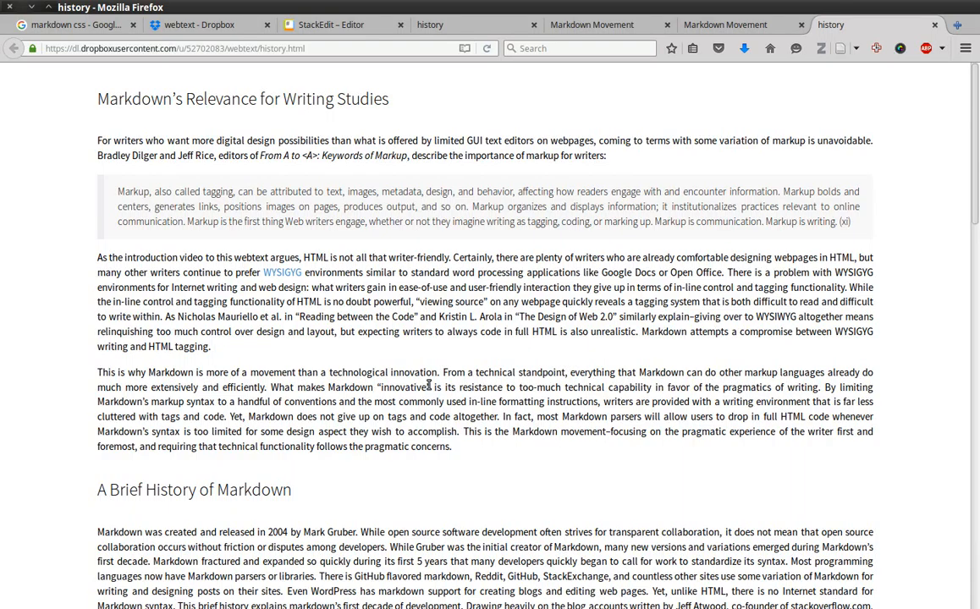
pyautogui.moveTo(397, 370)
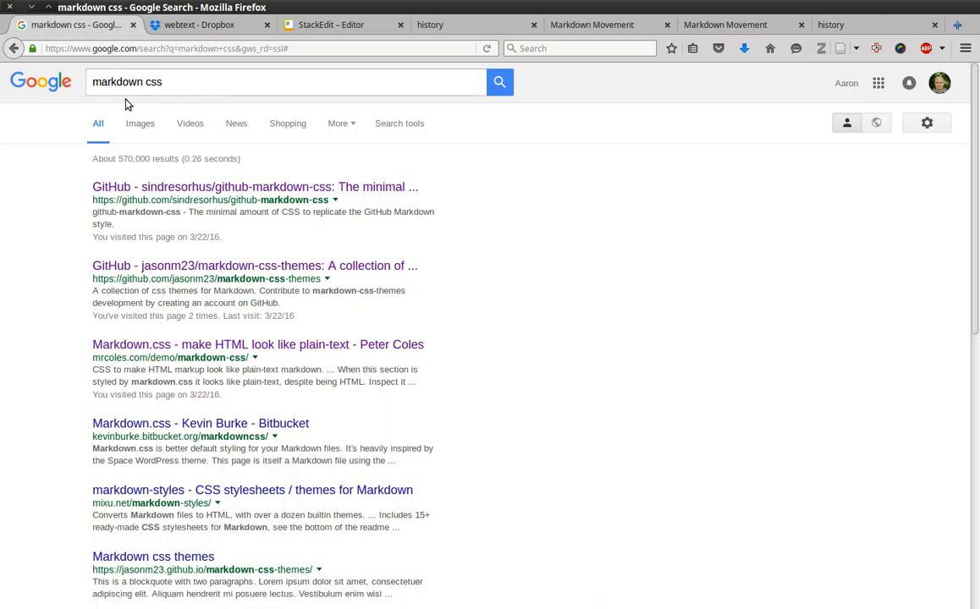
pyautogui.moveTo(569, 320)
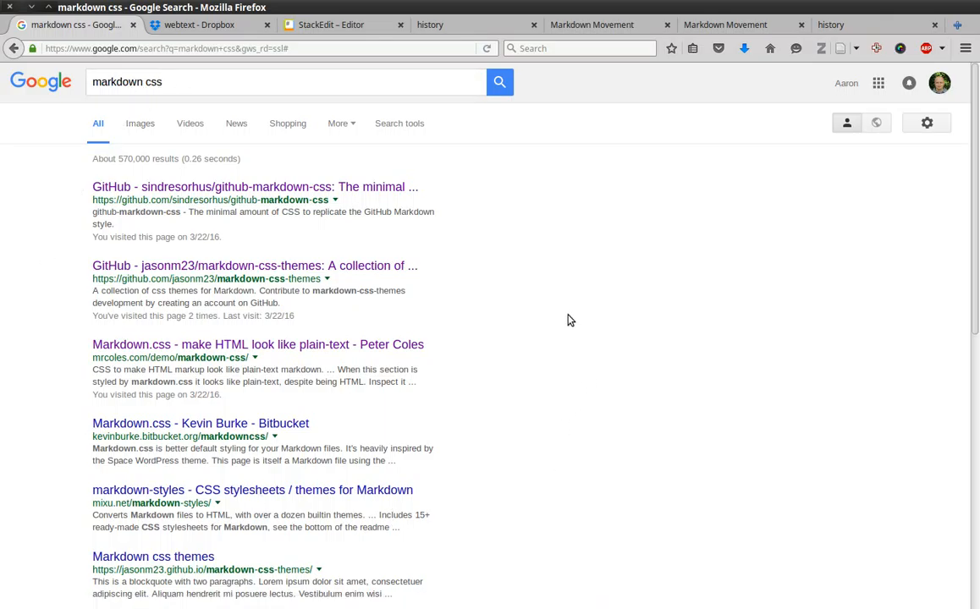
# Open the jasonm23 markdown-css-themes GitHub result and scroll to its README
pyautogui.click(254, 265)
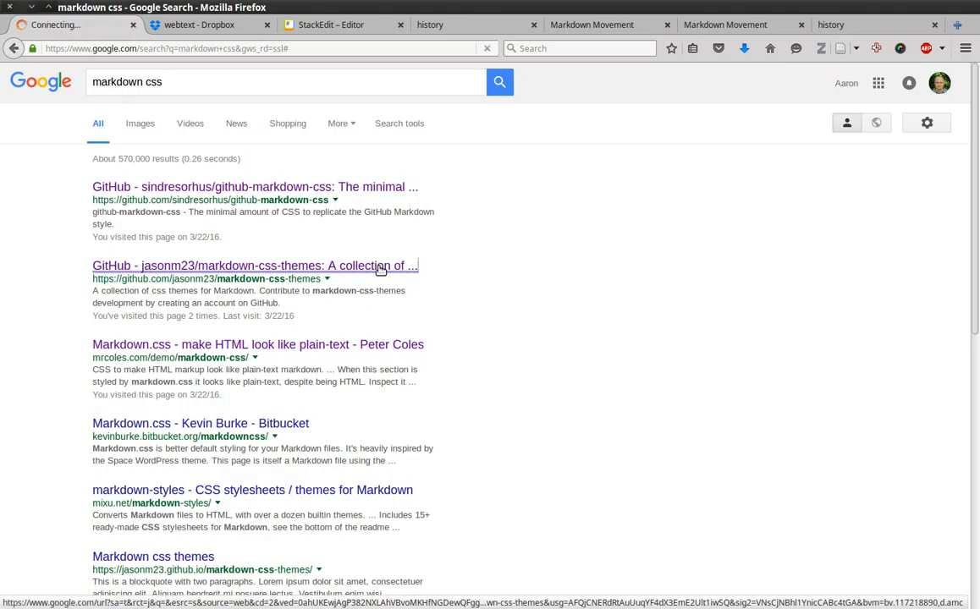
pyautogui.click(255, 265)
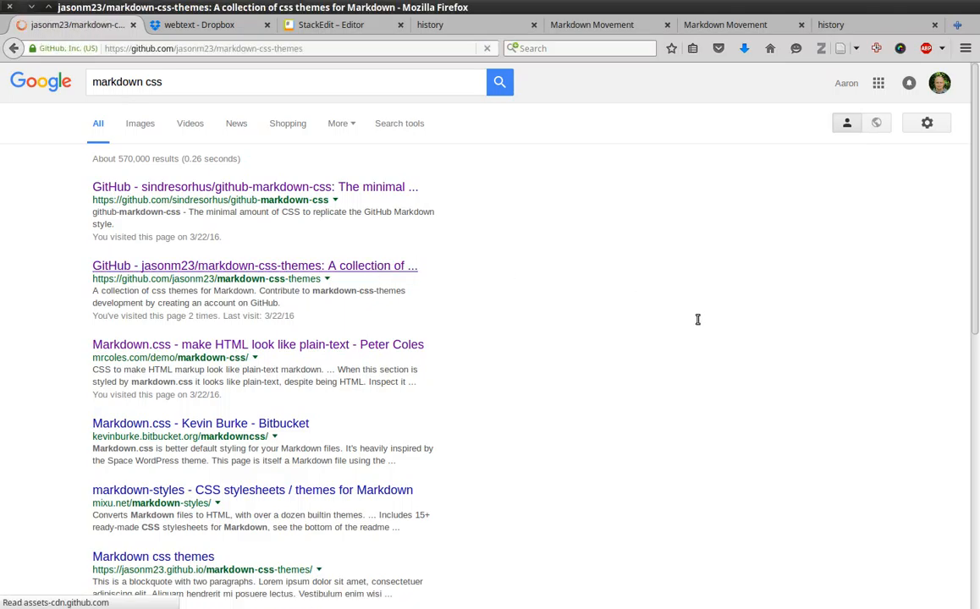
pyautogui.click(254, 266)
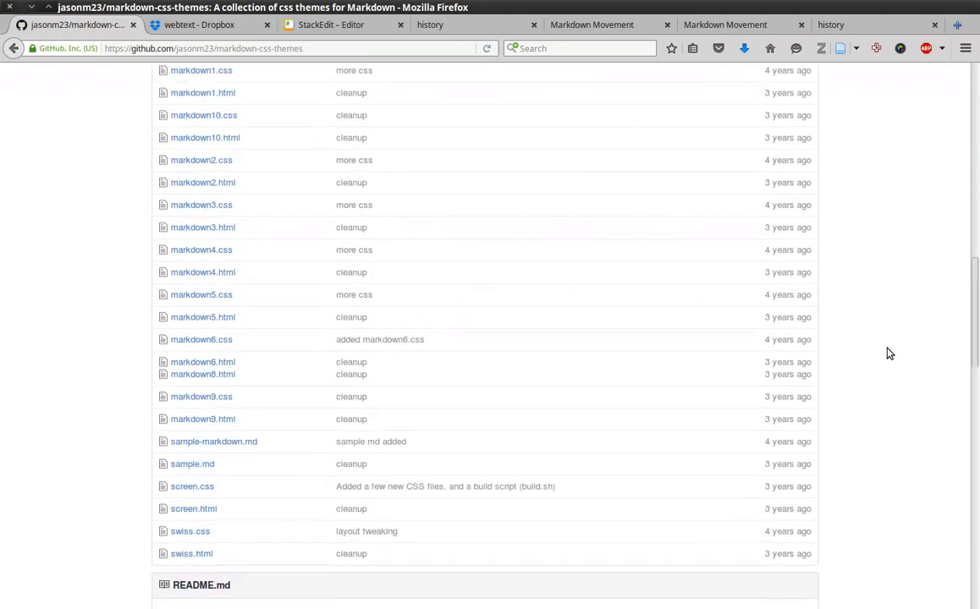
pyautogui.scroll(-3)
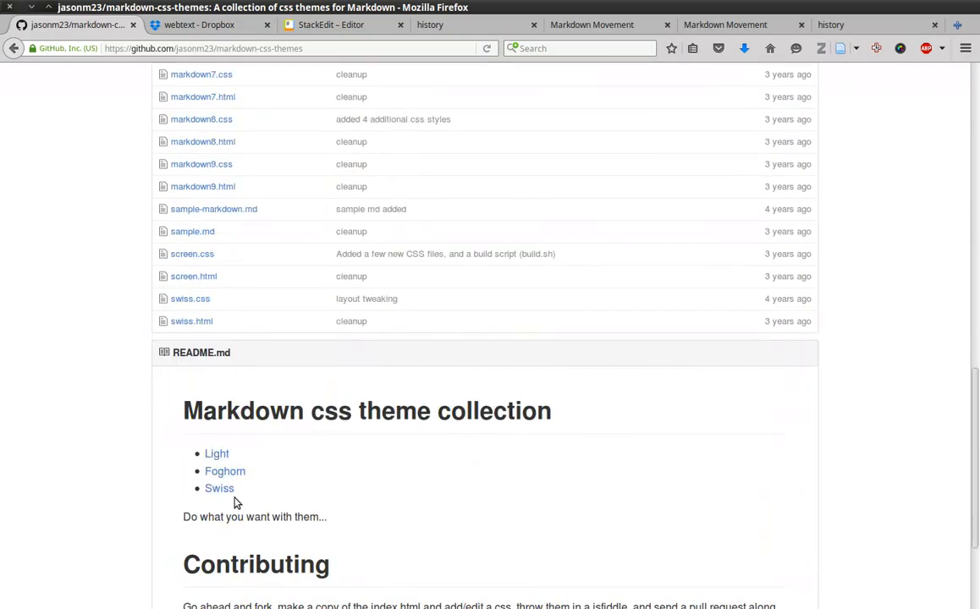
pyautogui.moveTo(219, 488)
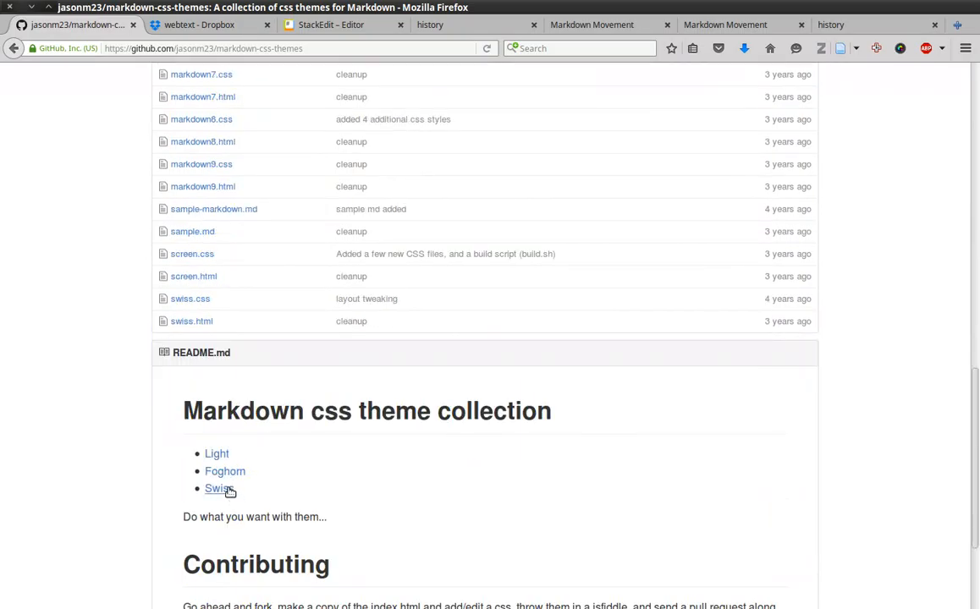
# Preview the swiss, markdown10, markdown8 and screen theme demo pages, then go back
pyautogui.click(218, 488)
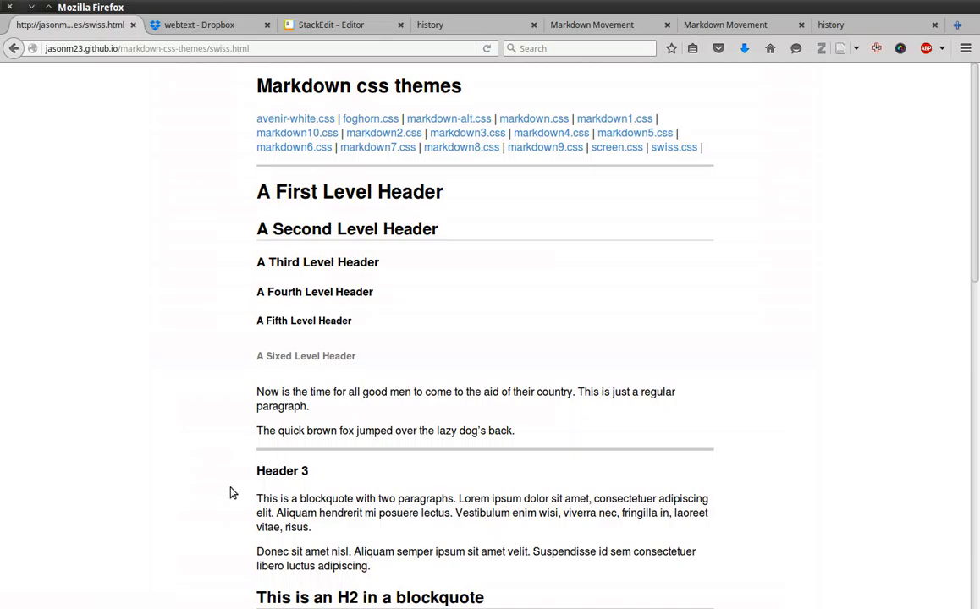
pyautogui.scroll(-3)
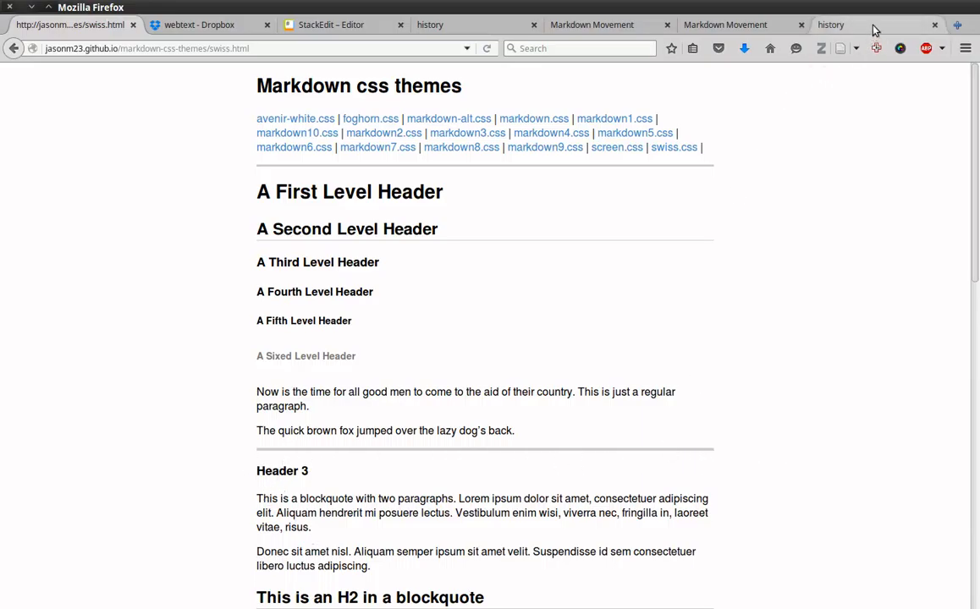
pyautogui.click(854, 24)
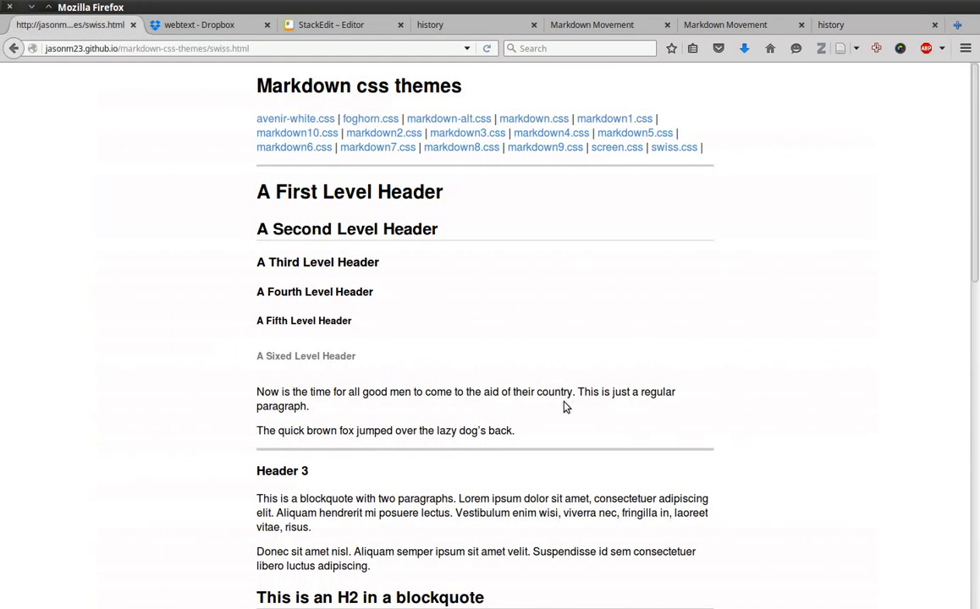
pyautogui.click(296, 133)
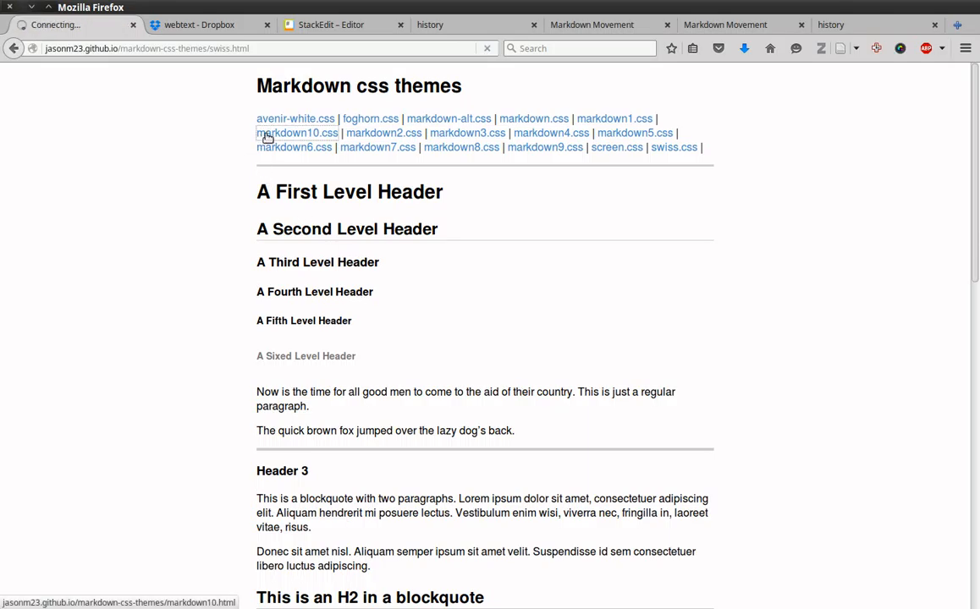
pyautogui.click(295, 132)
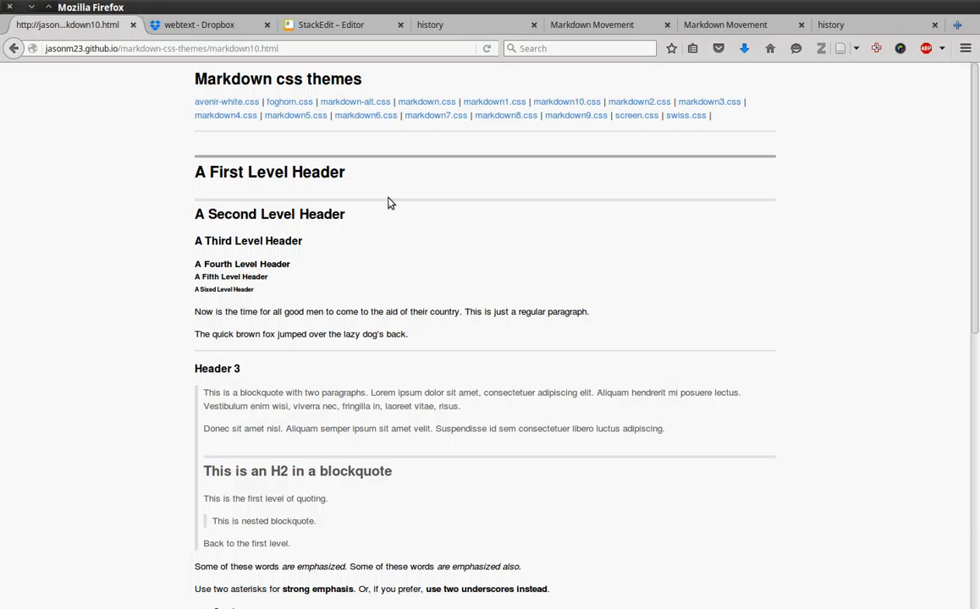
pyautogui.moveTo(508, 132)
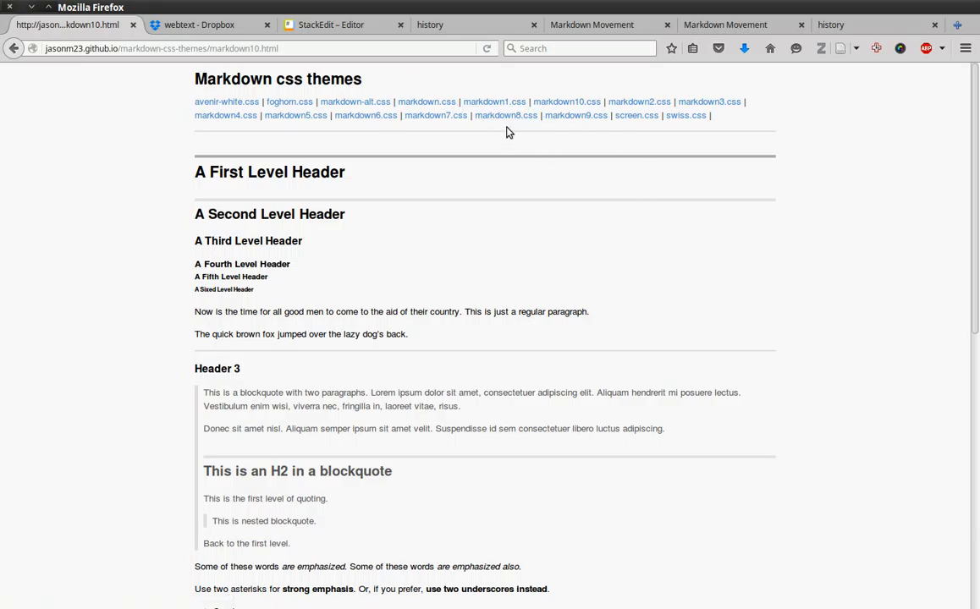
pyautogui.click(506, 115)
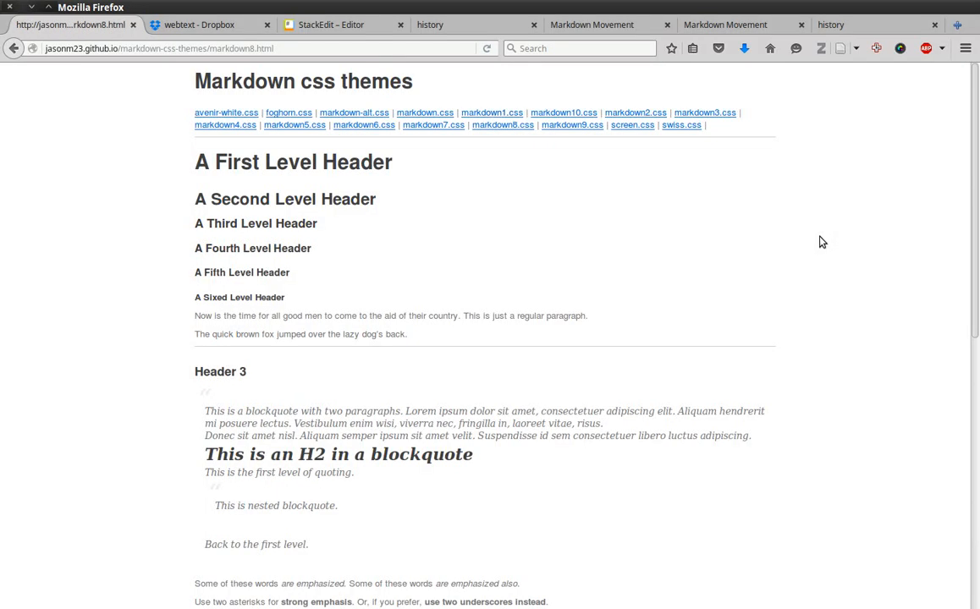
pyautogui.click(631, 125)
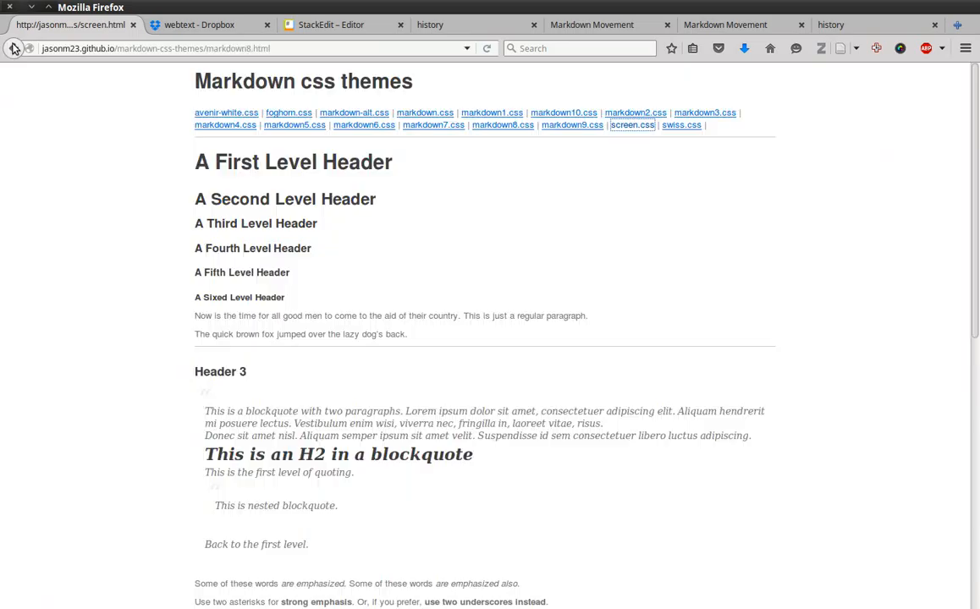
pyautogui.click(681, 124)
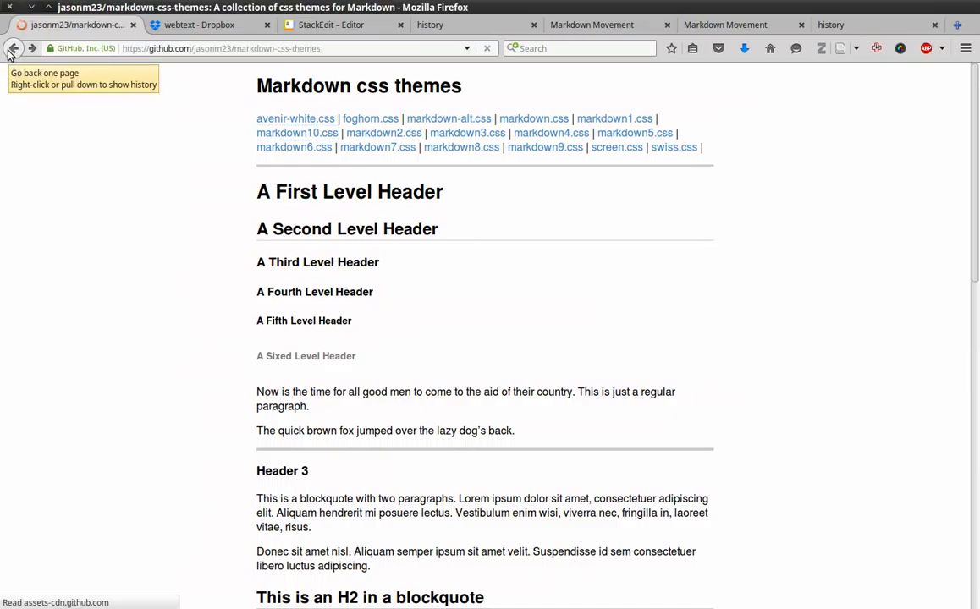
# Save the markdown-css-themes repository ZIP to the Desktop
pyautogui.click(13, 48)
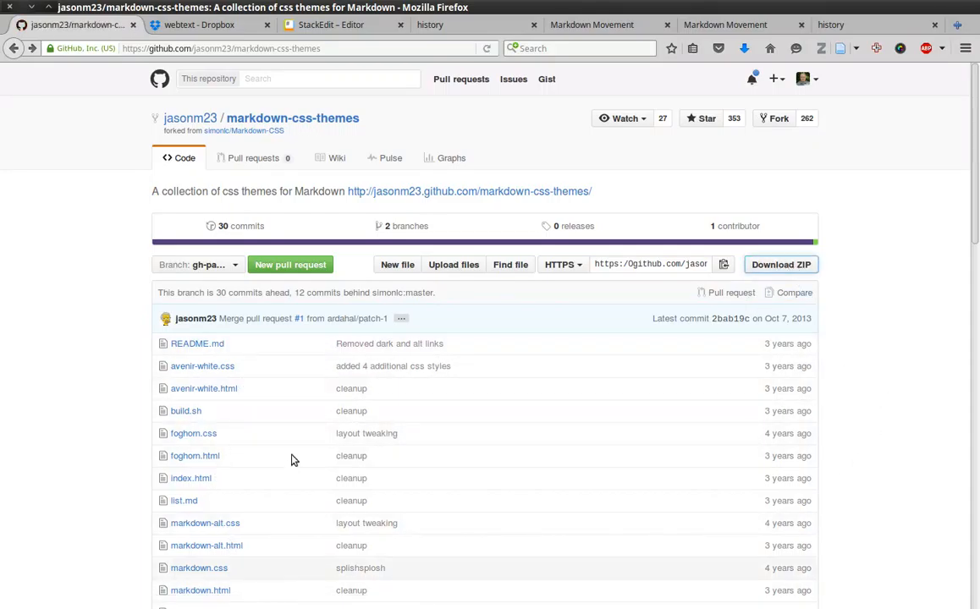
pyautogui.click(780, 264)
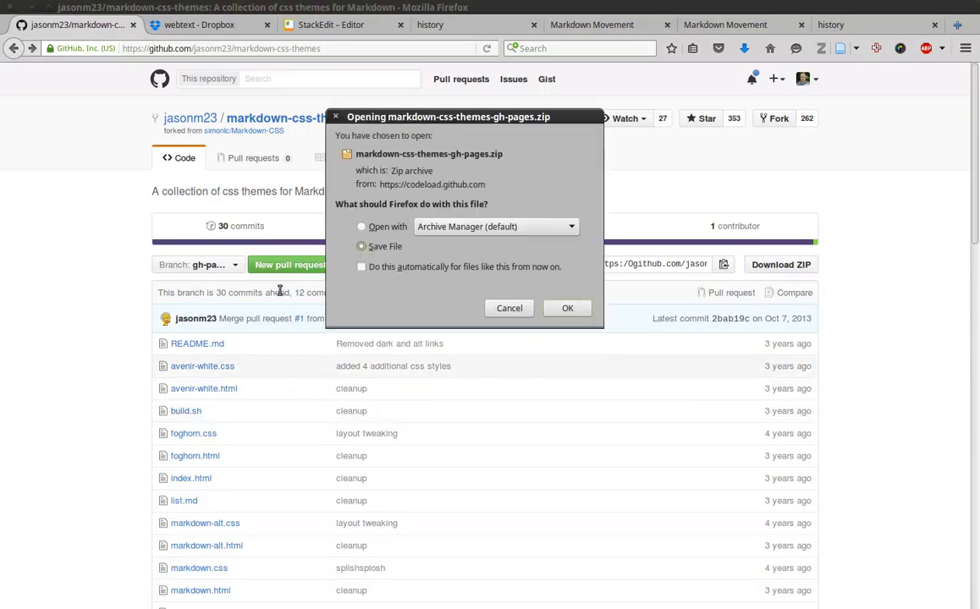
pyautogui.click(567, 307)
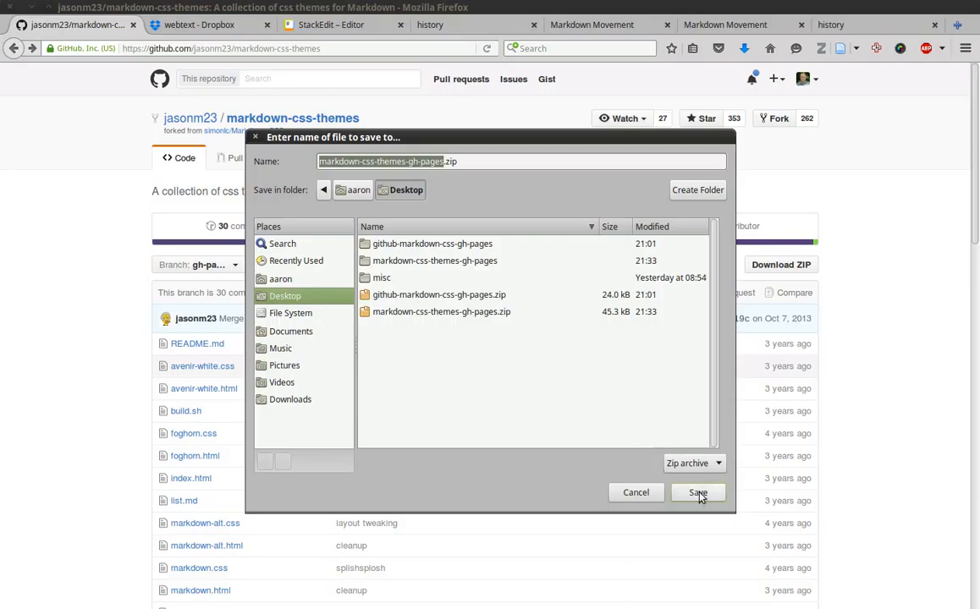
pyautogui.click(697, 492)
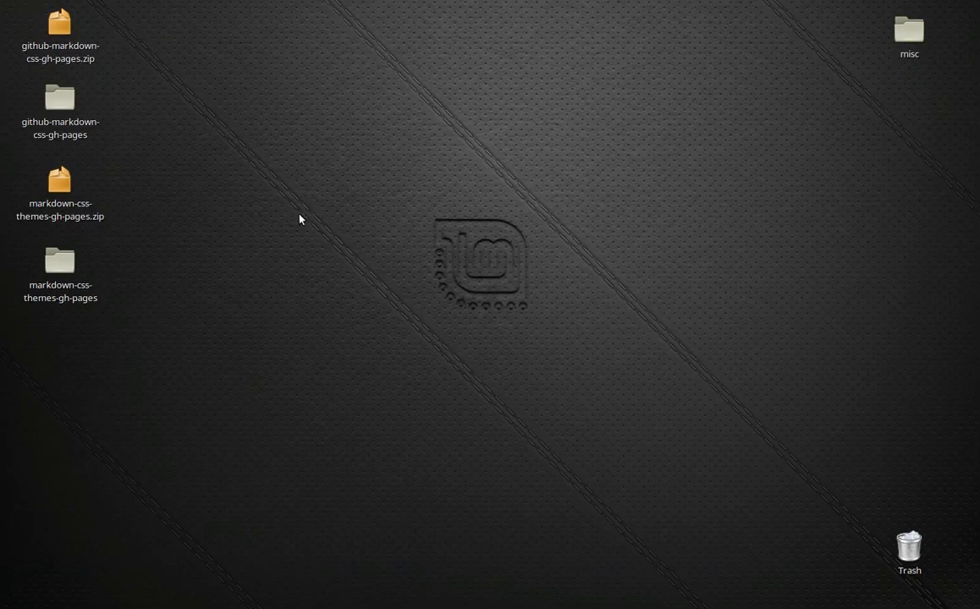
pyautogui.moveTo(181, 305)
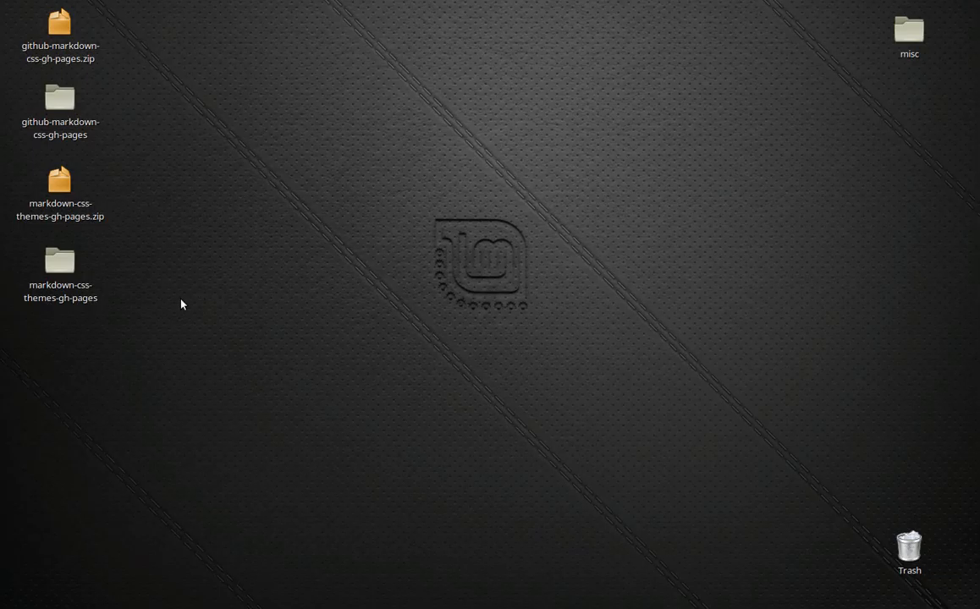
# Extract the themes zip and open the markdown-css-themes-gh-pages (2) folder
pyautogui.click(60, 261)
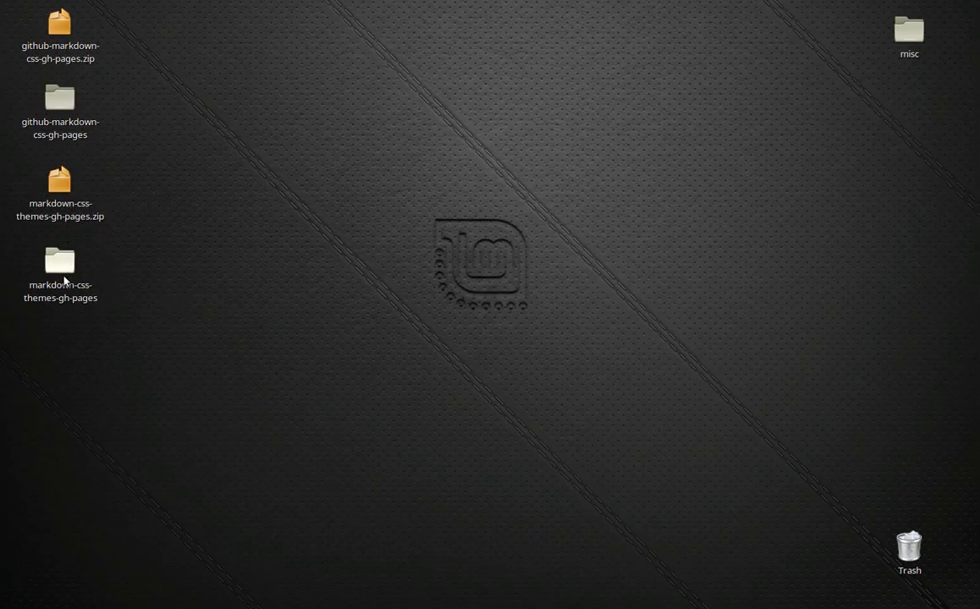
pyautogui.moveTo(66, 285)
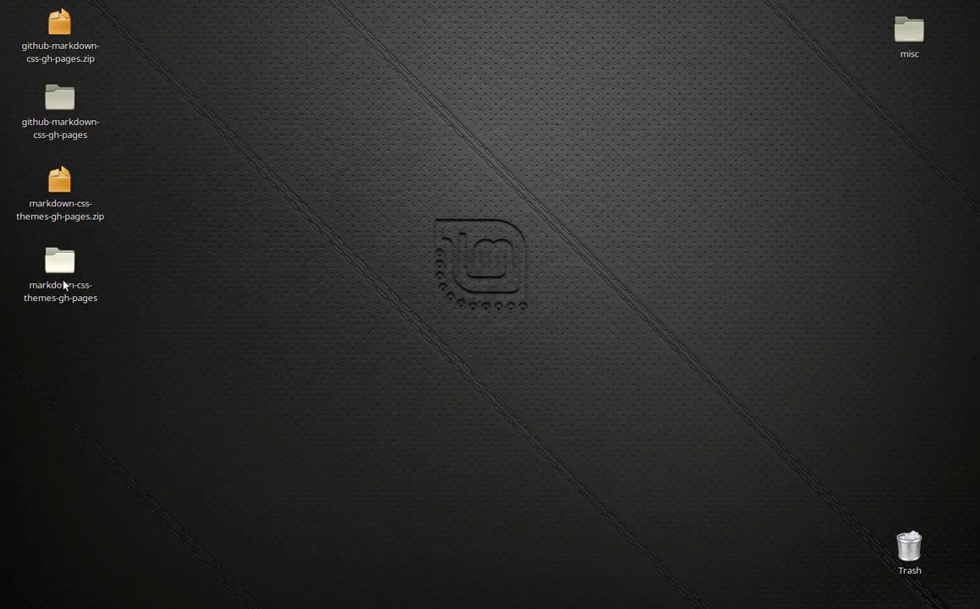
pyautogui.rightClick(59, 181)
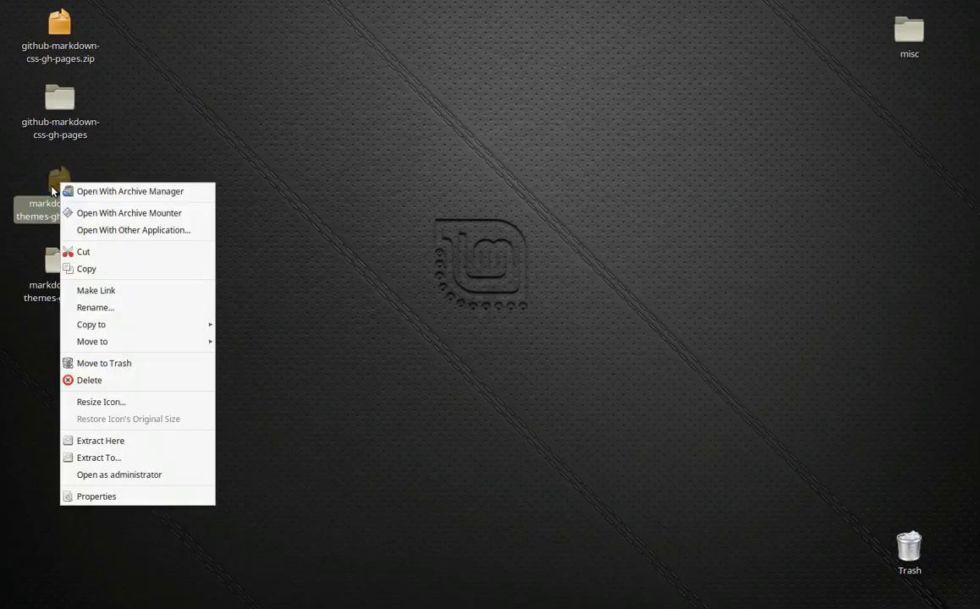
pyautogui.moveTo(118, 379)
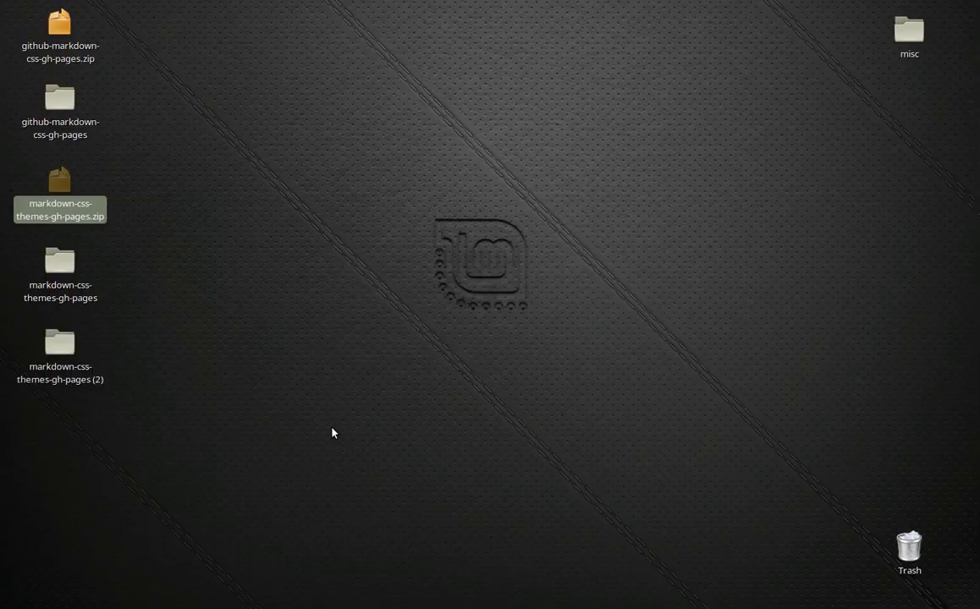
pyautogui.moveTo(539, 437)
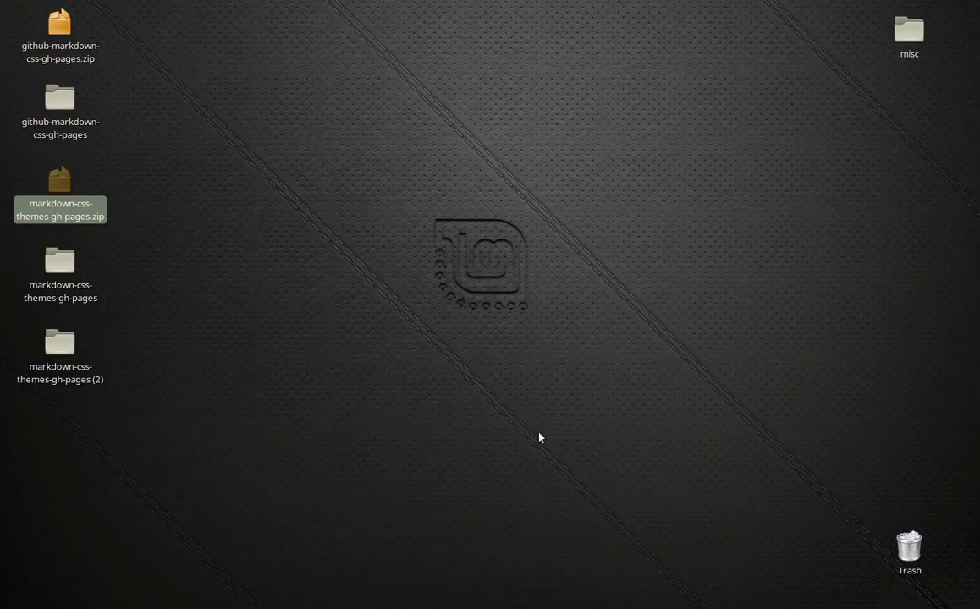
pyautogui.doubleClick(59, 347)
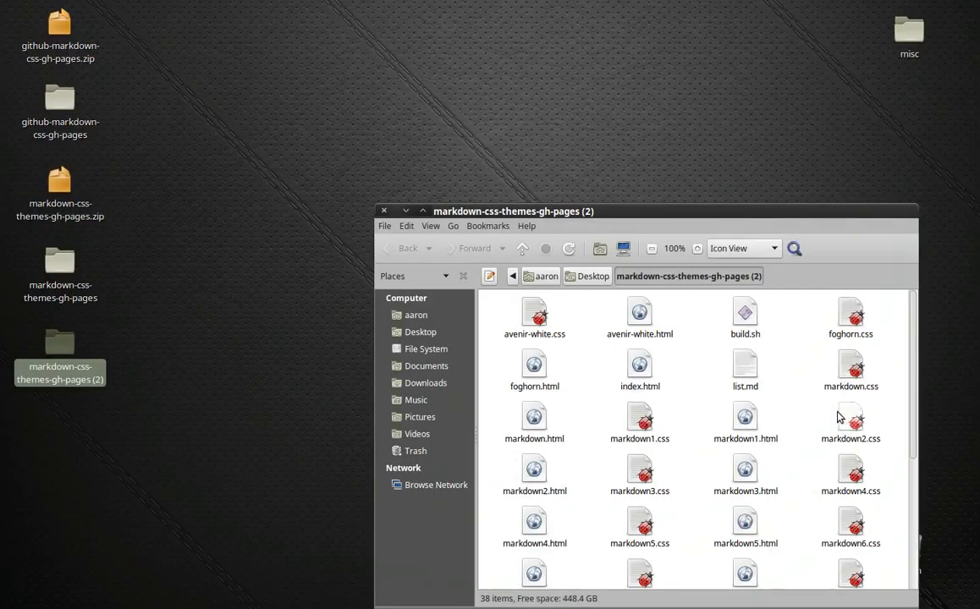
pyautogui.moveTo(683, 524)
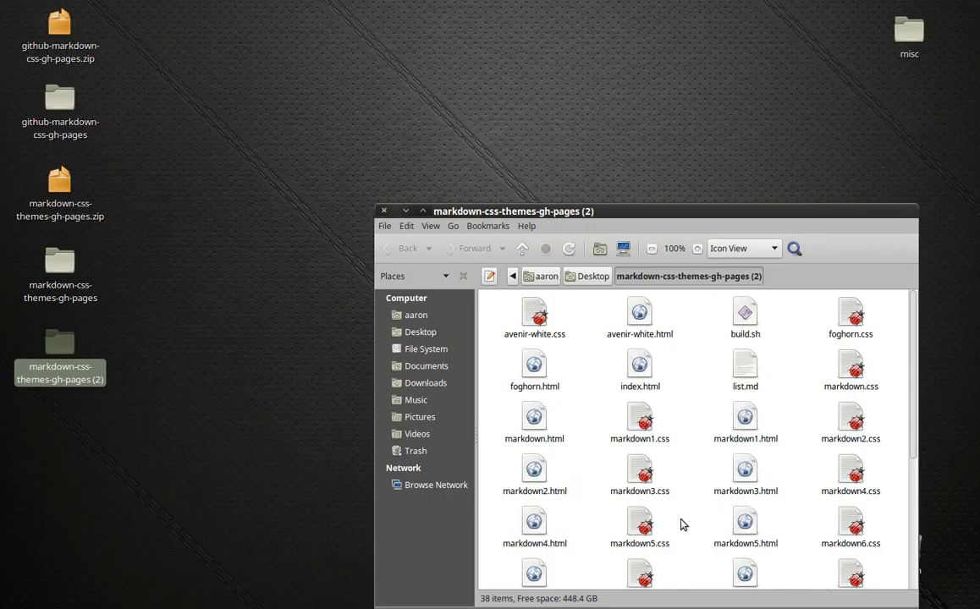
# Copy screen.css from the extracted themes folder onto the Desktop
pyautogui.scroll(-3)
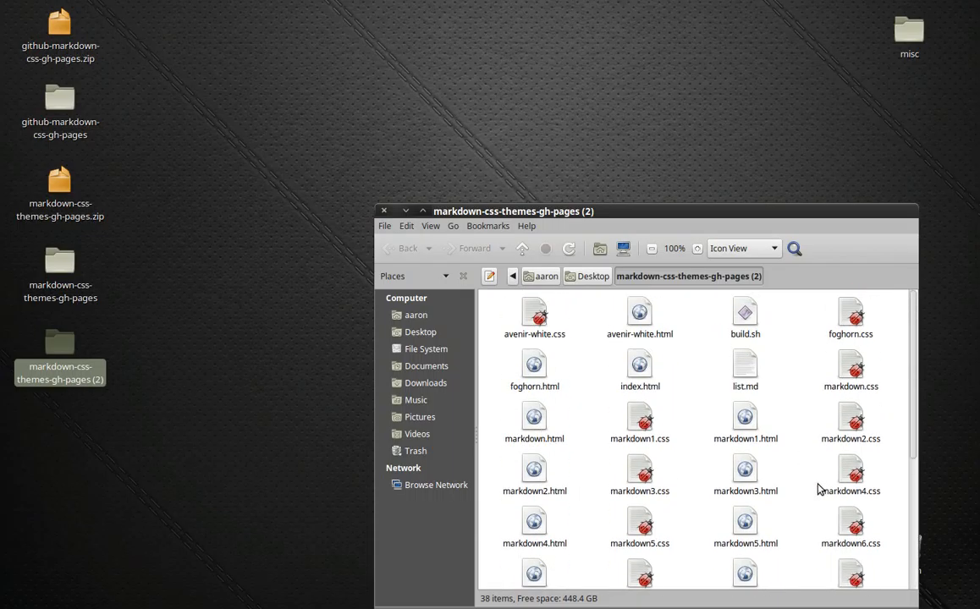
pyautogui.scroll(-3)
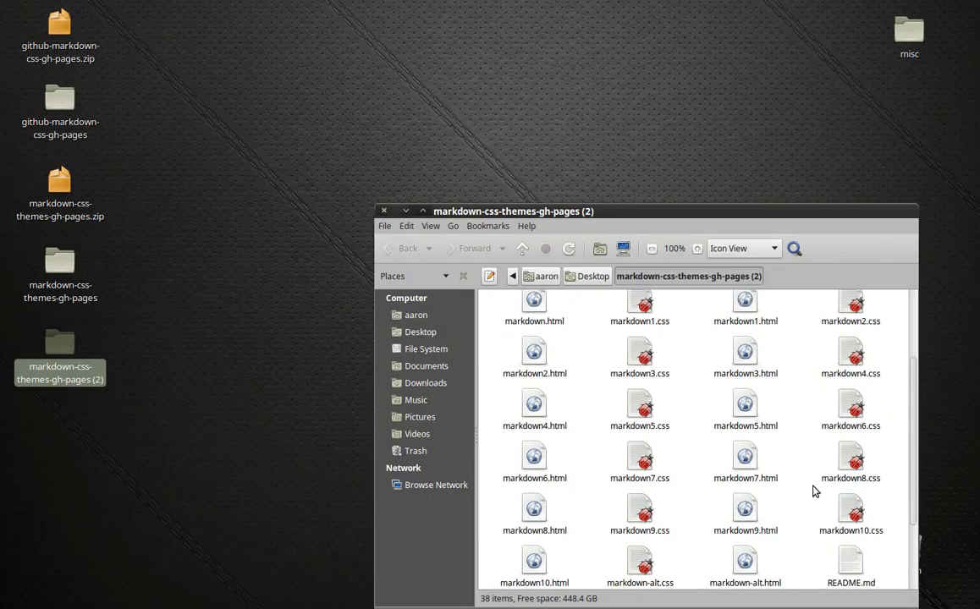
pyautogui.scroll(-3)
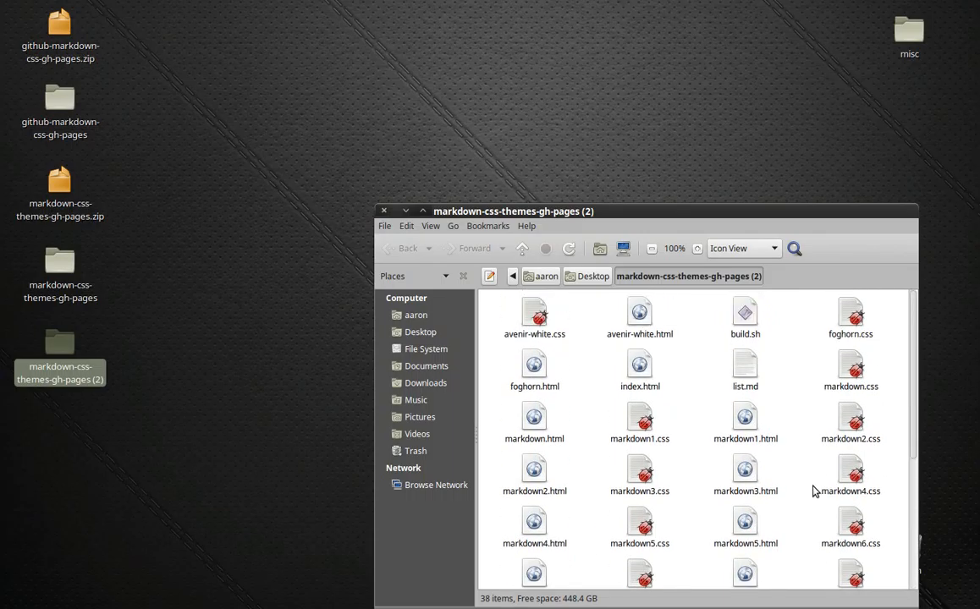
pyautogui.scroll(-3)
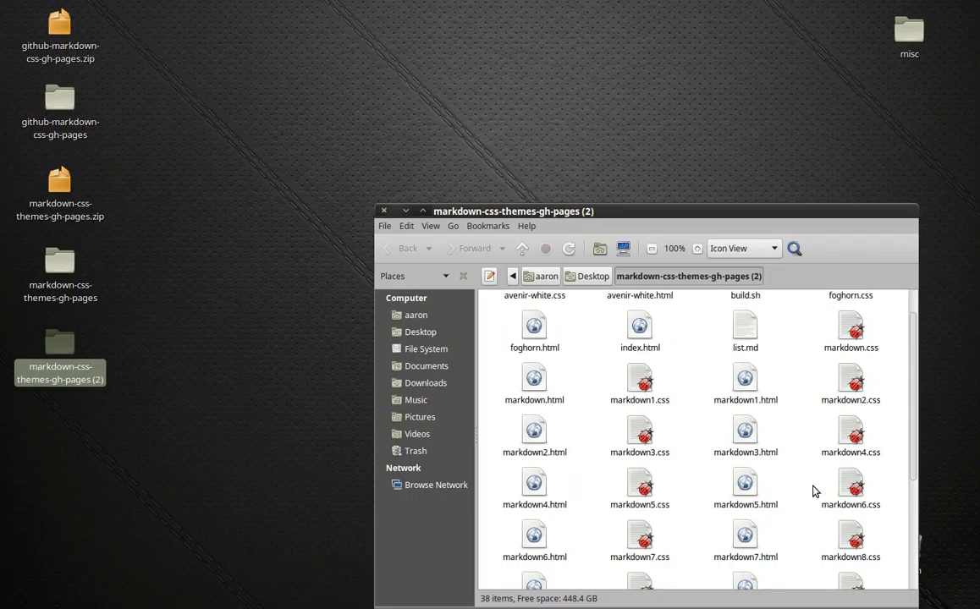
pyautogui.scroll(-3)
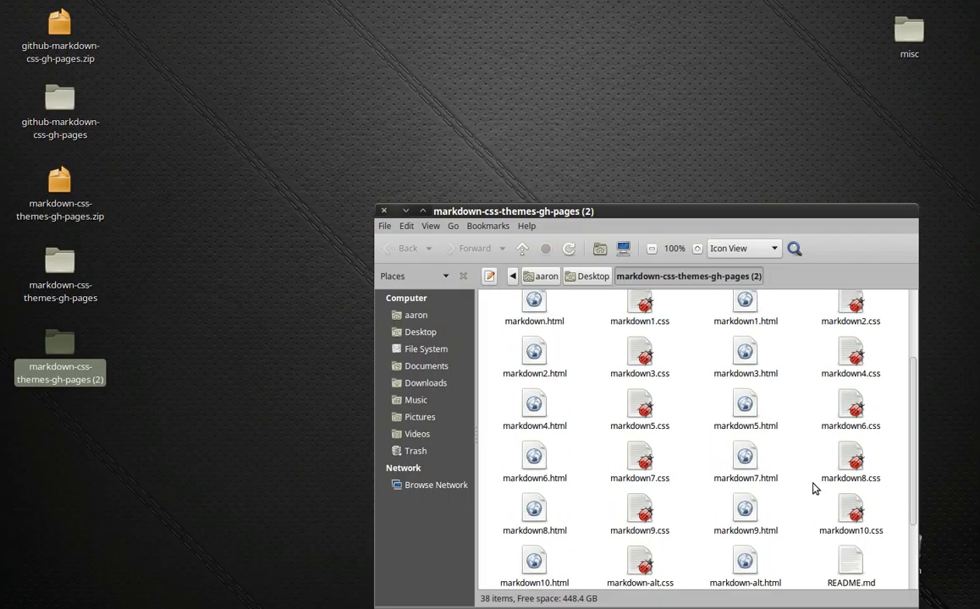
pyautogui.scroll(-3)
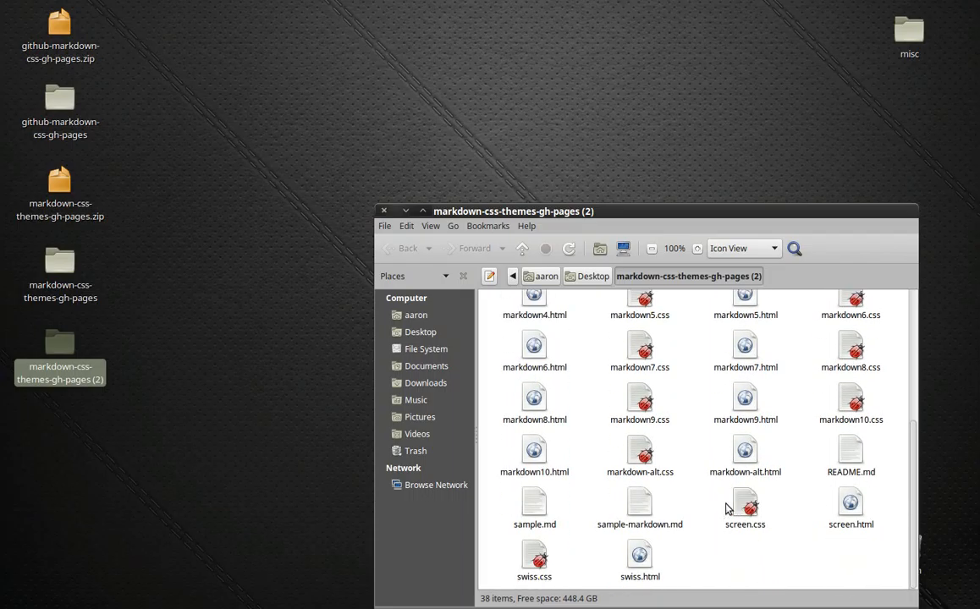
pyautogui.click(745, 503)
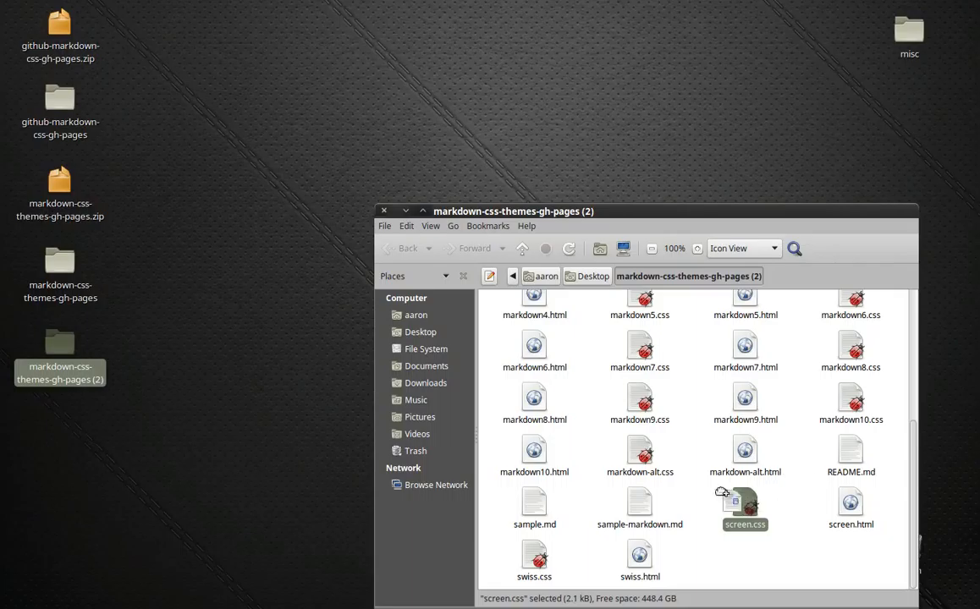
pyautogui.moveTo(745, 508); pyautogui.dragTo(236, 144)
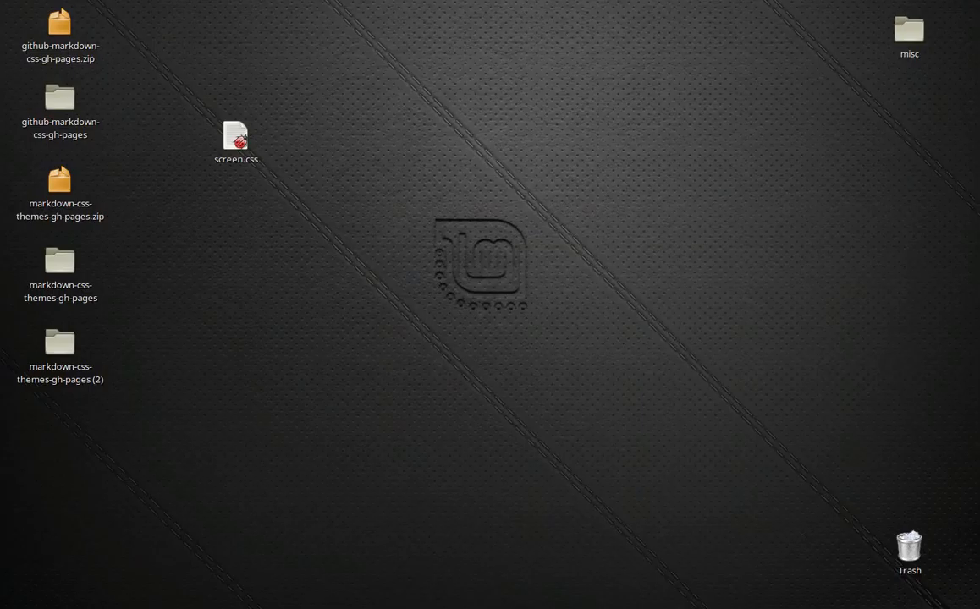
pyautogui.press('alt+Tab')
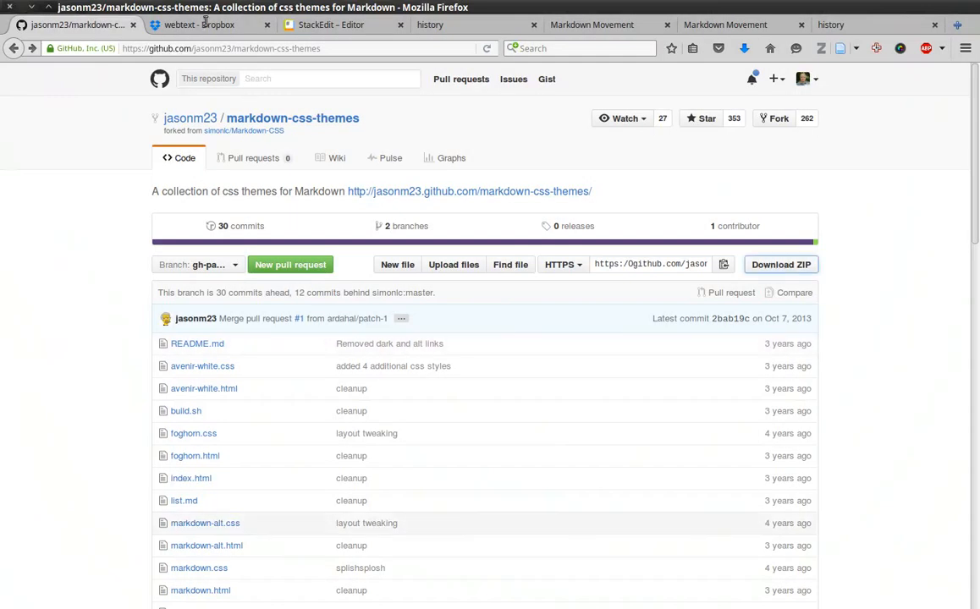
# Upload Desktop's screen.css into Dropbox's Public/webtext folder beside history.html
pyautogui.click(199, 24)
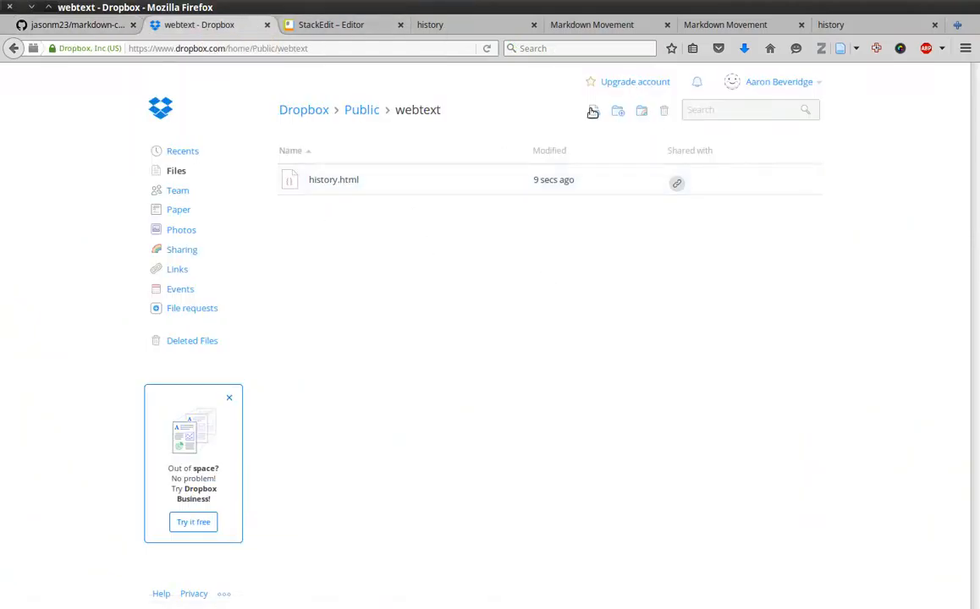
pyautogui.click(593, 111)
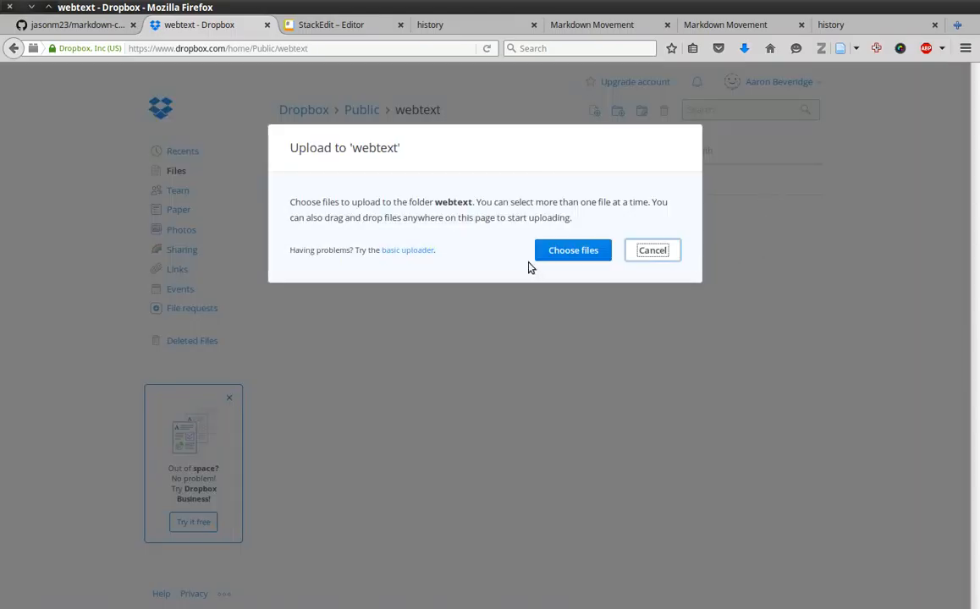
pyautogui.click(573, 249)
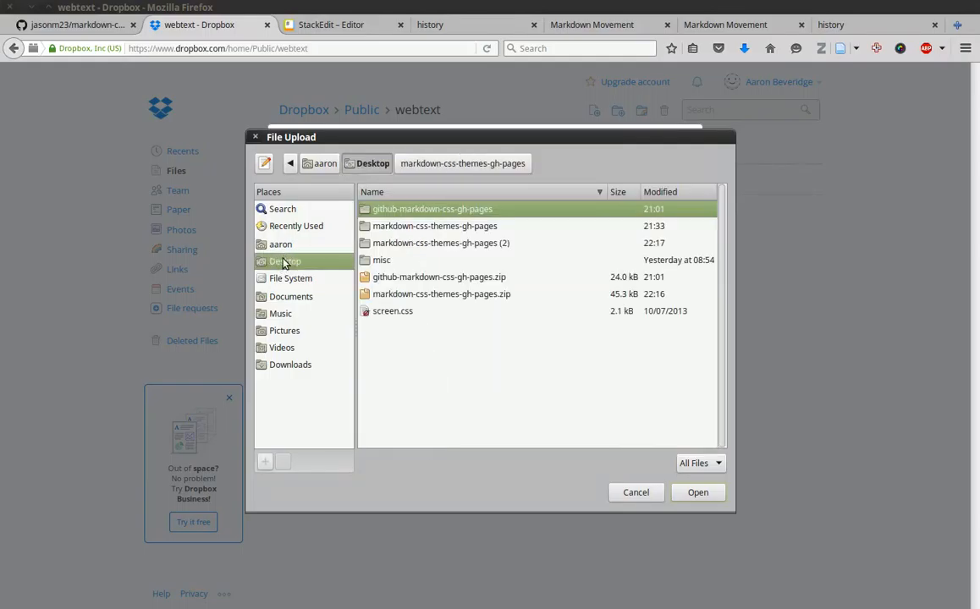
pyautogui.click(392, 311)
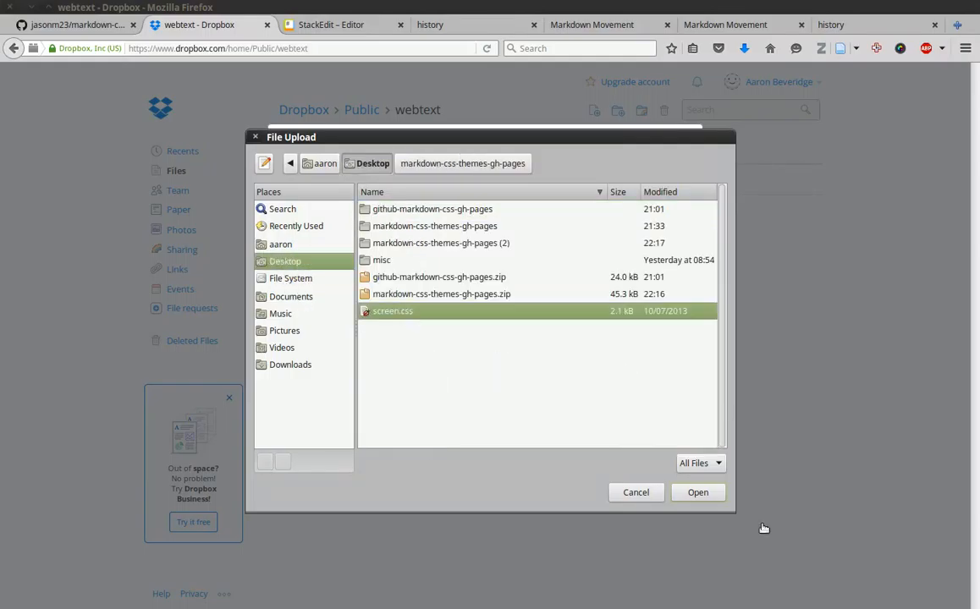
pyautogui.click(697, 493)
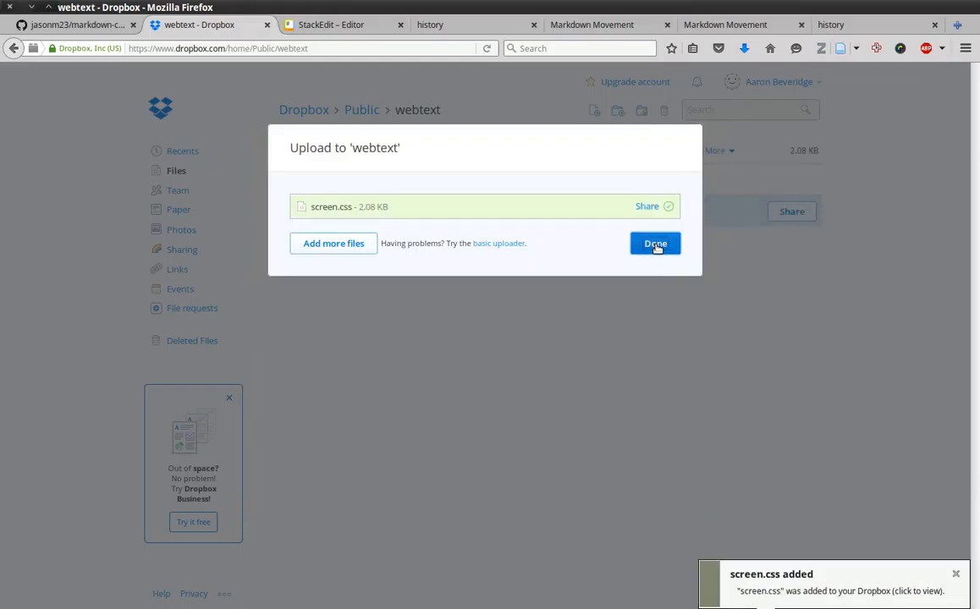
pyautogui.click(654, 243)
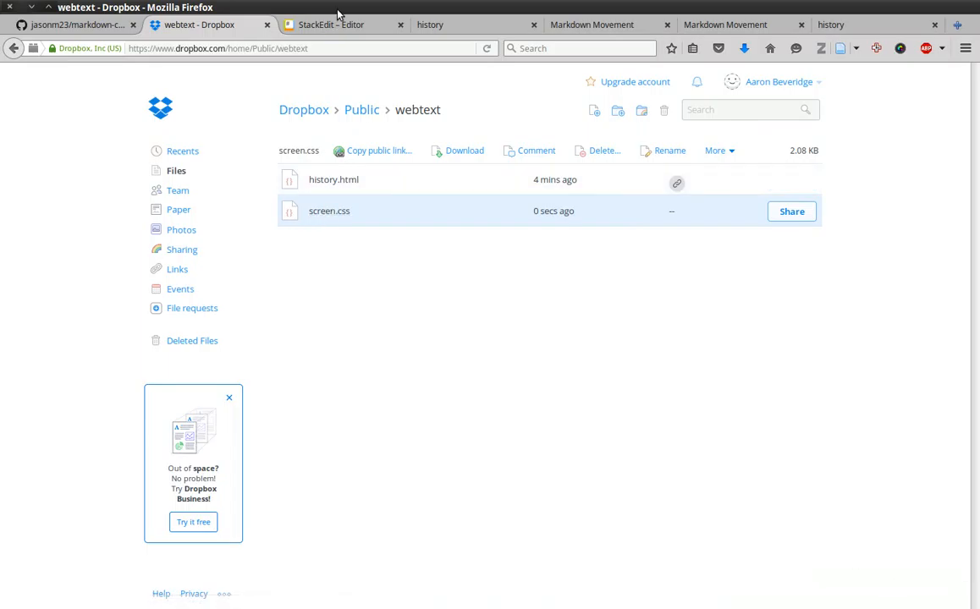
pyautogui.click(342, 24)
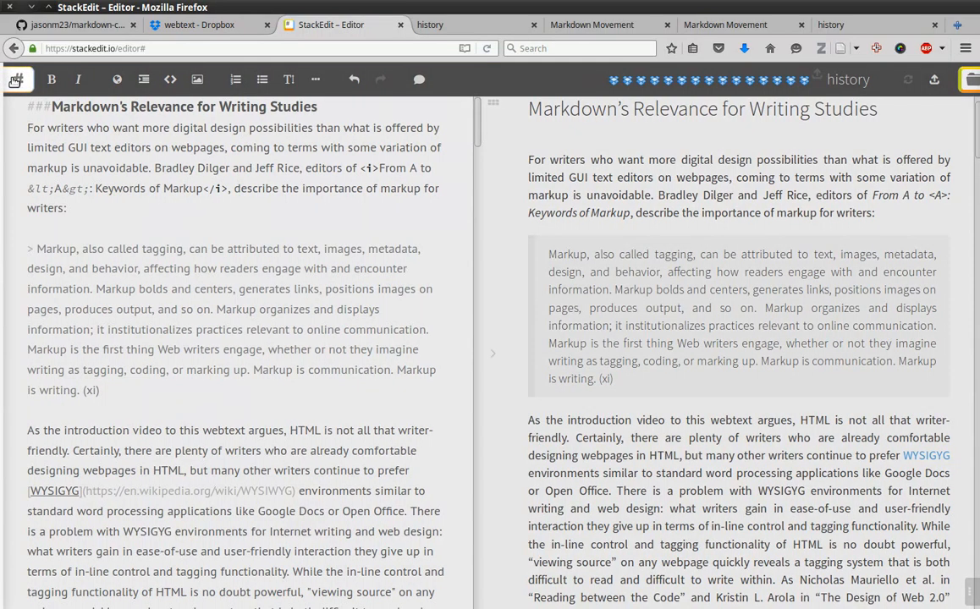
# Publish the history document to Dropbox at path Public/webtext/history.html
pyautogui.click(16, 78)
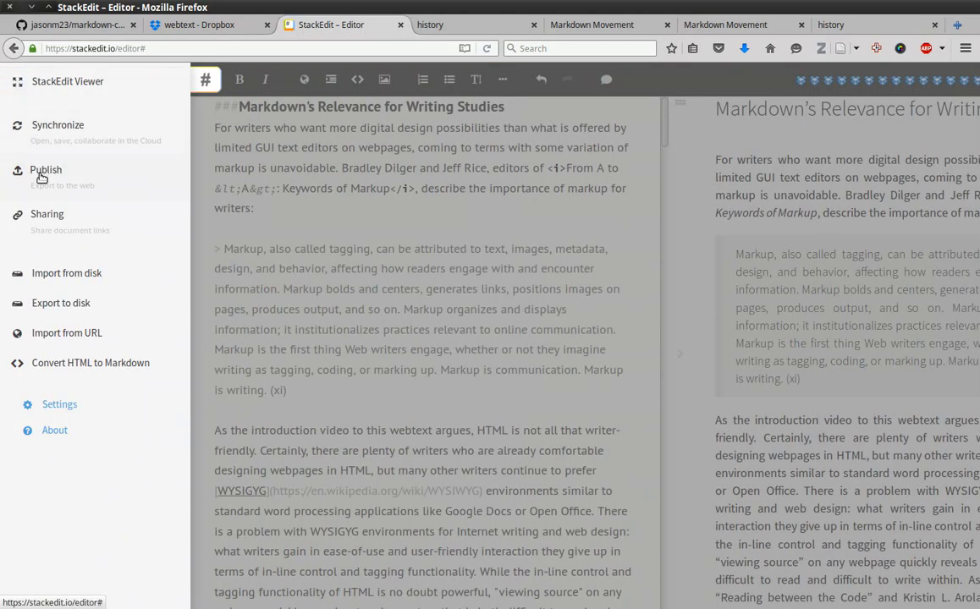
pyautogui.click(45, 169)
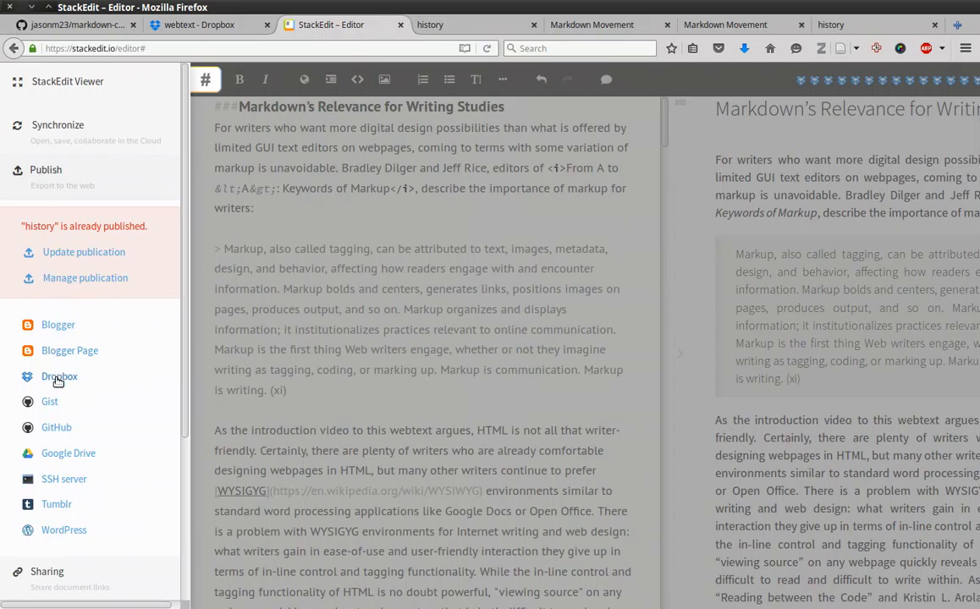
pyautogui.click(59, 377)
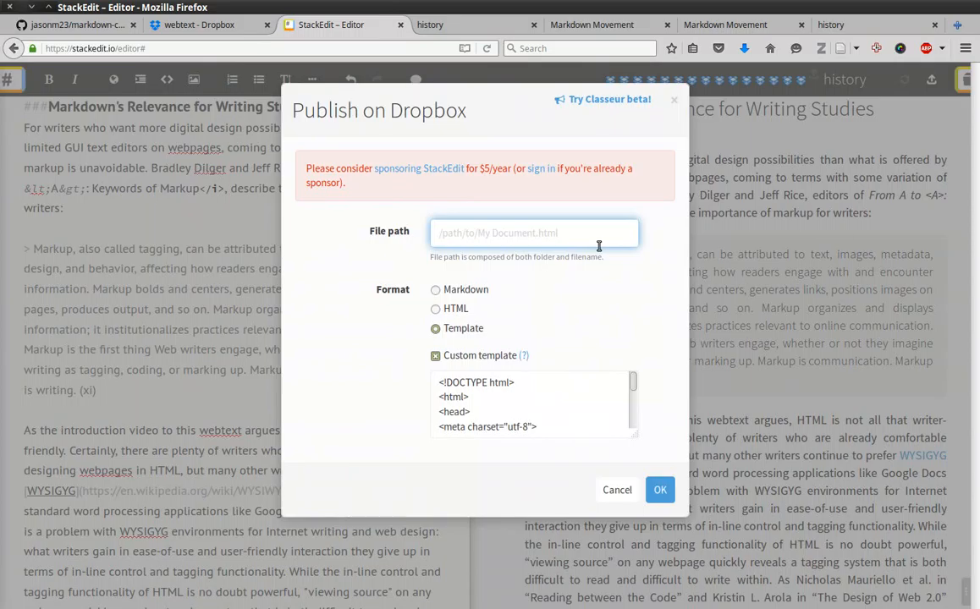
pyautogui.write('Public/webtext/histor')
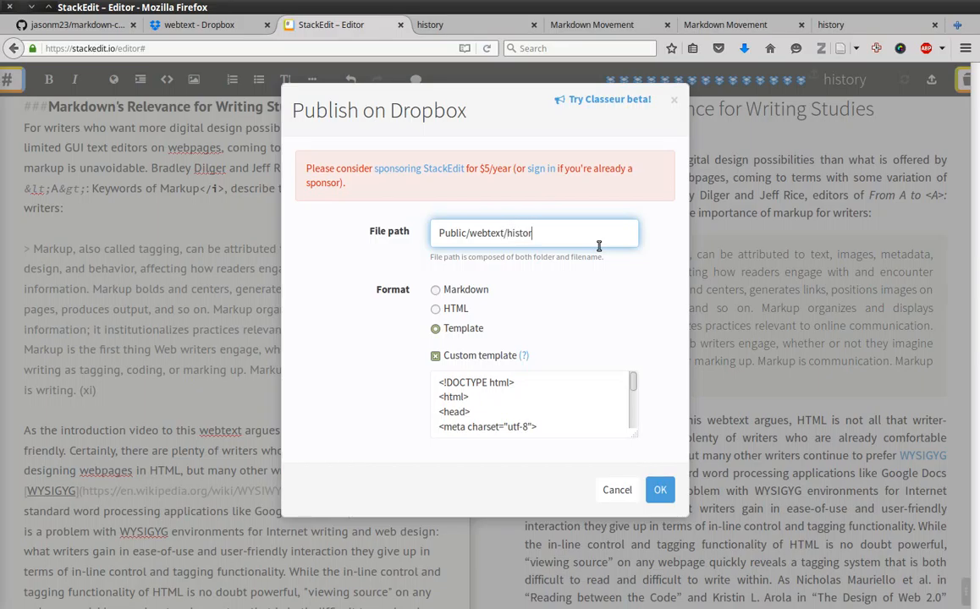
pyautogui.write('y.html')
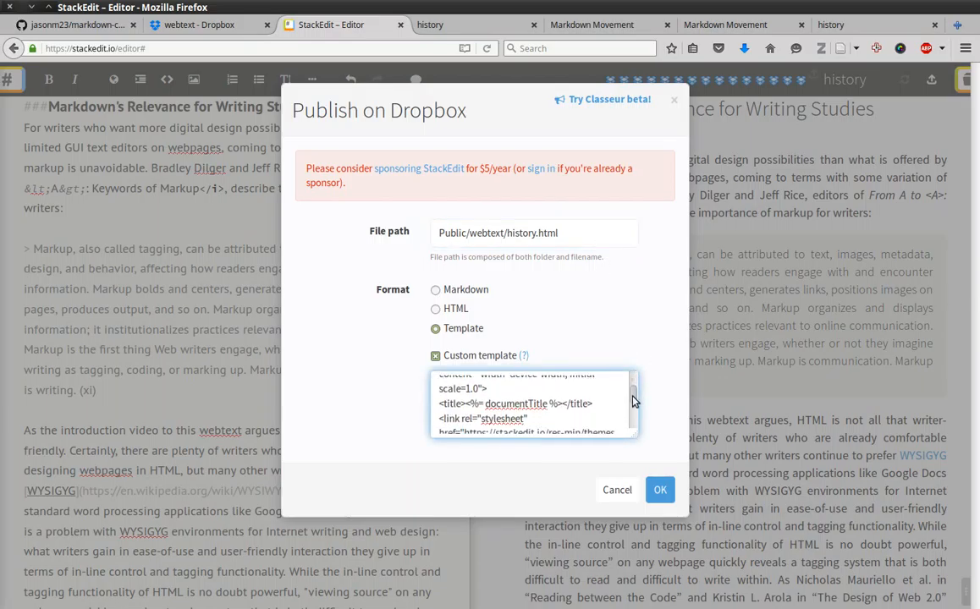
# Replace the custom template's default StackEdit stylesheet link with screen.css
pyautogui.scroll(-3)
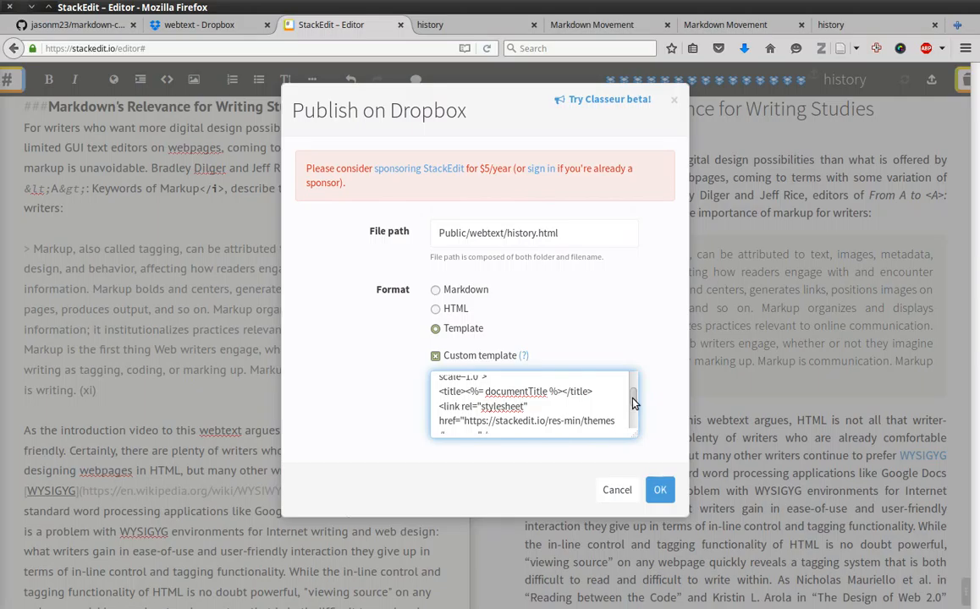
pyautogui.scroll(-3)
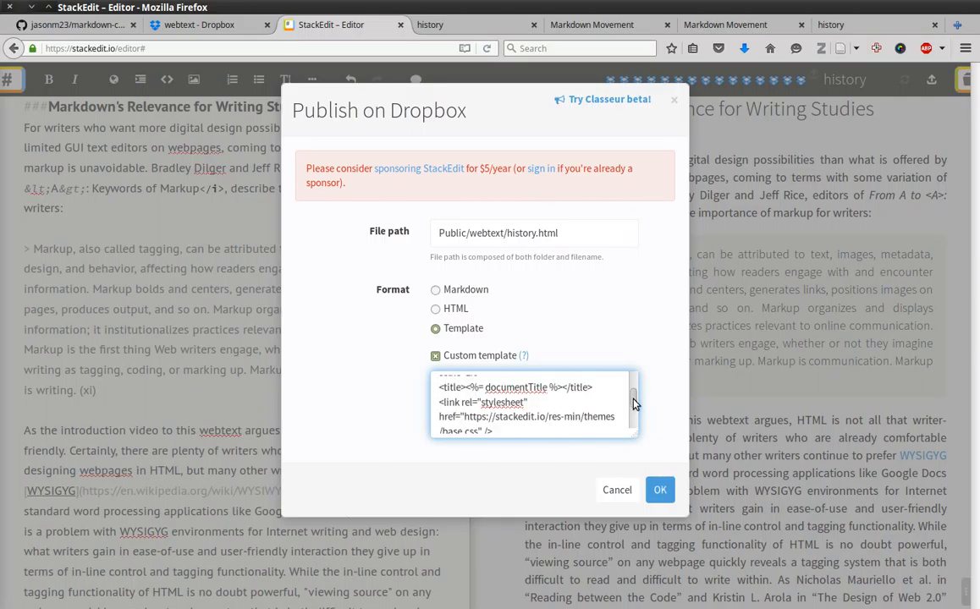
pyautogui.scroll(-3)
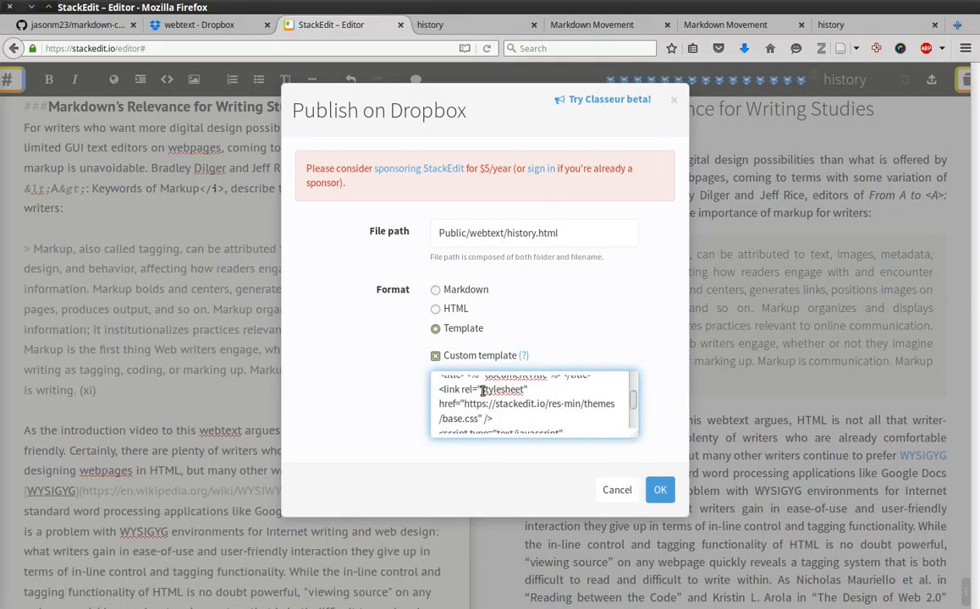
pyautogui.doubleClick(503, 389)
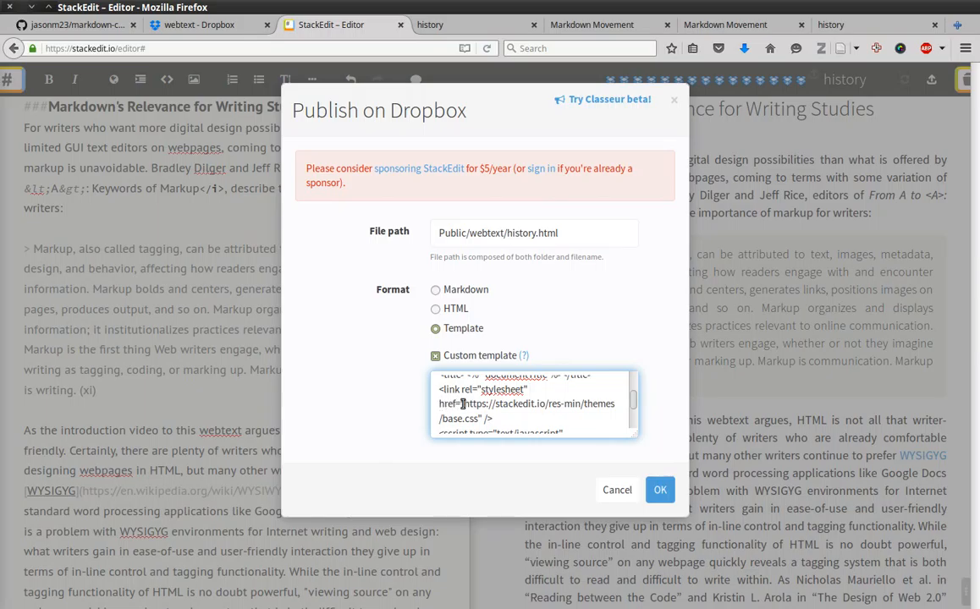
pyautogui.moveTo(461, 403); pyautogui.dragTo(478, 418)
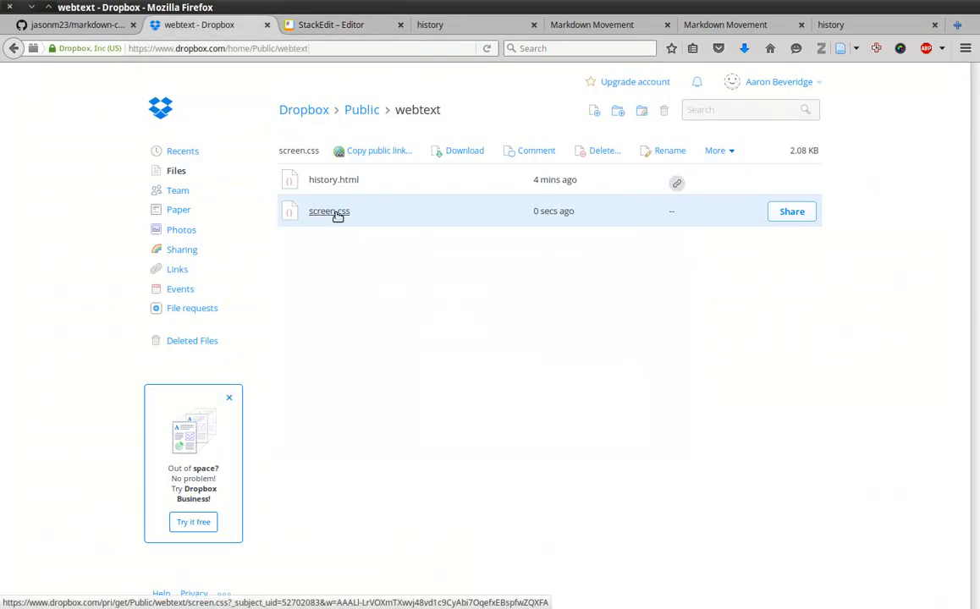
pyautogui.click(338, 24)
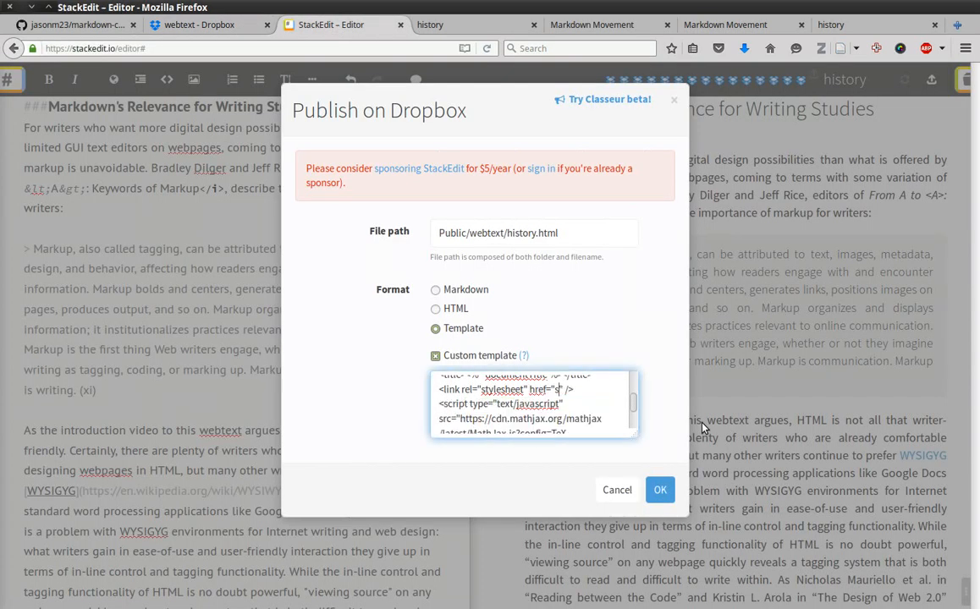
pyautogui.write('creen')
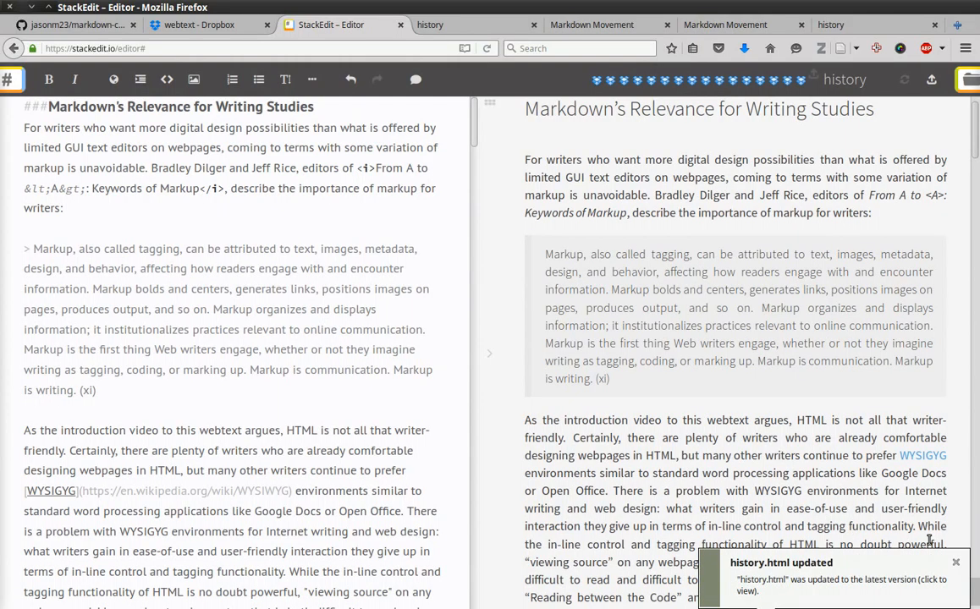
# Reload the published history page to check its dark styling, then return to Dropbox
pyautogui.click(208, 24)
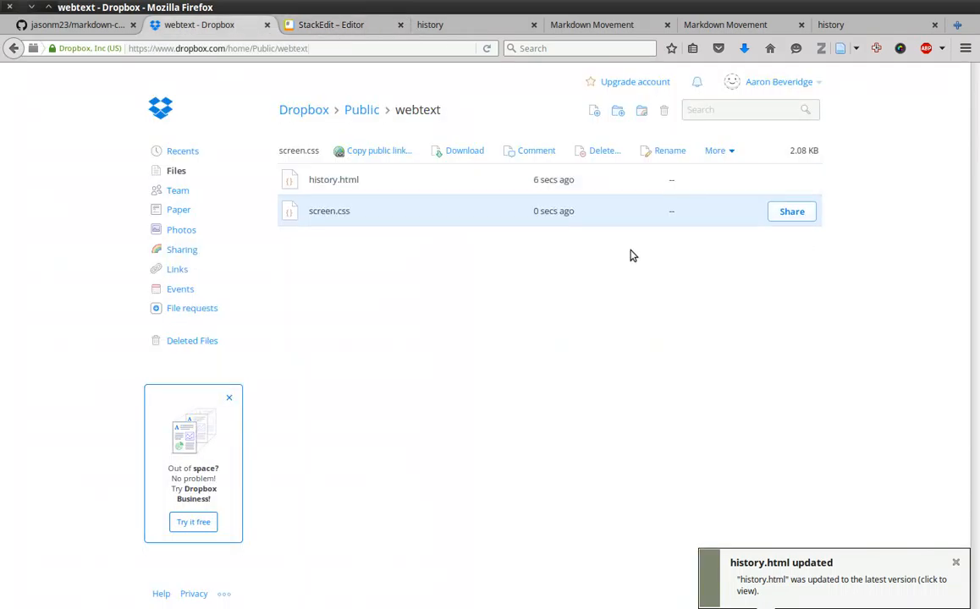
pyautogui.moveTo(333, 179)
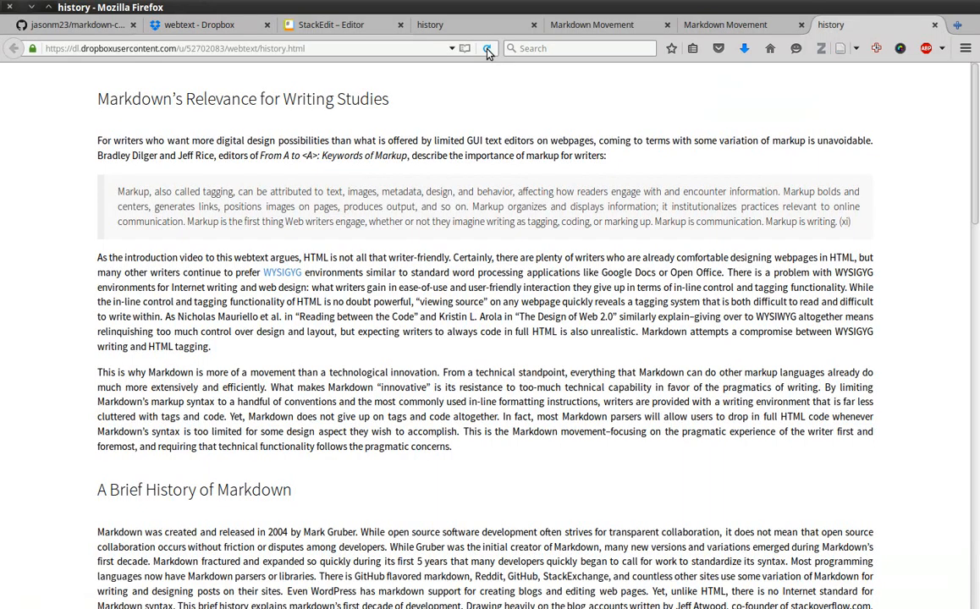
pyautogui.click(486, 48)
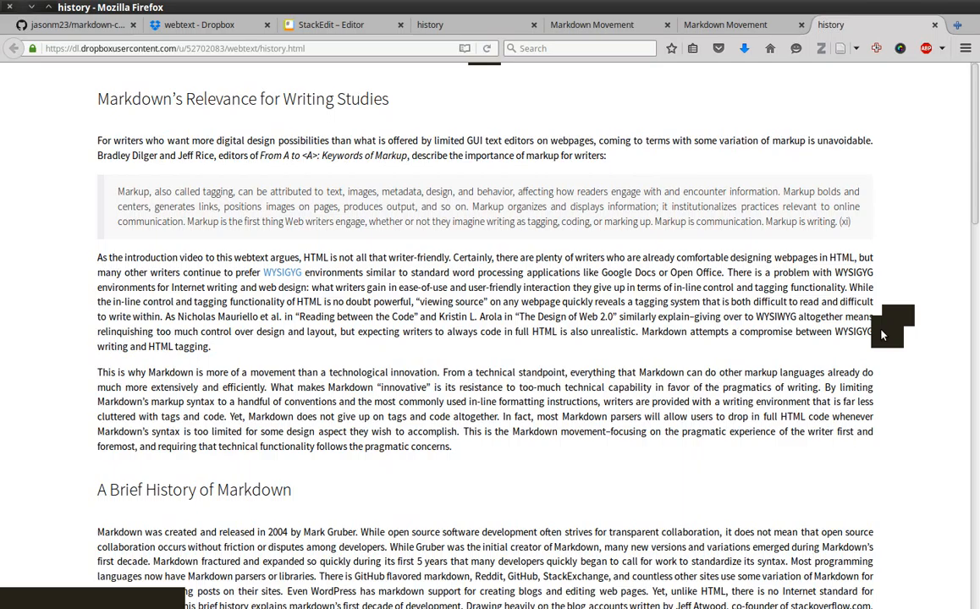
pyautogui.moveTo(876, 336)
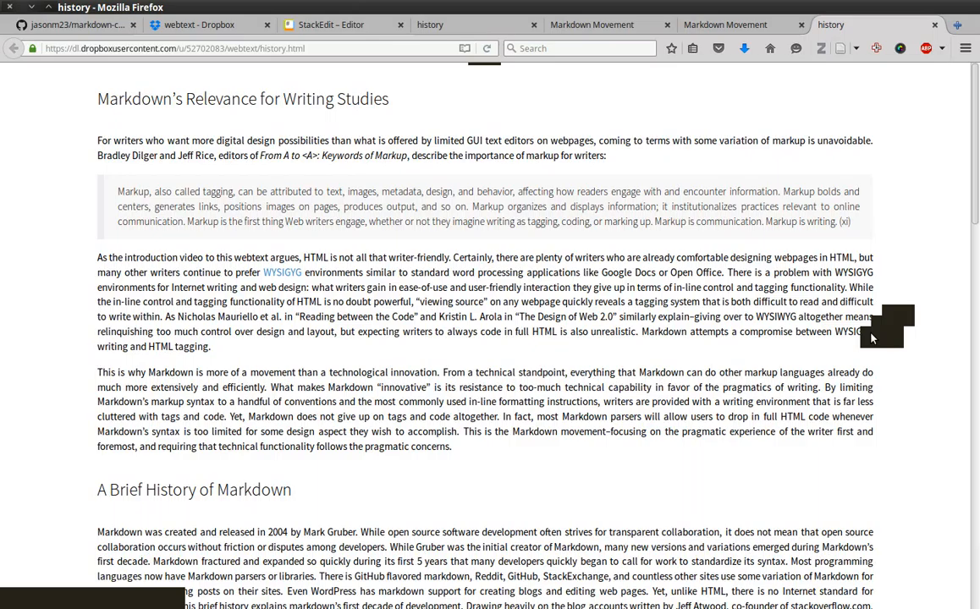
pyautogui.scroll(-3)
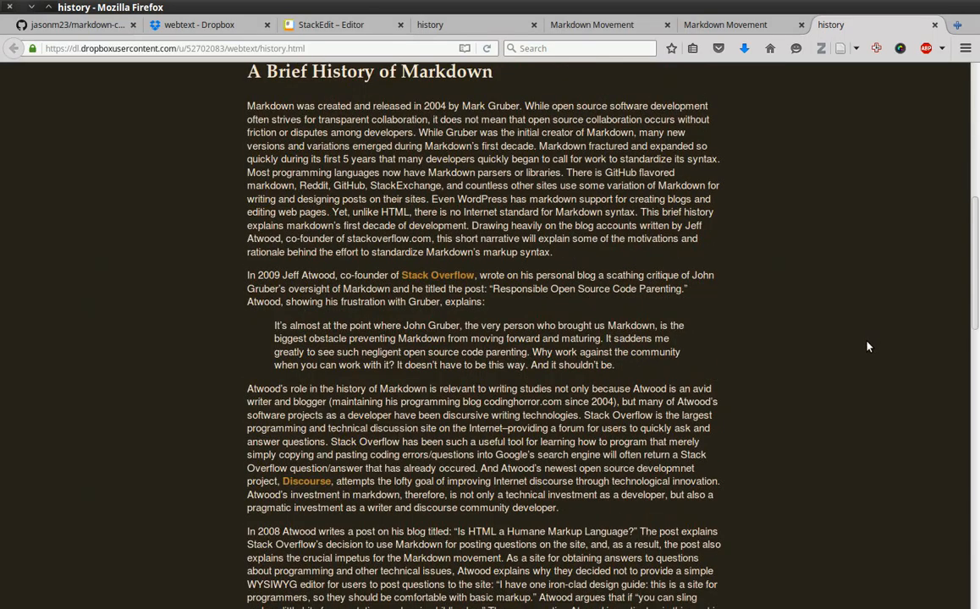
pyautogui.scroll(-3)
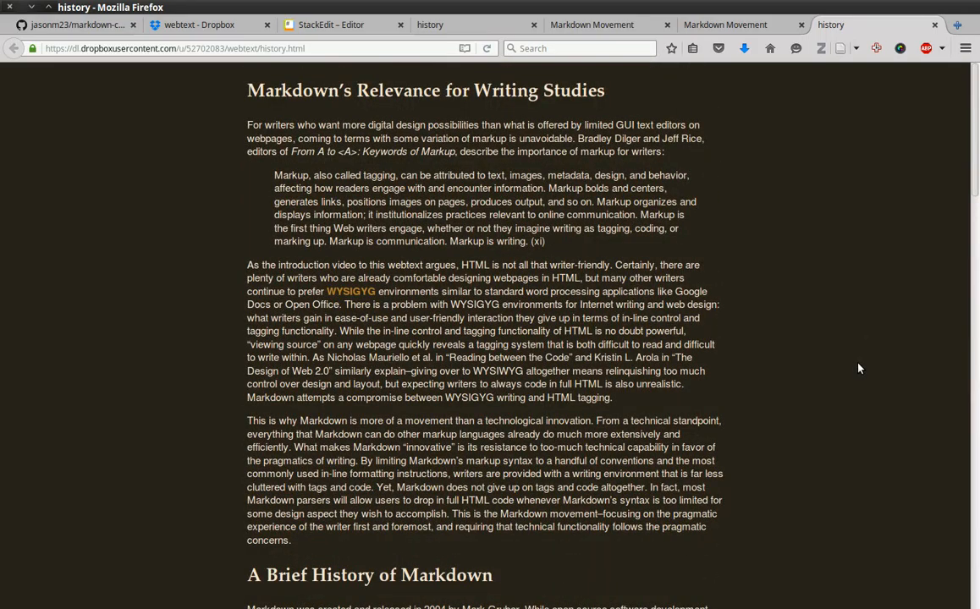
pyautogui.moveTo(846, 341)
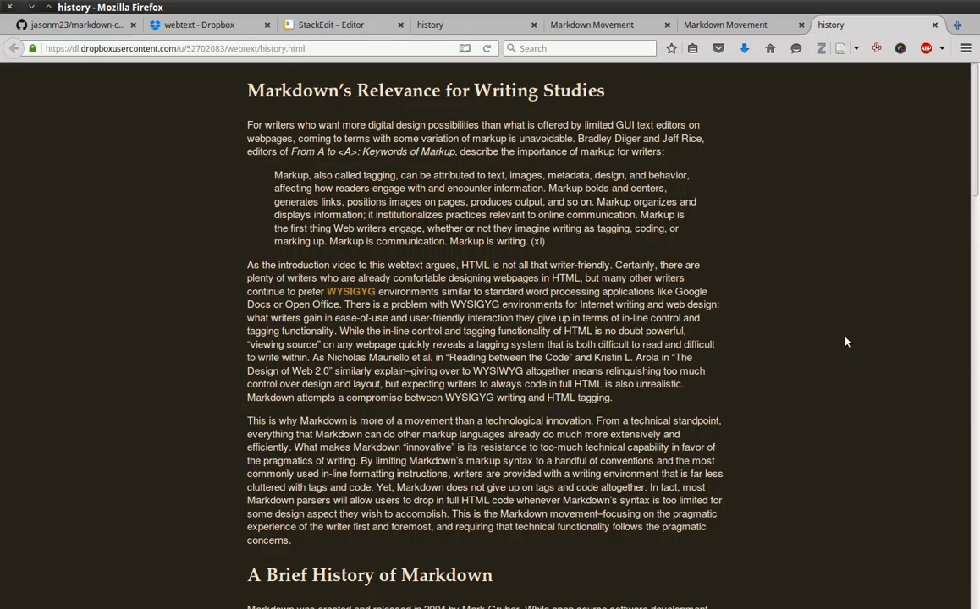
pyautogui.moveTo(818, 296)
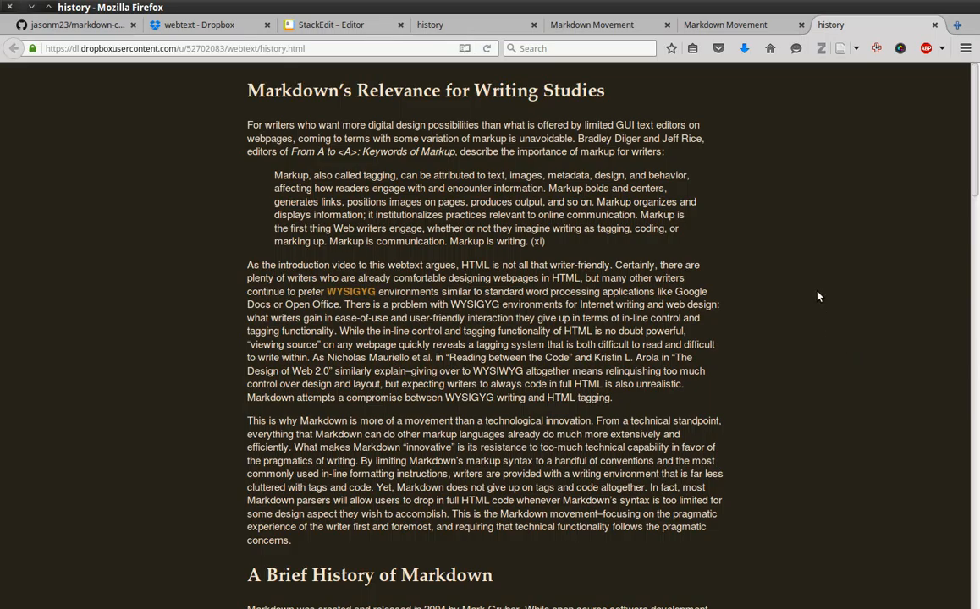
pyautogui.moveTo(803, 366)
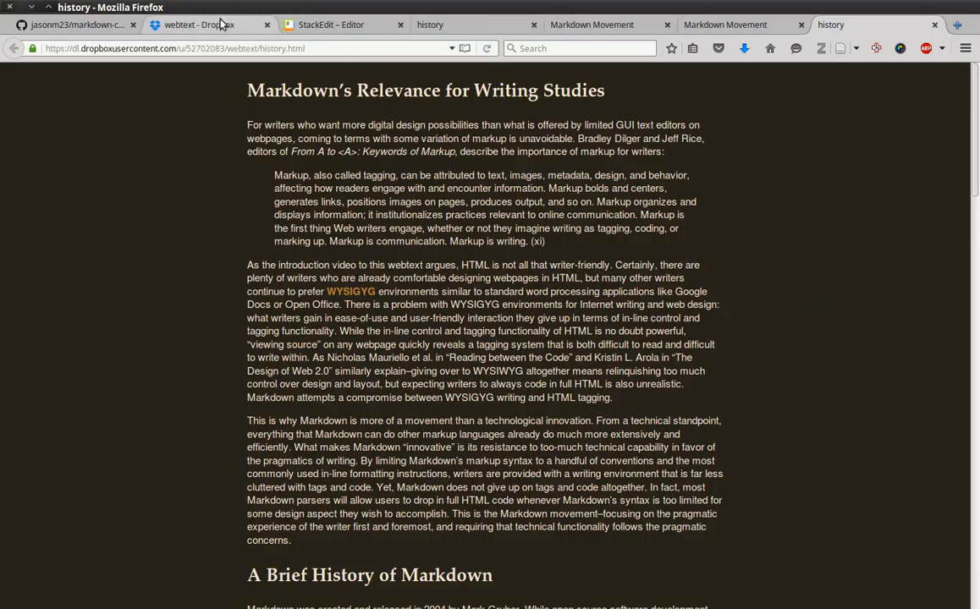
pyautogui.click(208, 25)
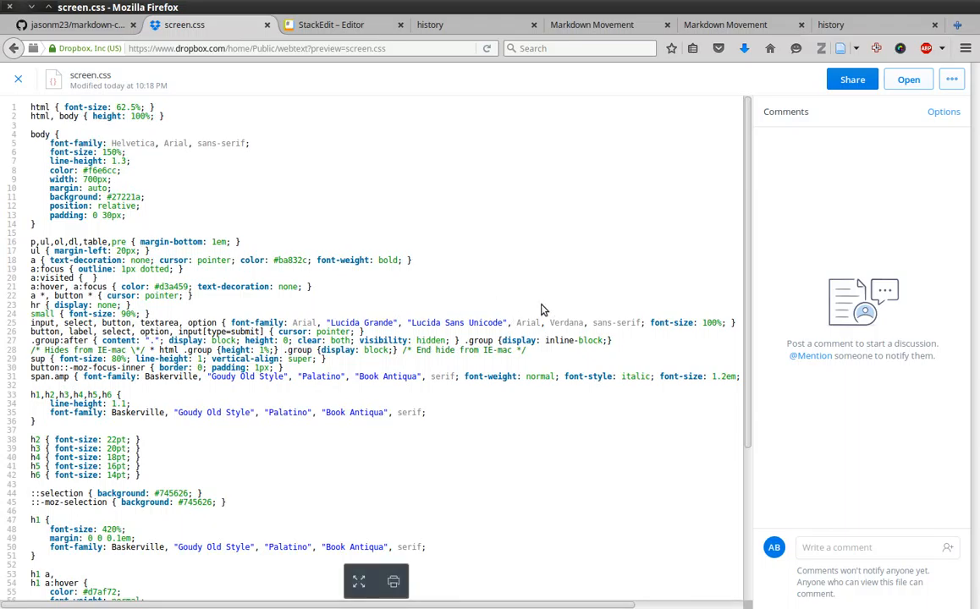
# Scroll through screen.css's dark-theme rules in the Dropbox preview and back up
pyautogui.scroll(-3)
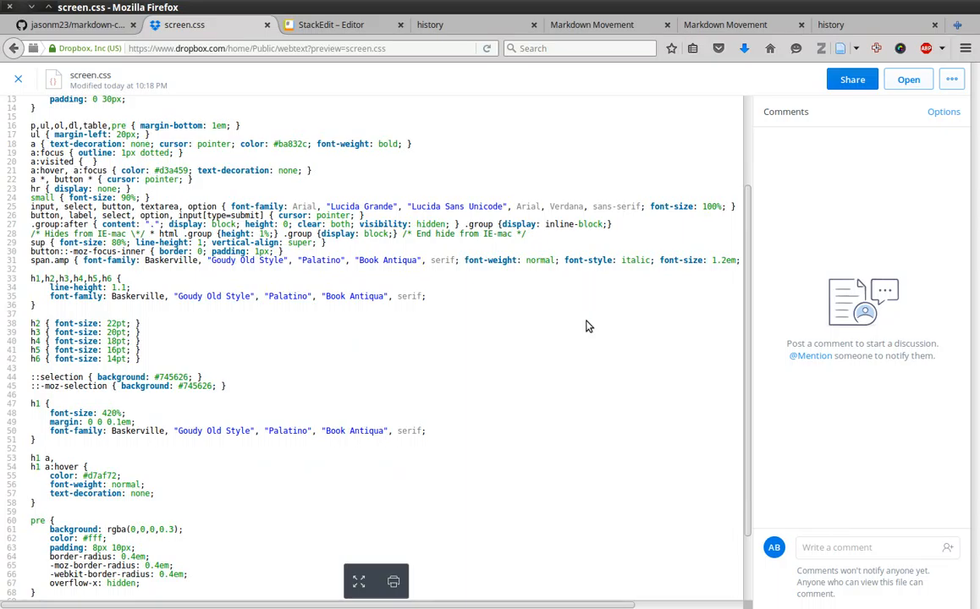
pyautogui.scroll(3)
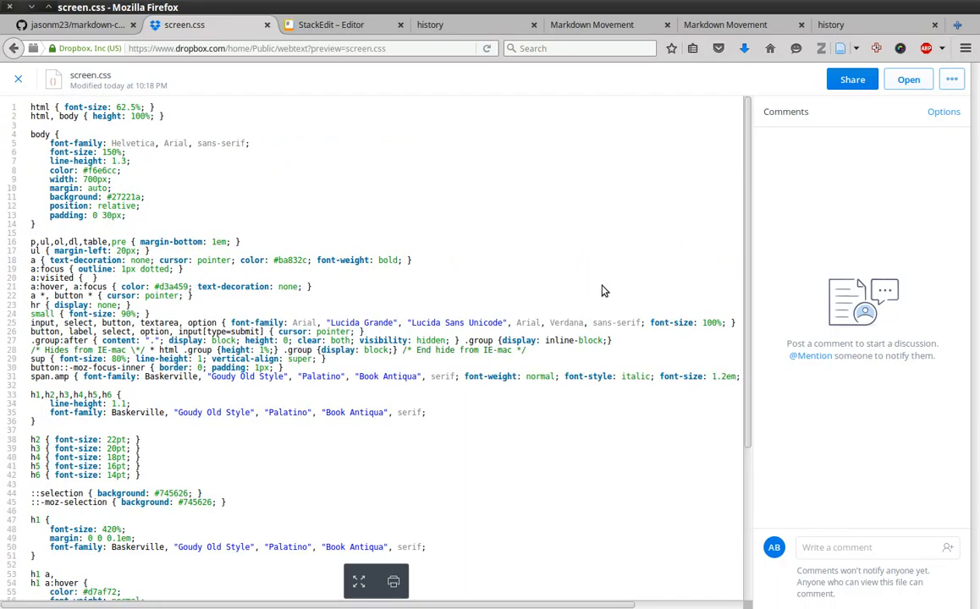
pyautogui.moveTo(345, 217)
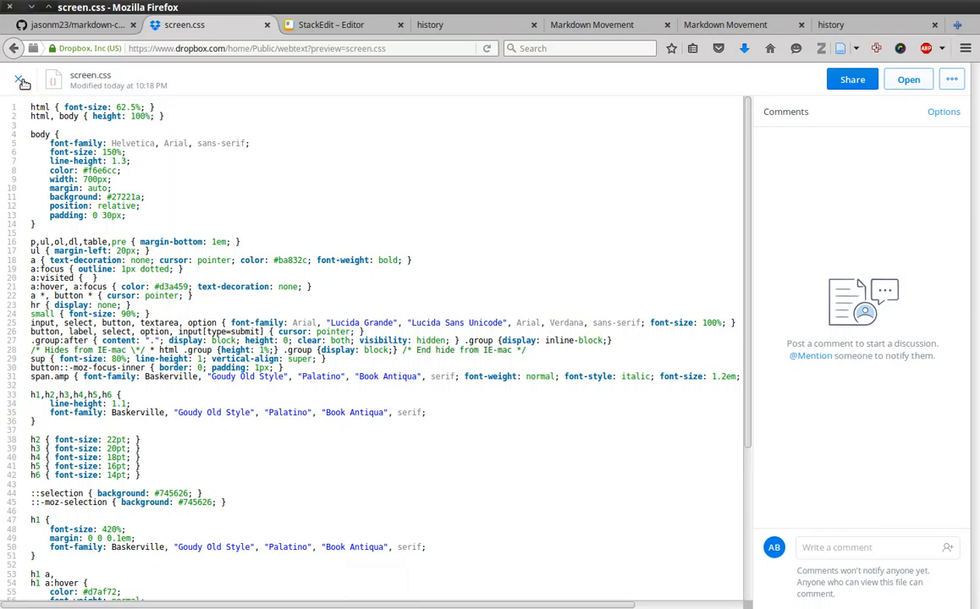
pyautogui.moveTo(20, 84)
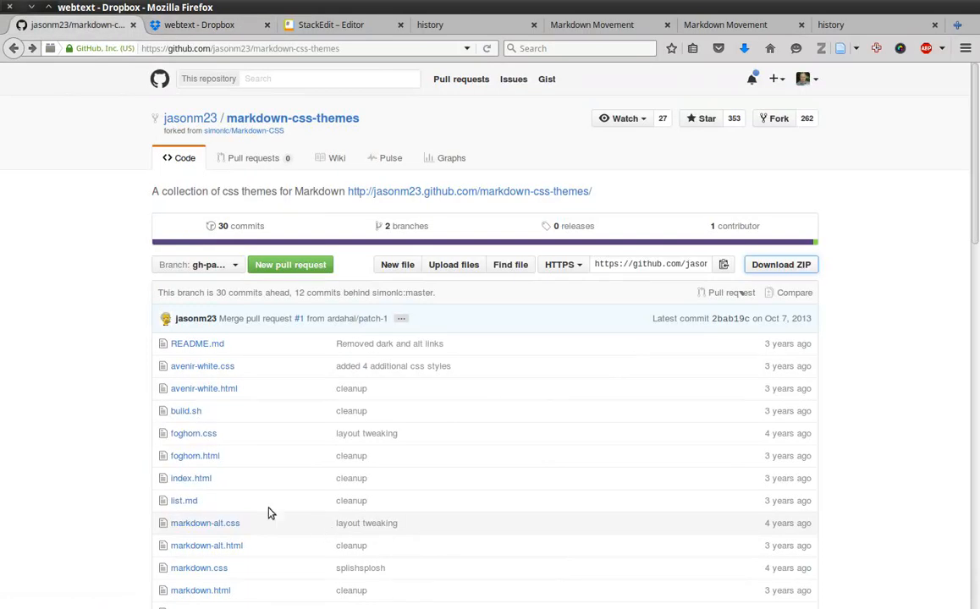
# Scroll the markdown-css-themes repository files, then return to StackEdit's history document
pyautogui.scroll(-3)
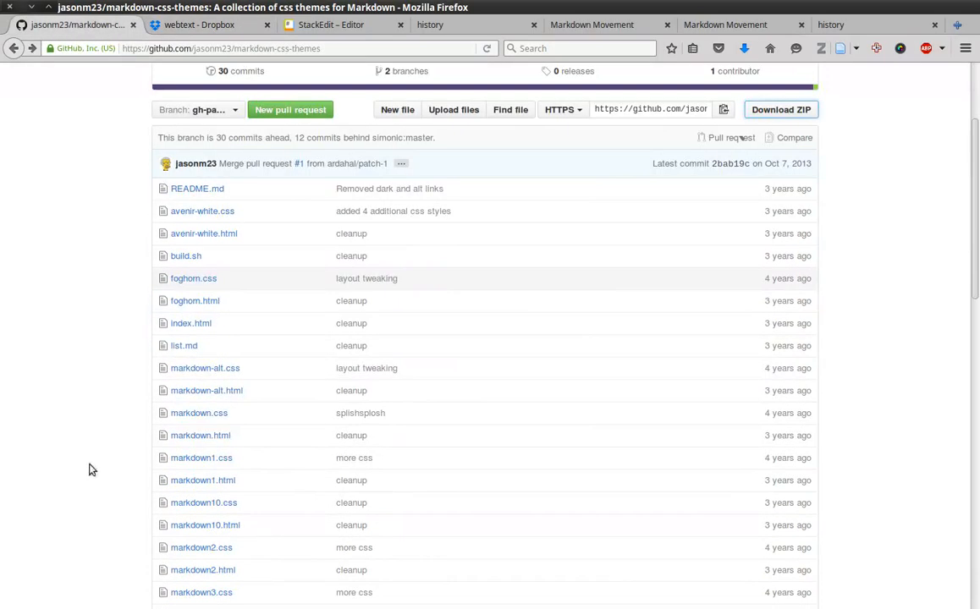
pyautogui.moveTo(91, 449)
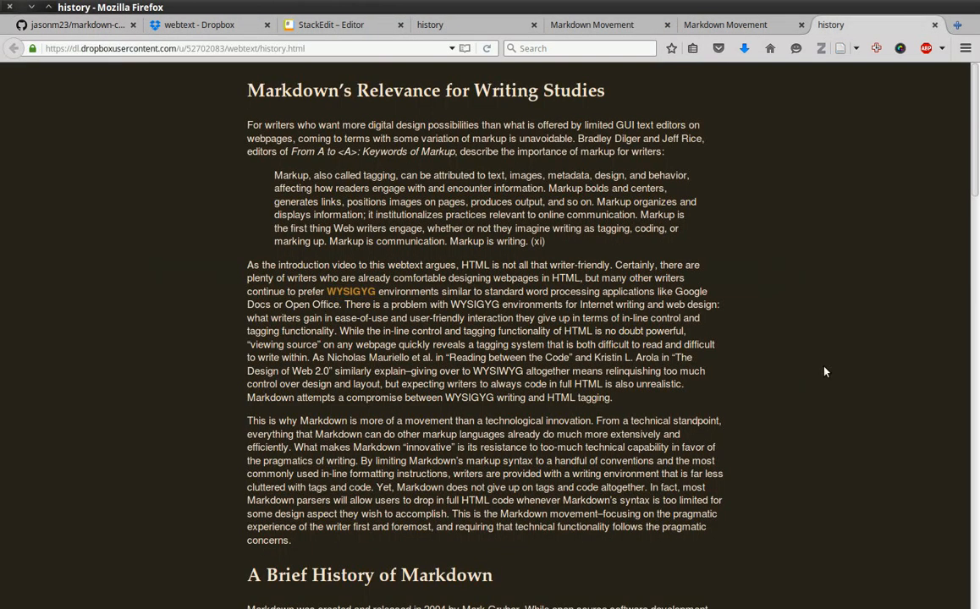
pyautogui.moveTo(840, 476)
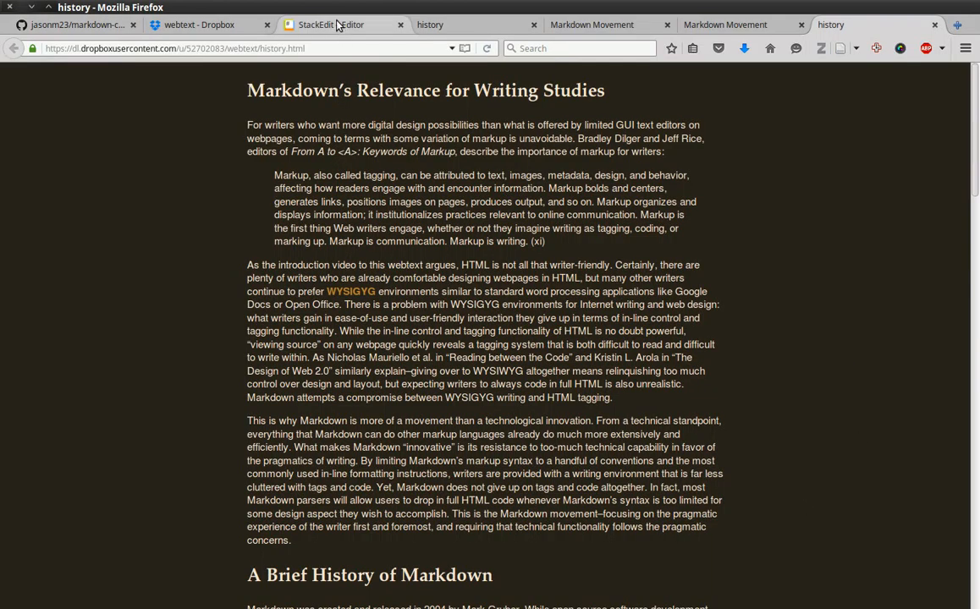
pyautogui.click(331, 25)
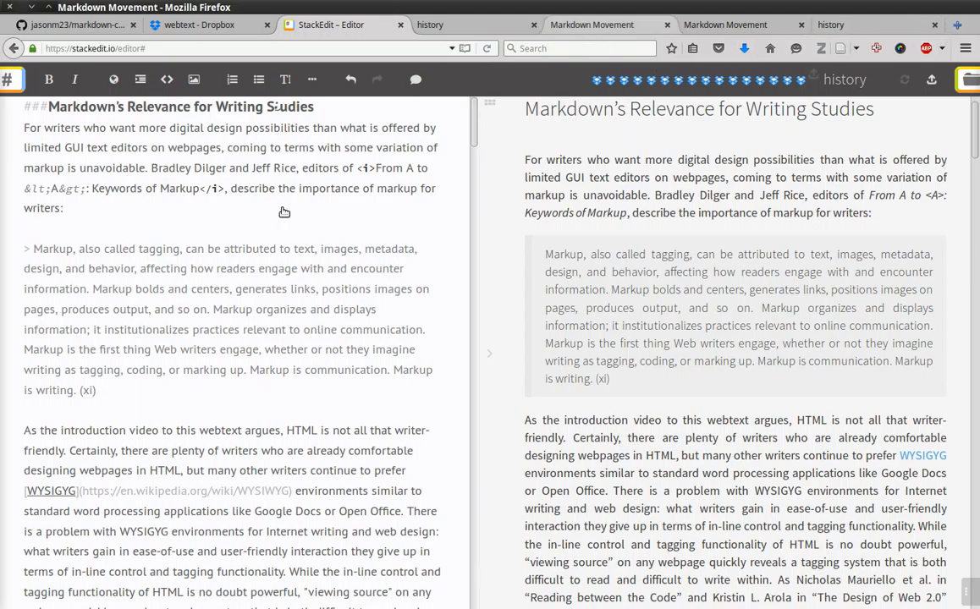
# Pause the Getting Started with Markdown video and bring up its Share > Embed code
pyautogui.click(592, 24)
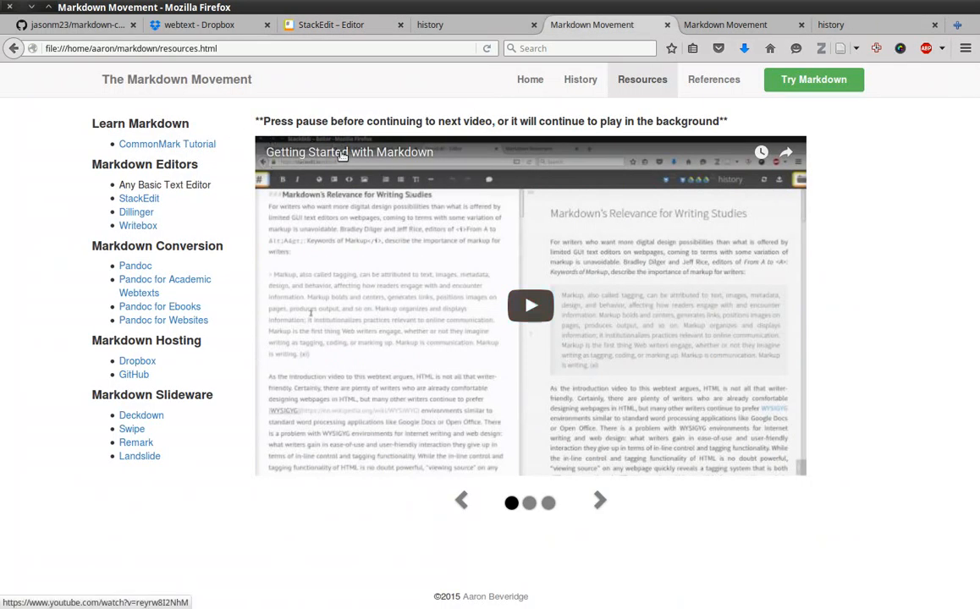
pyautogui.click(531, 305)
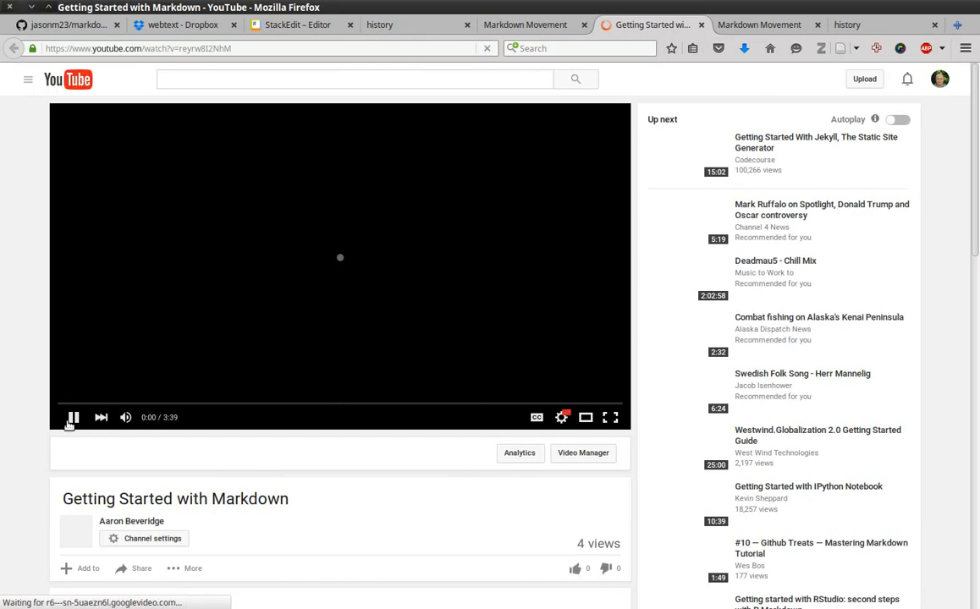
pyautogui.click(73, 417)
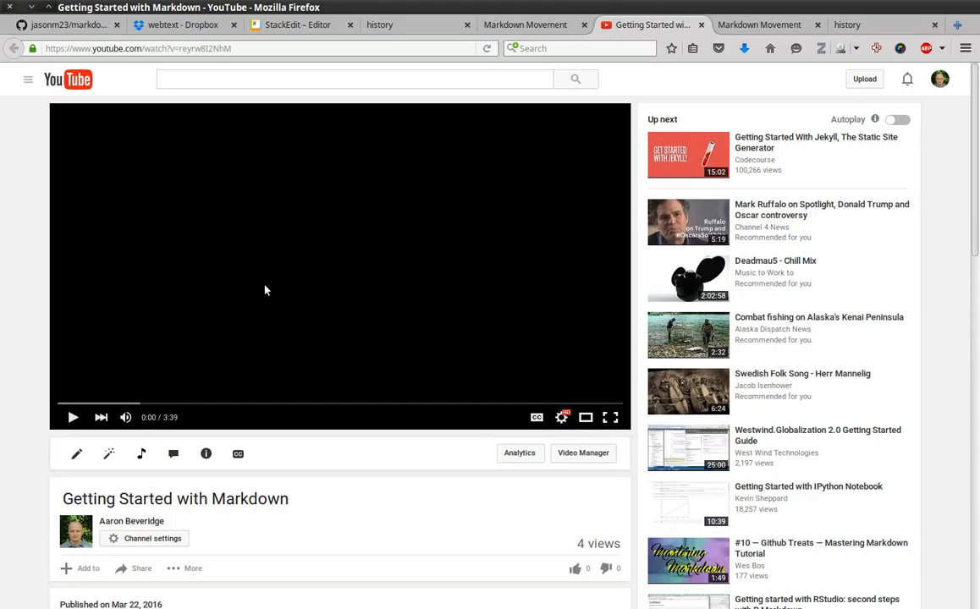
pyautogui.scroll(-3)
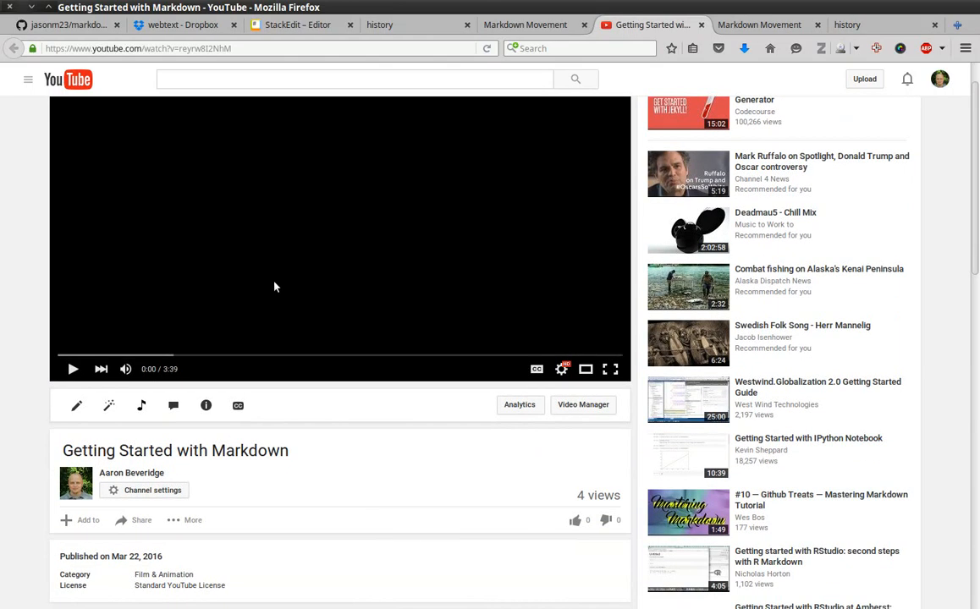
pyautogui.scroll(-3)
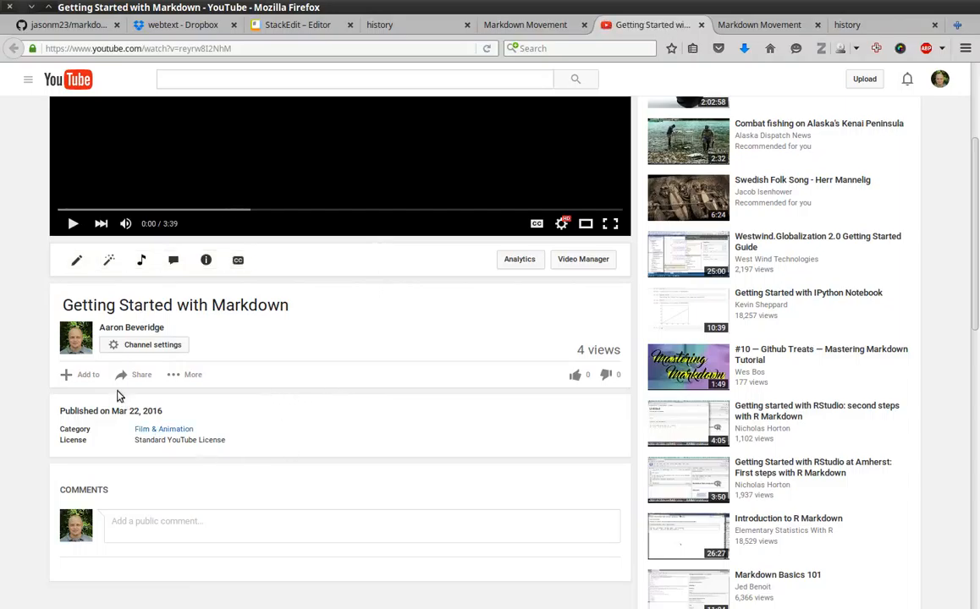
pyautogui.click(141, 375)
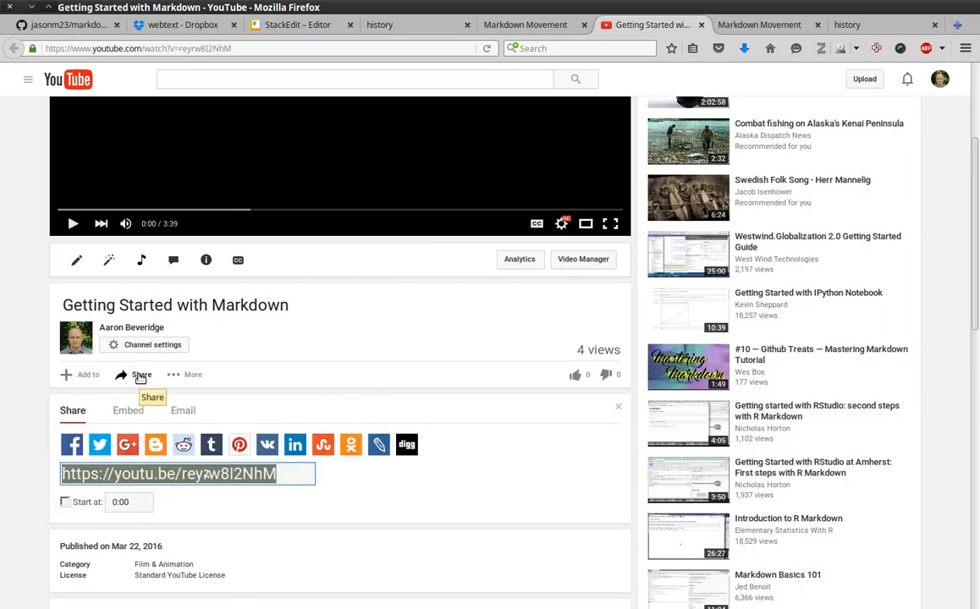
pyautogui.moveTo(243, 371)
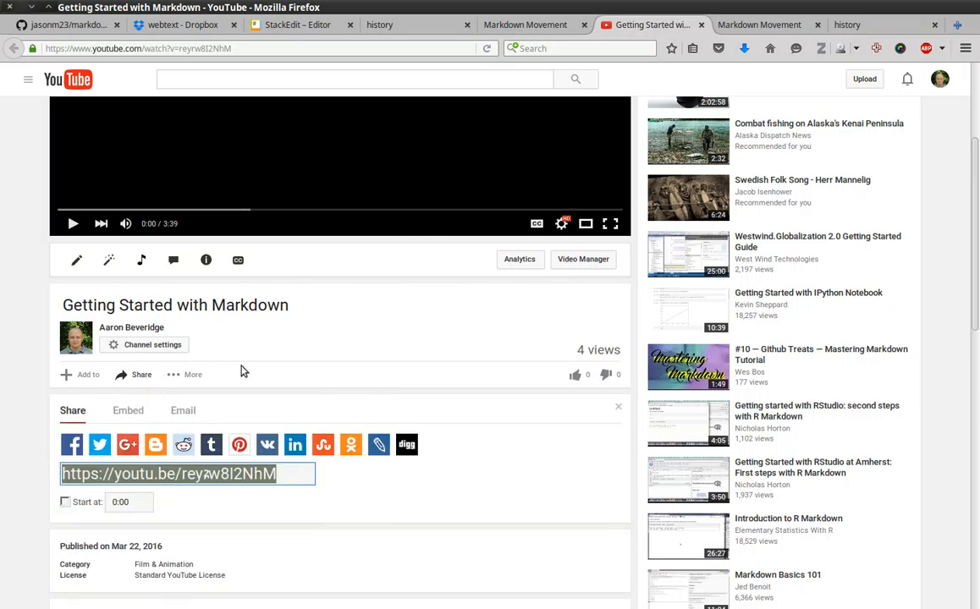
pyautogui.click(128, 410)
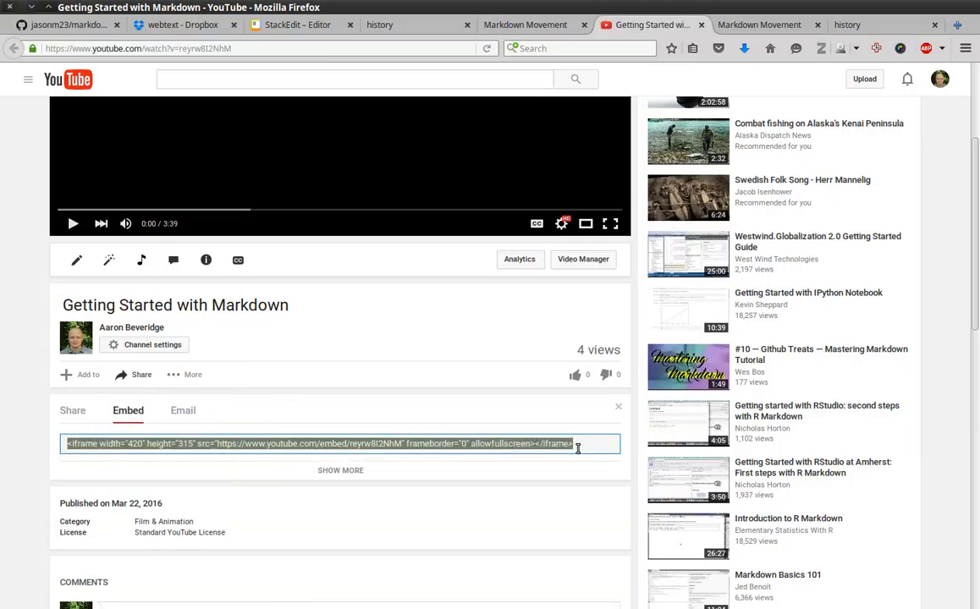
pyautogui.rightClick(301, 444)
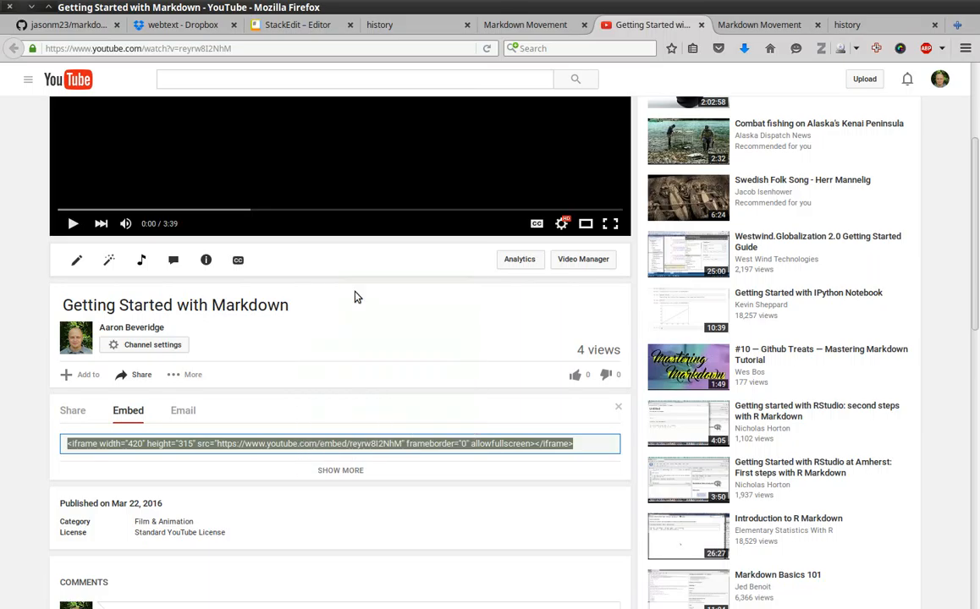
# Paste the YouTube iframe embed code (420×315, reyrw8l2NhM) below the intro paragraph
pyautogui.click(296, 24)
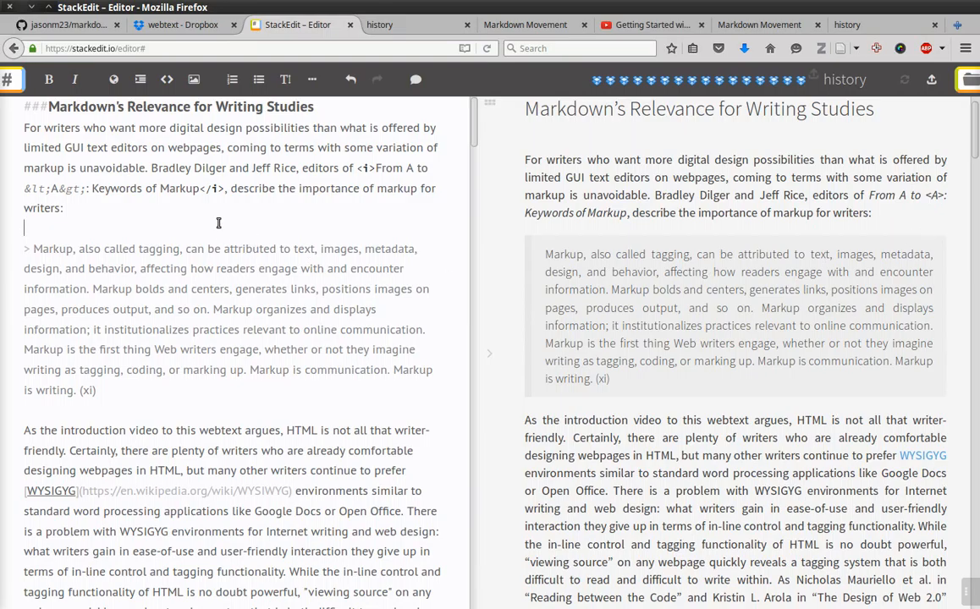
pyautogui.write('<>')
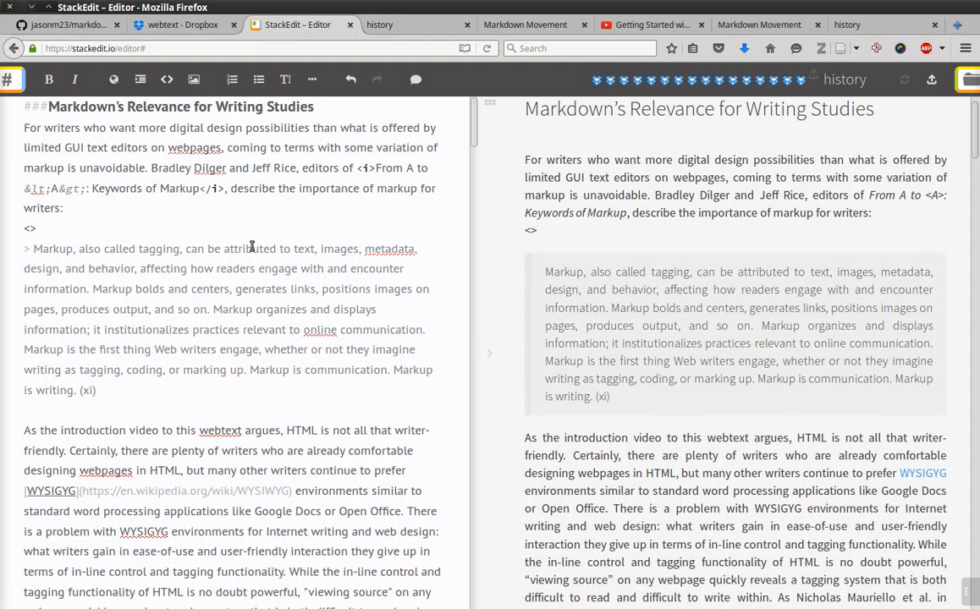
pyautogui.write('asdf')
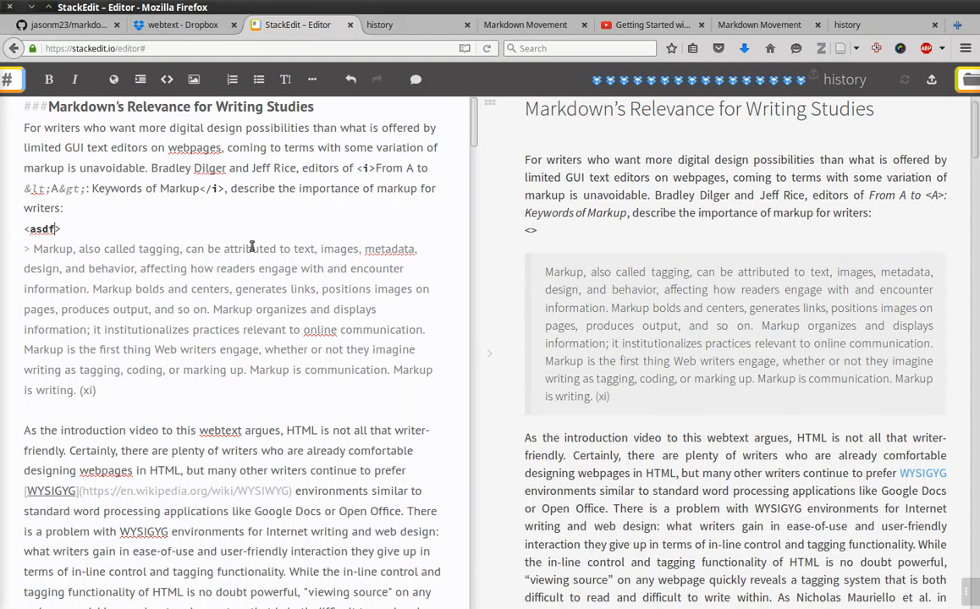
pyautogui.write('ukj')
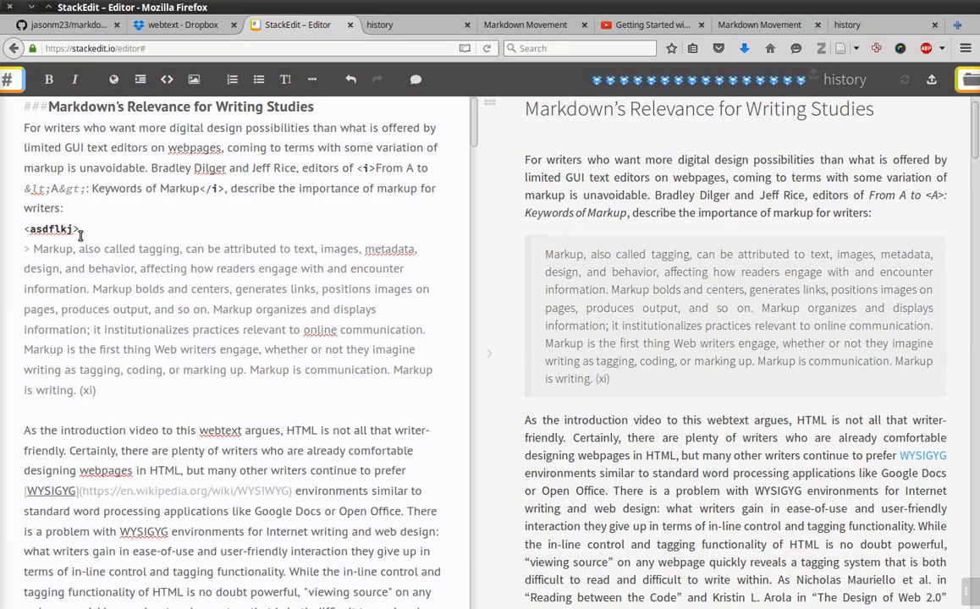
pyautogui.moveTo(539, 238)
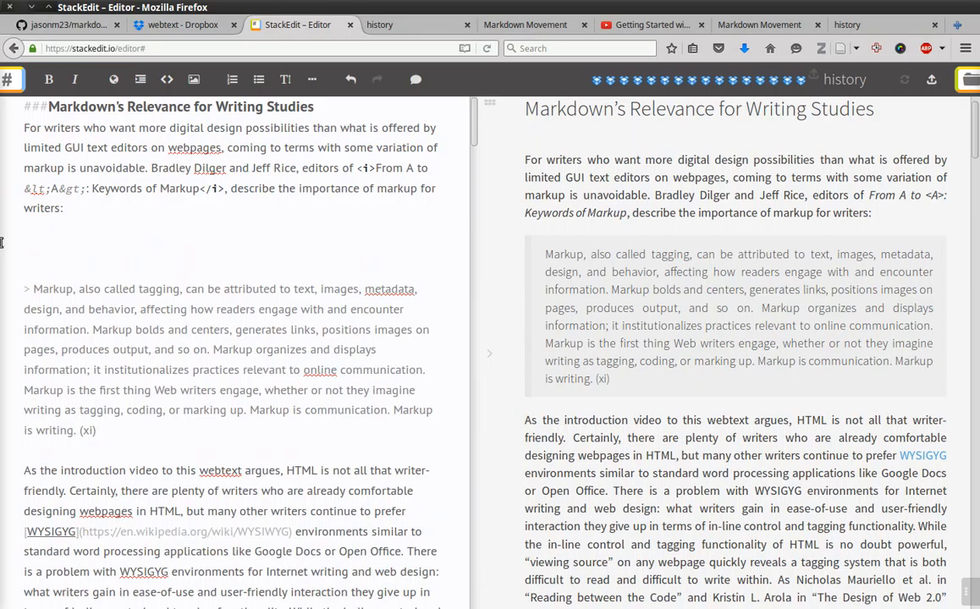
pyautogui.write('<iframe width="420" height="315" src="https://www.youtube.com/embed/reyrw8l2NhM" frameborder="0" allowfullscreen></iframe>')
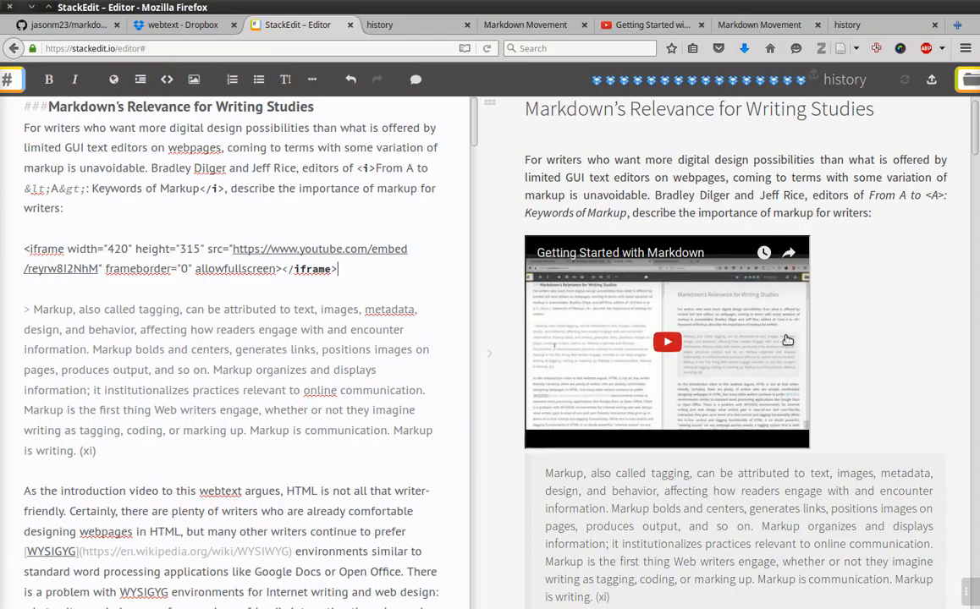
pyautogui.moveTo(801, 312)
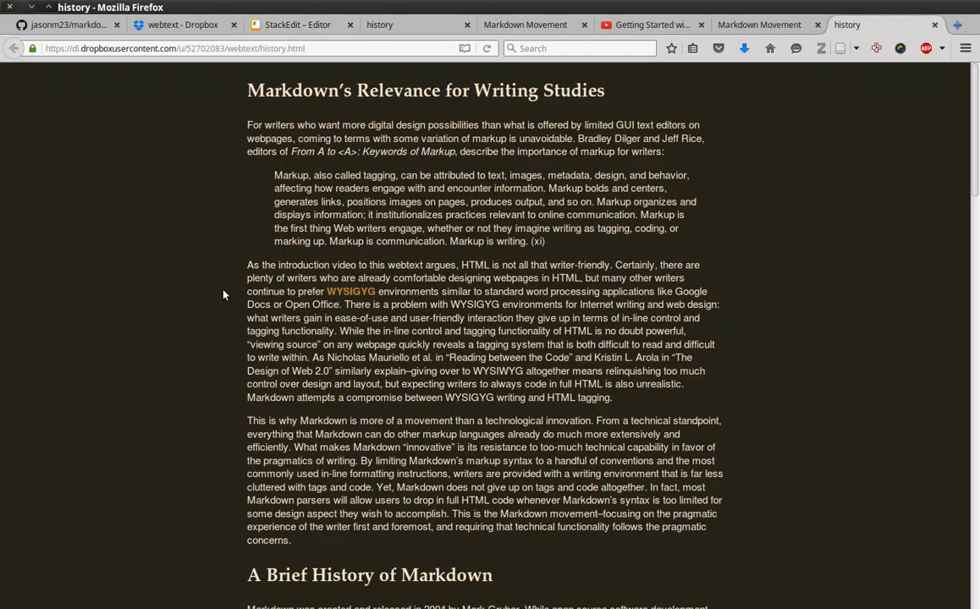
# Return to the StackEdit editor to resize the embedded video to 600×400
pyautogui.click(297, 24)
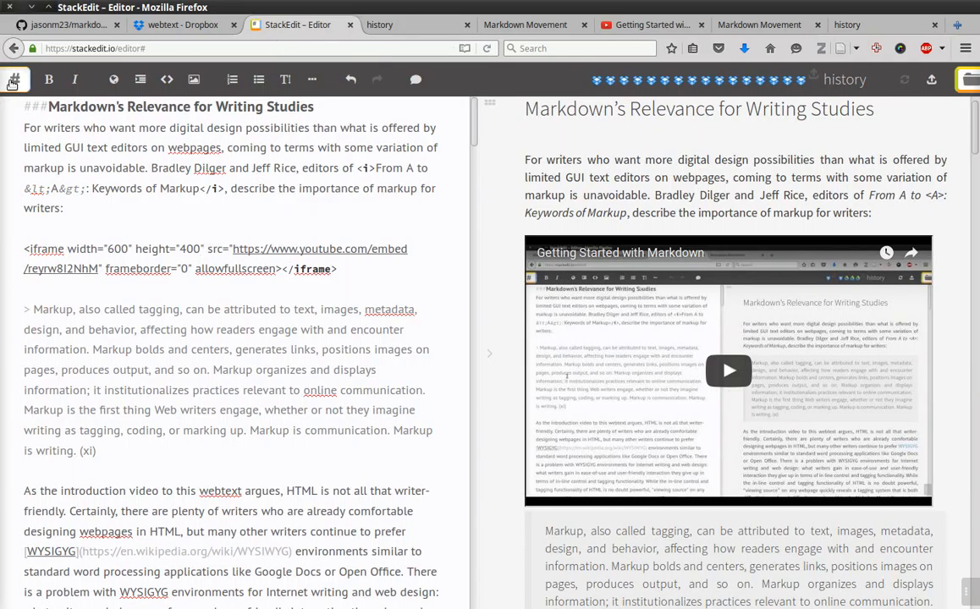
# Publish to Dropbox as Public/webtext/history.html using the custom screen.css template, then open the published page
pyautogui.click(14, 79)
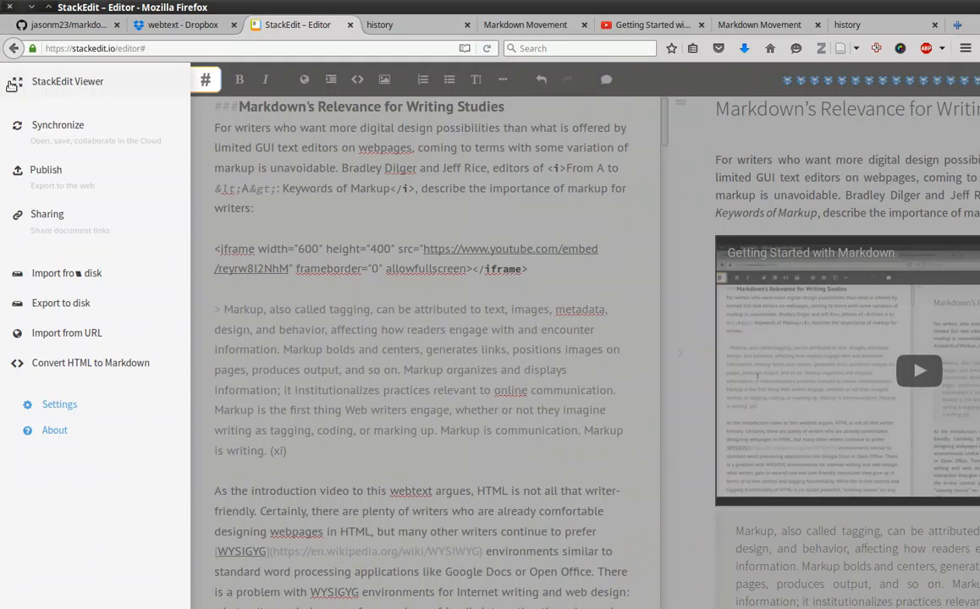
pyautogui.click(46, 170)
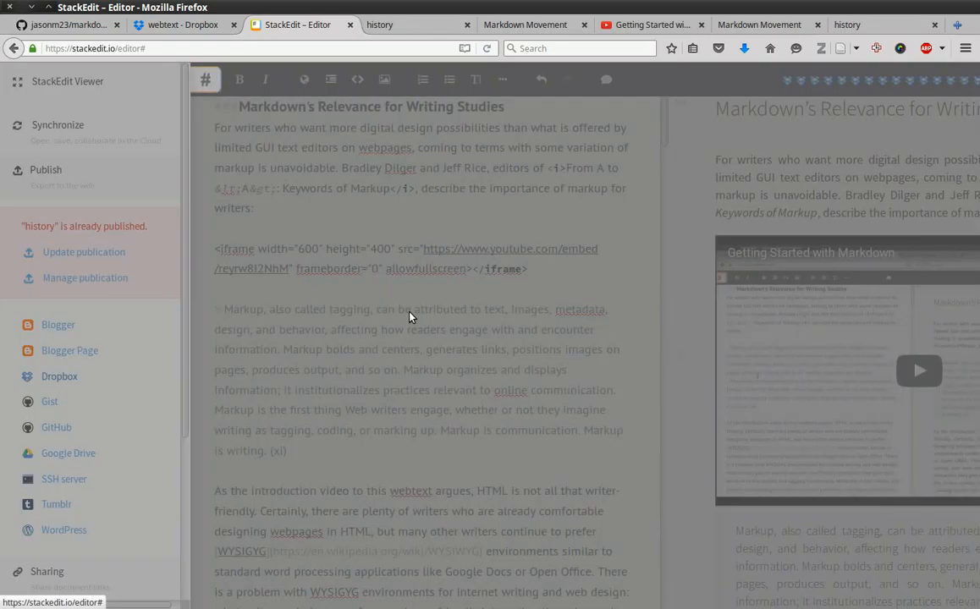
pyautogui.click(59, 376)
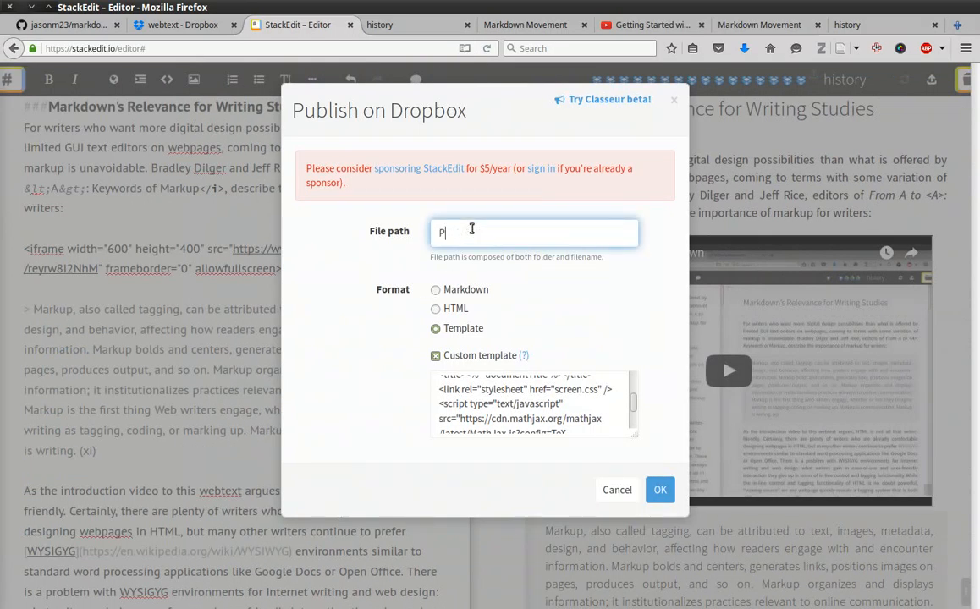
pyautogui.write('Public/M')
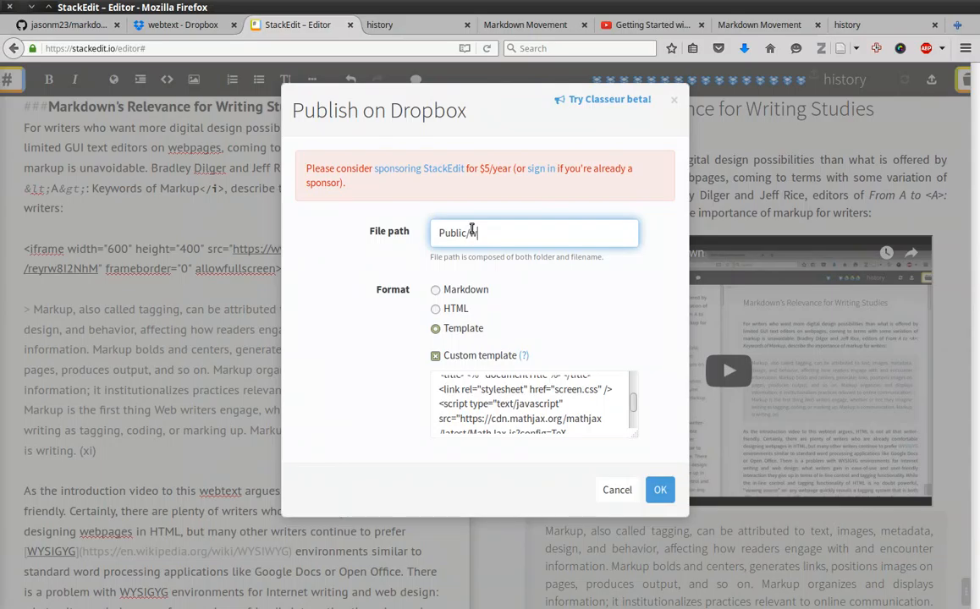
pyautogui.write('webtext/hist')
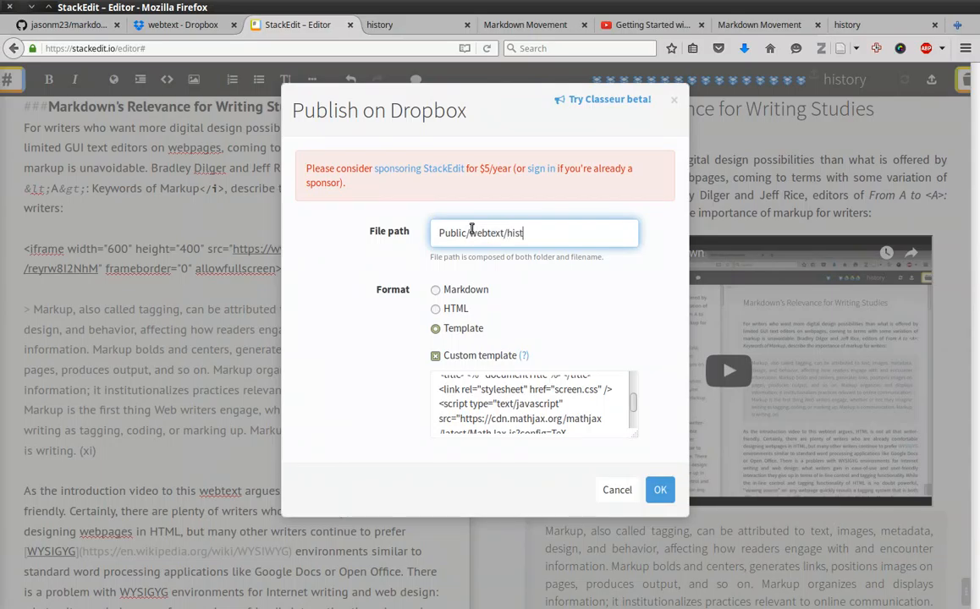
pyautogui.write('ory.html')
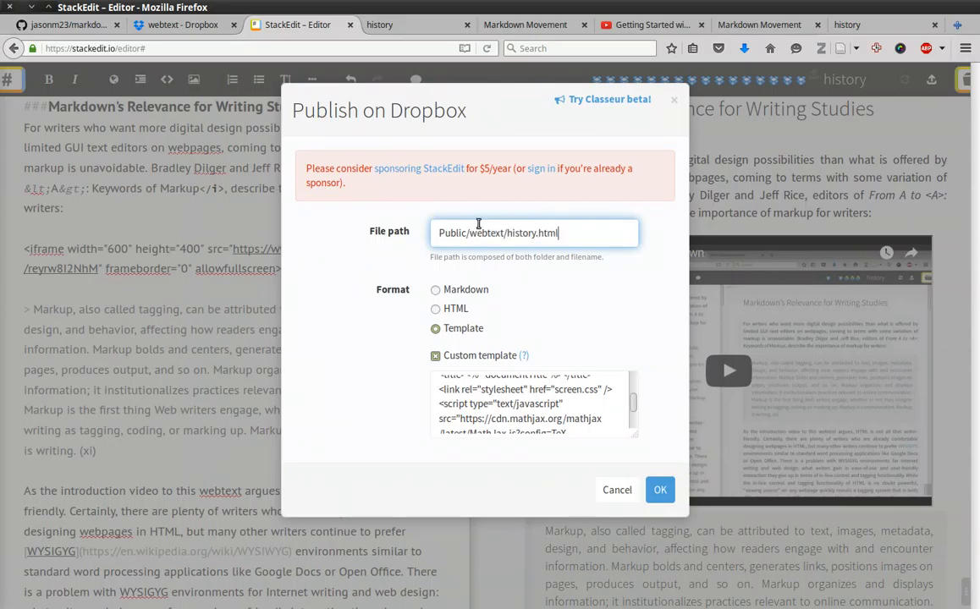
pyautogui.click(660, 489)
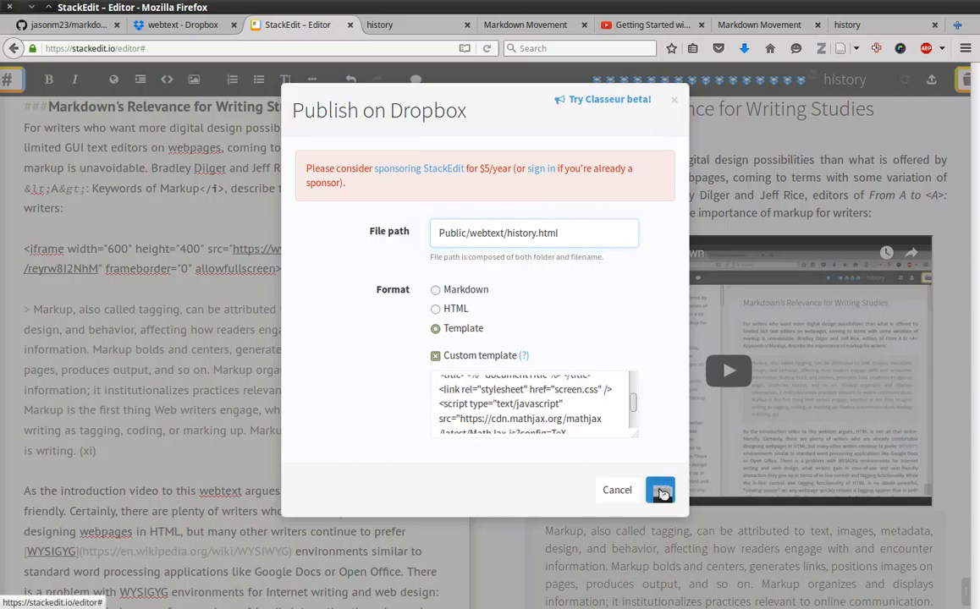
pyautogui.click(660, 490)
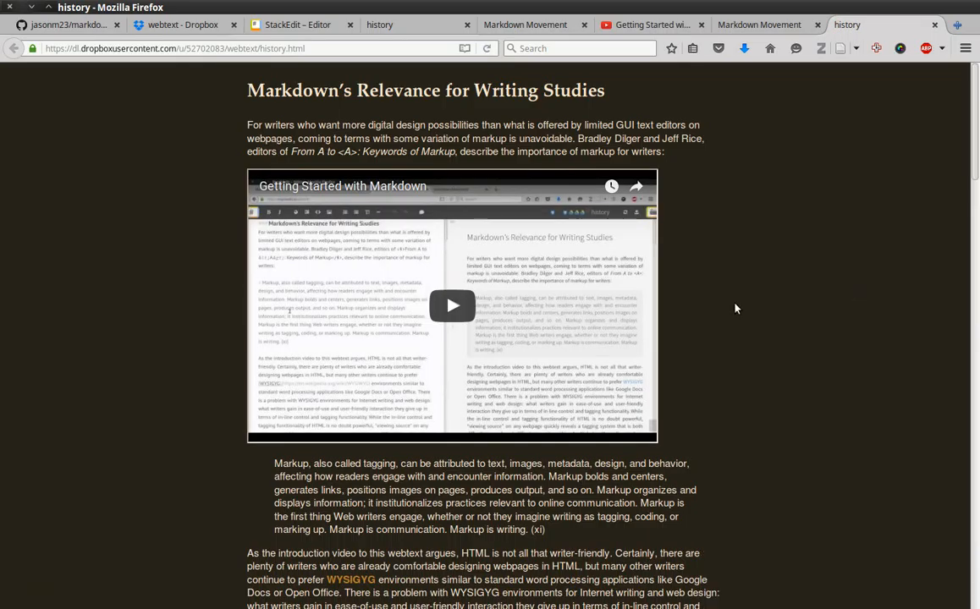
# Select the published history page's Dropbox address in Firefox's address bar
pyautogui.click(174, 48)
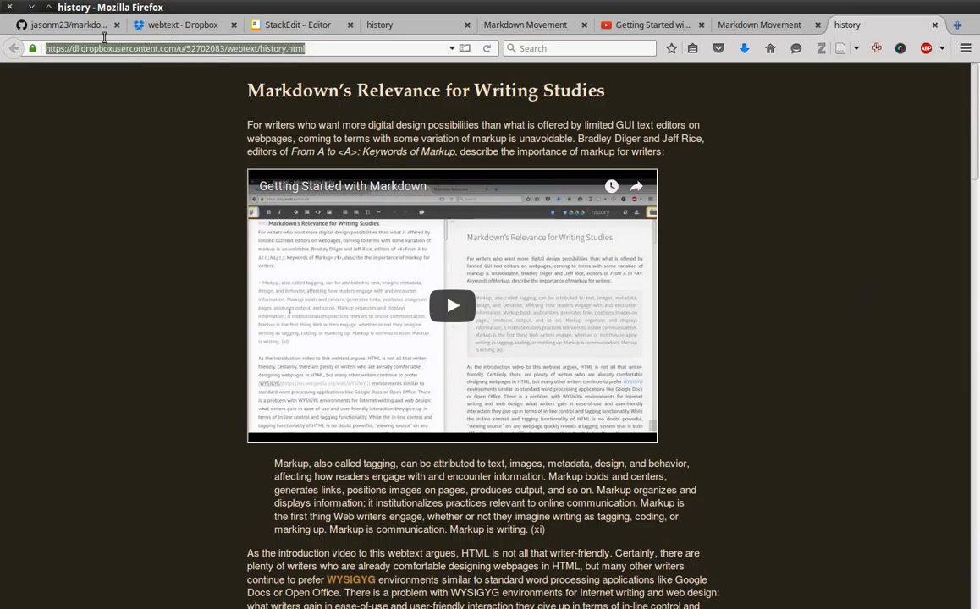
pyautogui.moveTo(452, 265)
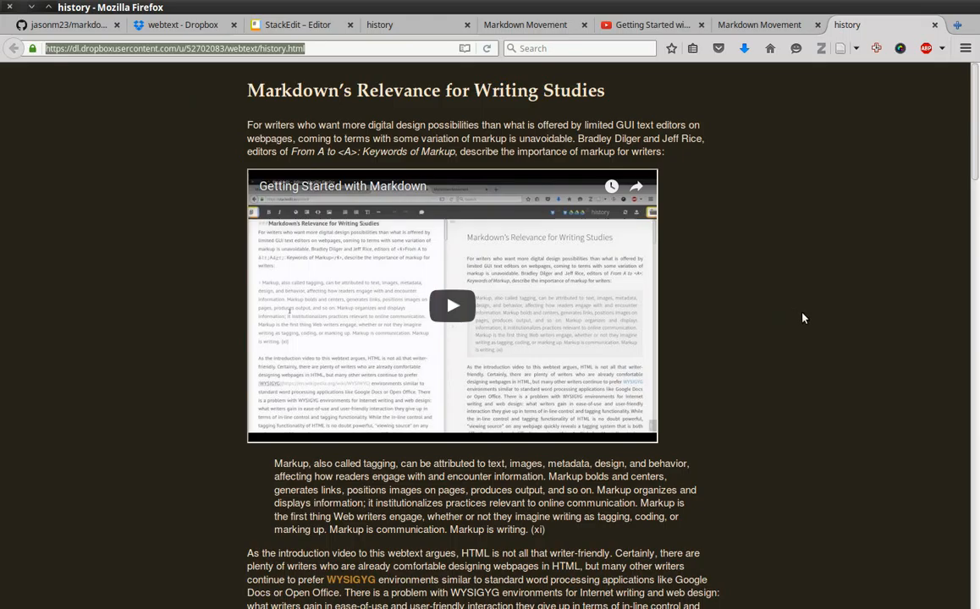
pyautogui.moveTo(828, 337)
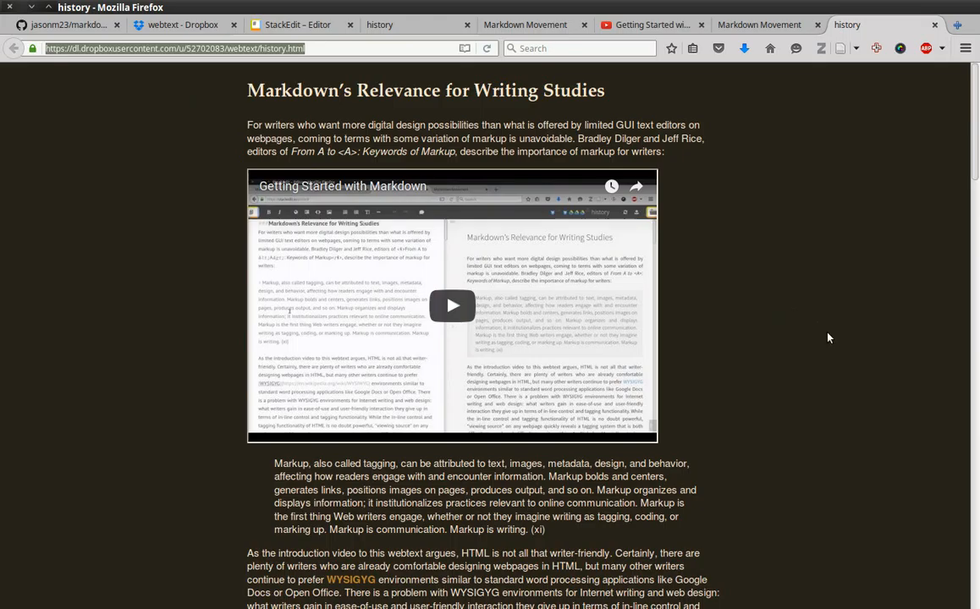
pyautogui.moveTo(819, 322)
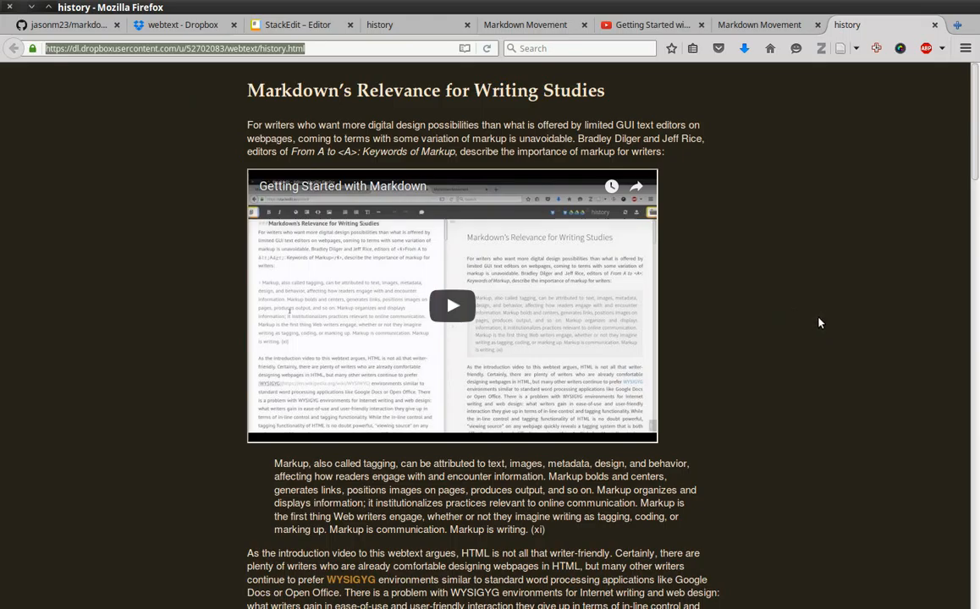